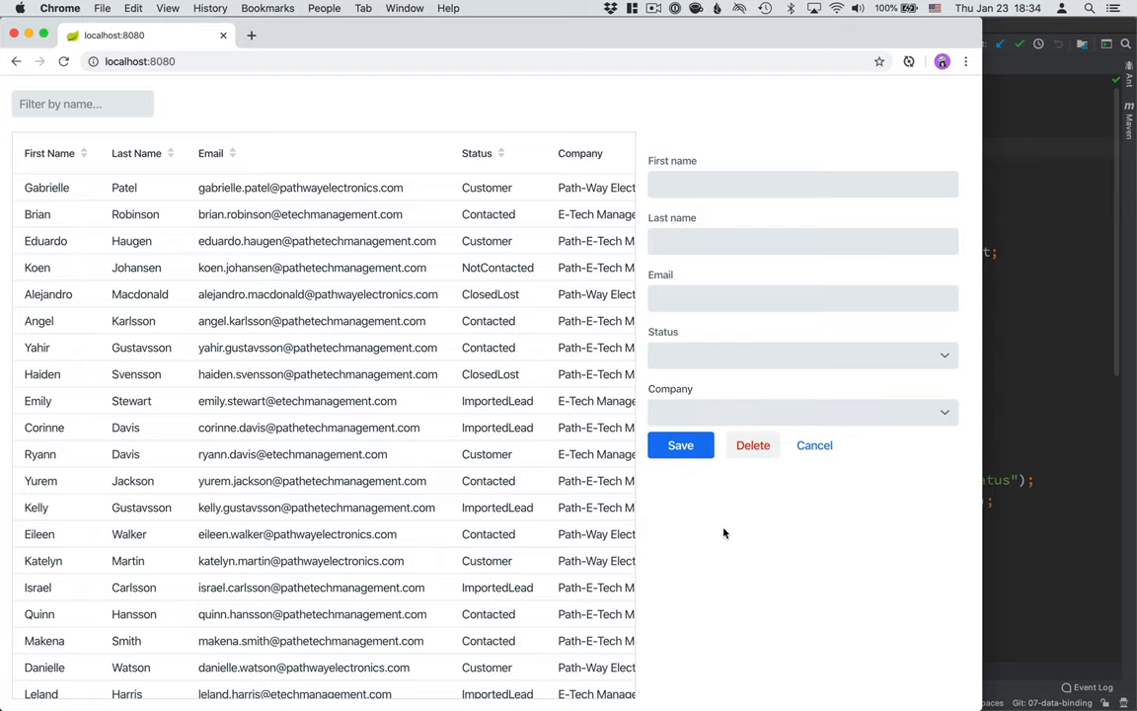
pyautogui.moveTo(731, 488)
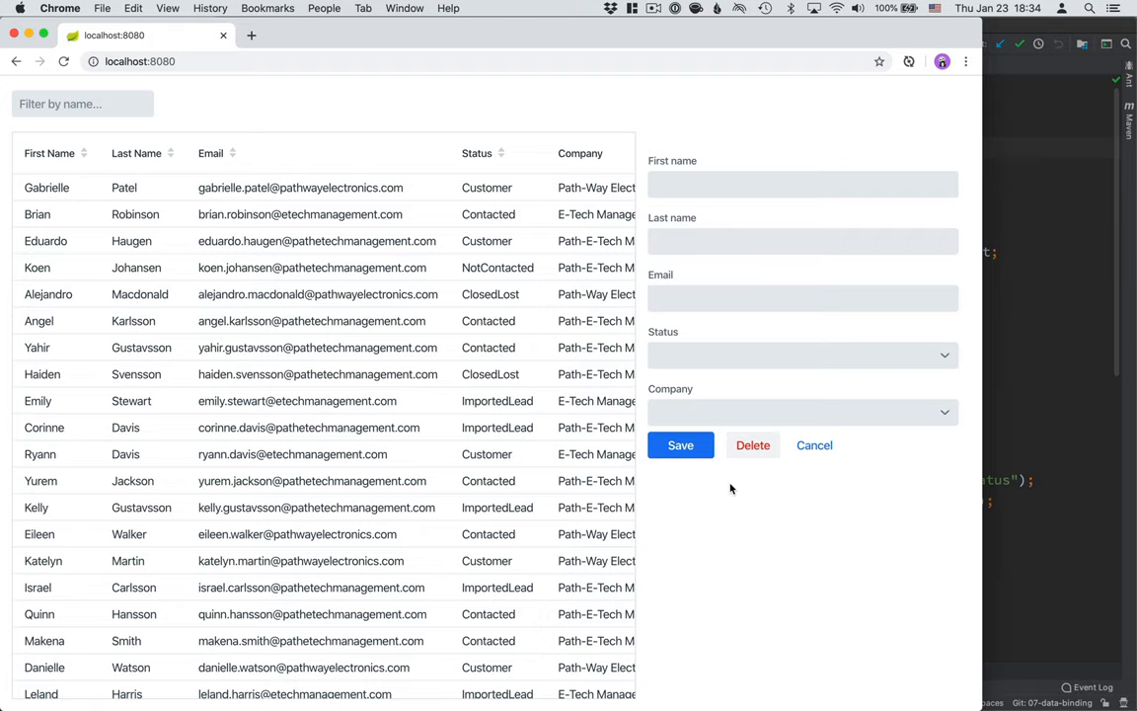
pyautogui.moveTo(363, 248)
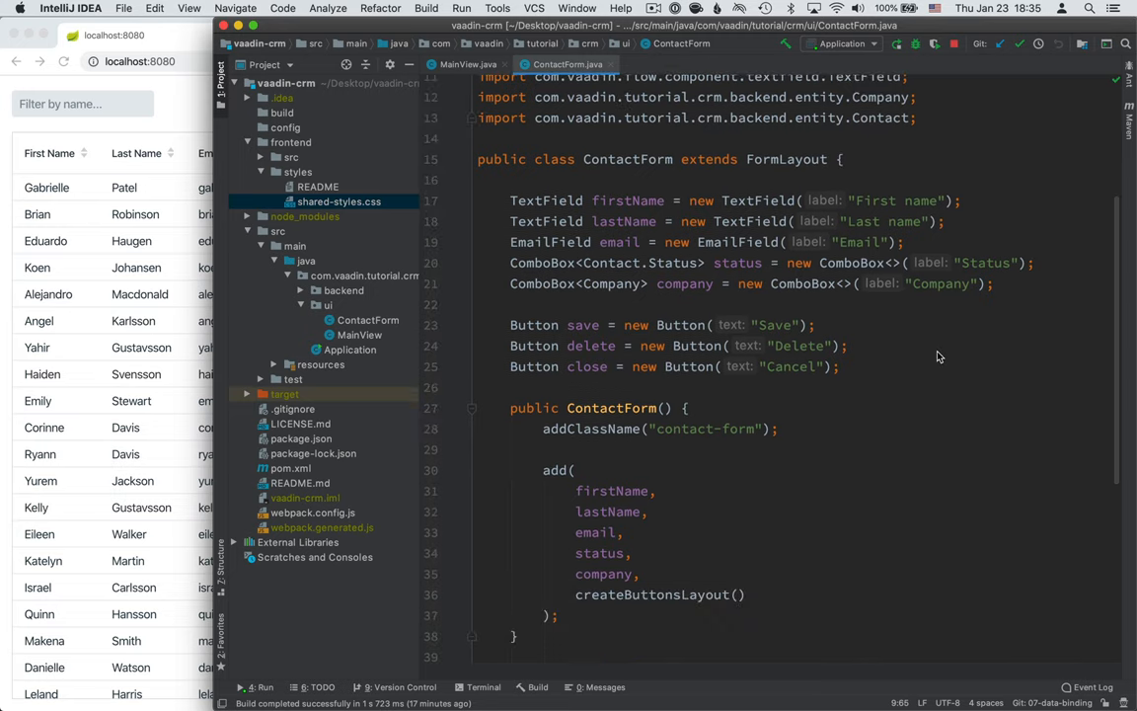
pyautogui.moveTo(973, 384)
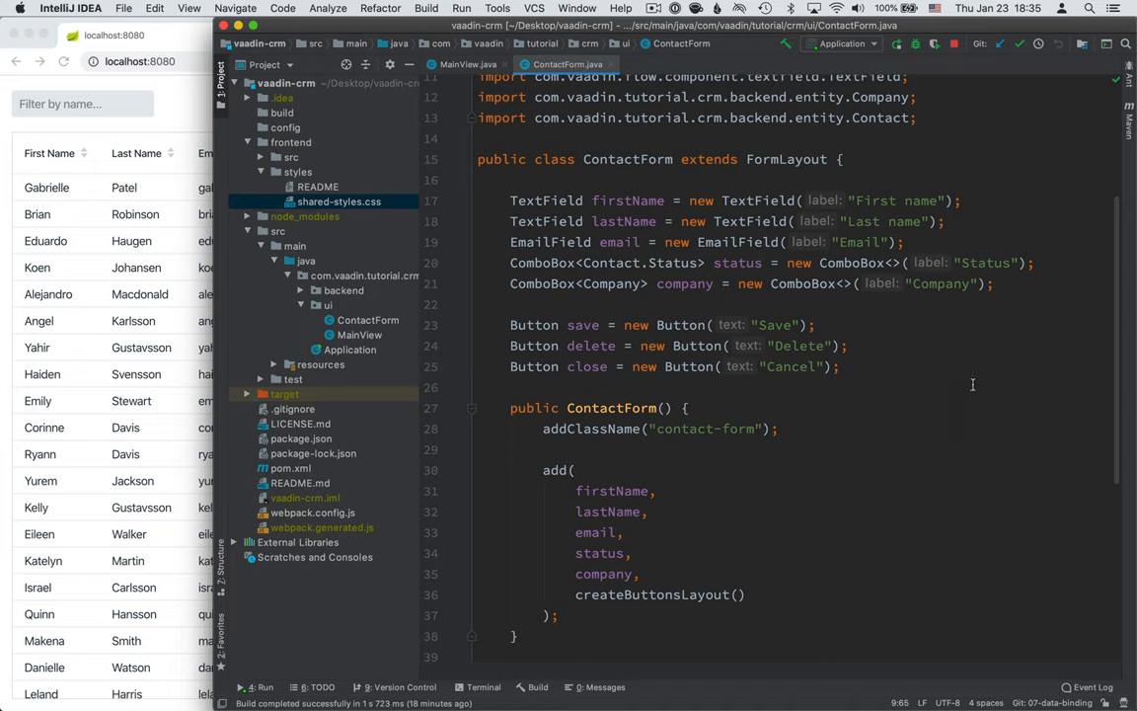
pyautogui.moveTo(942, 380)
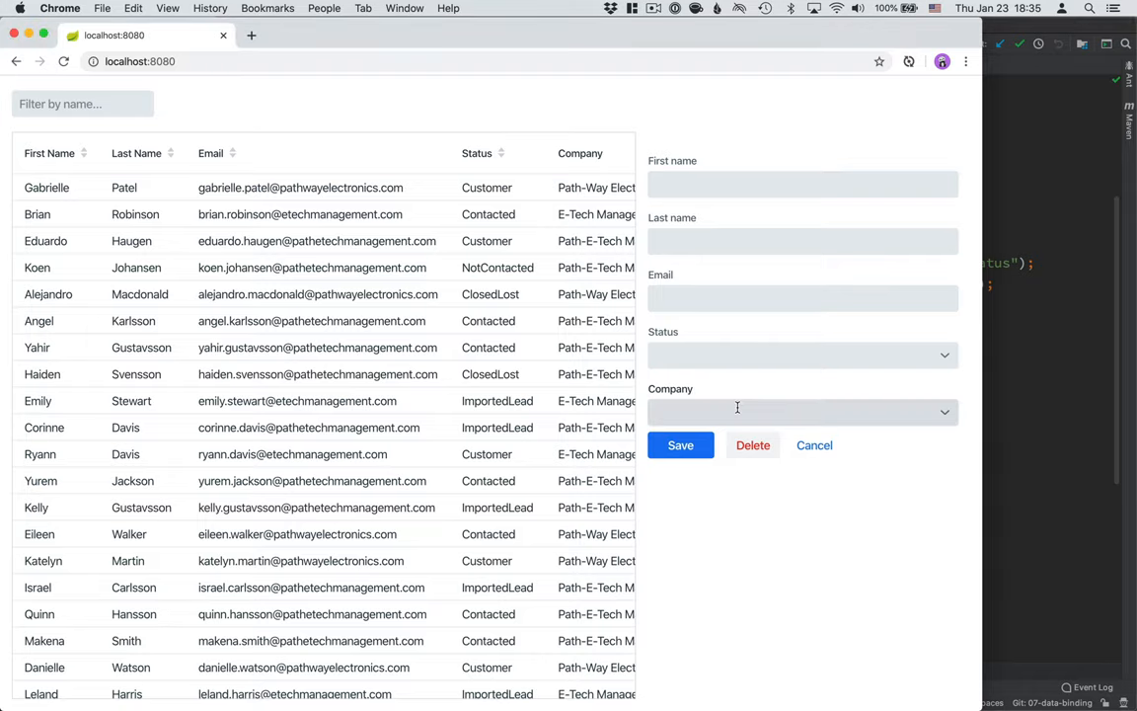
pyautogui.moveTo(768, 414)
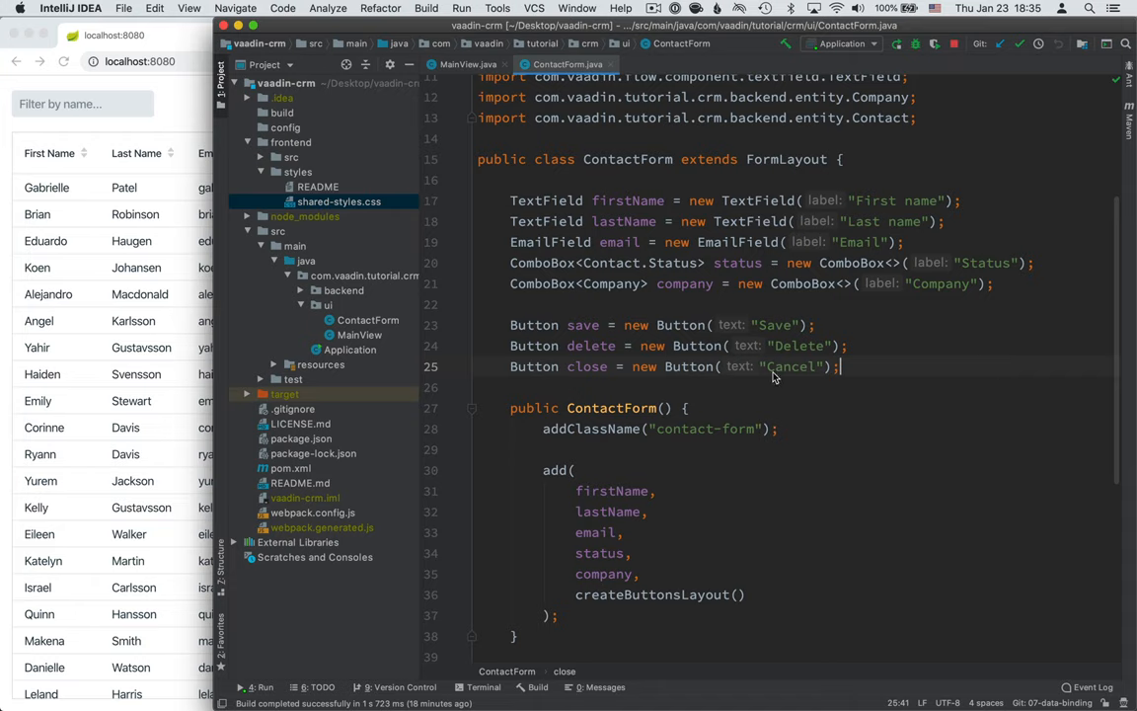
pyautogui.moveTo(754, 402)
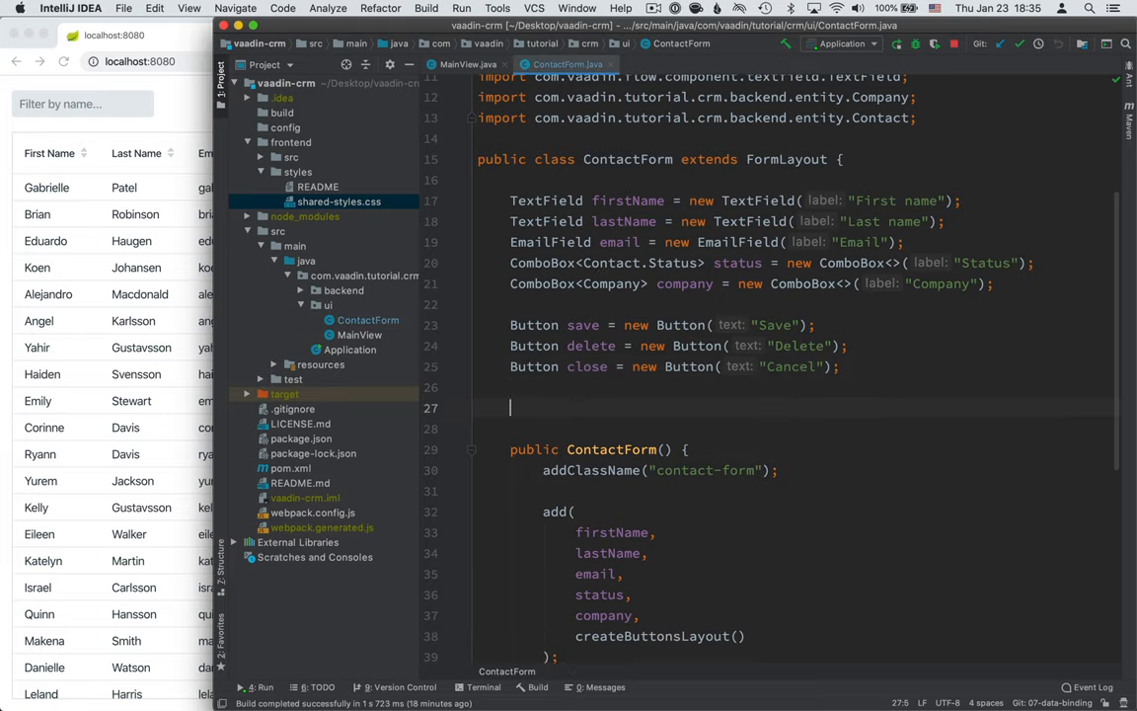
# - Declare Binder<Contact> binder = new BeanValidationBinder<>(Contact.class), importing Binder and Contact
pyautogui.click(510, 408)
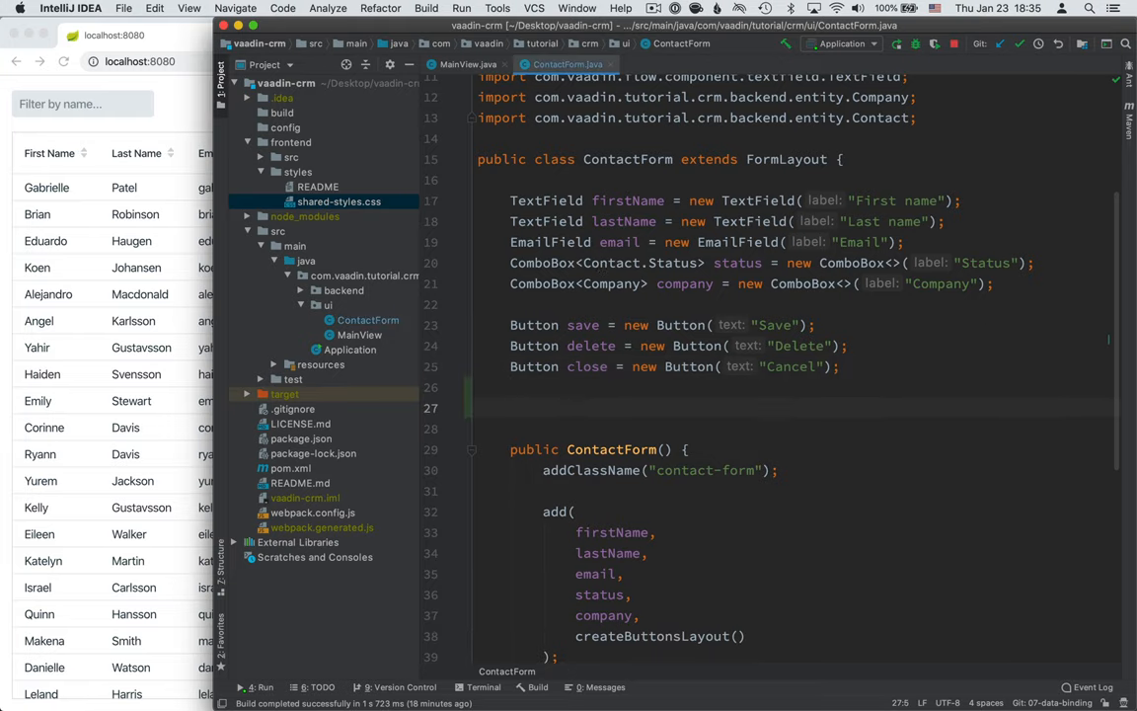
pyautogui.write('Binder')
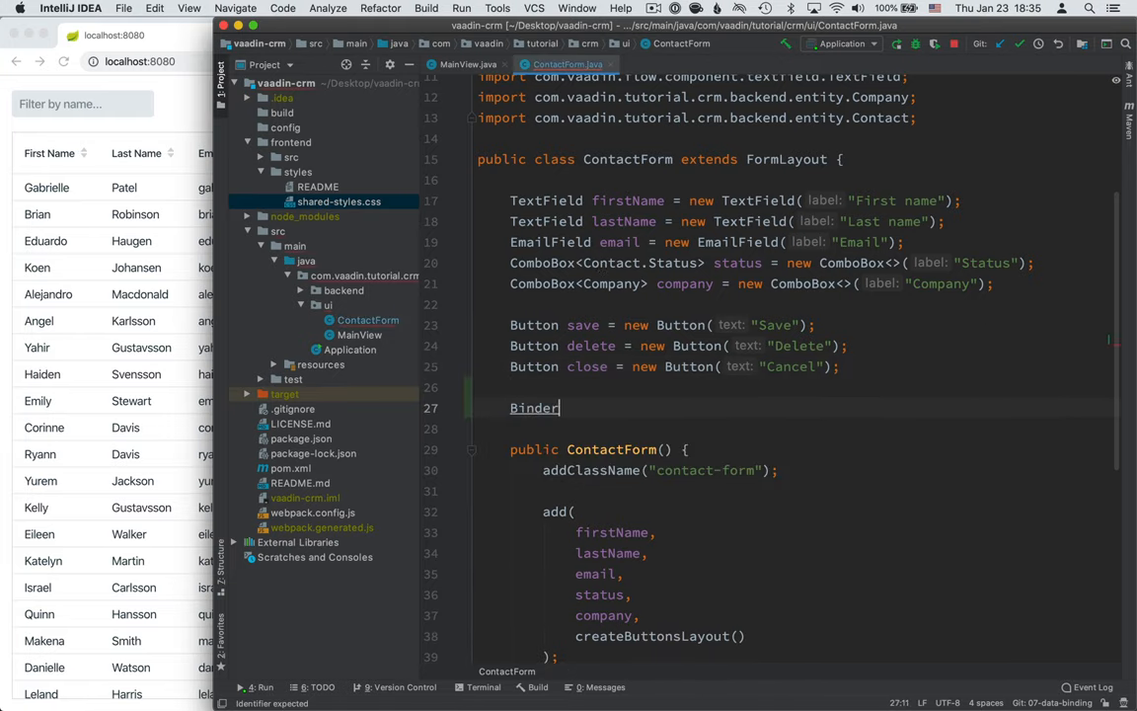
pyautogui.write('<Con>')
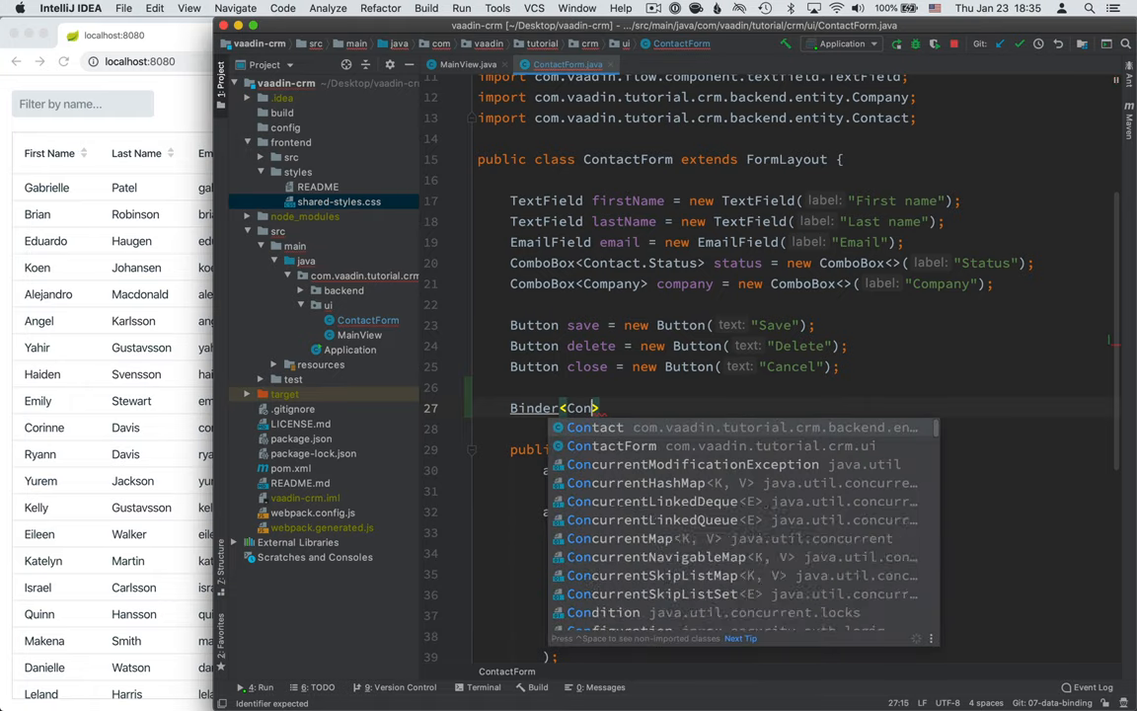
pyautogui.click(595, 427)
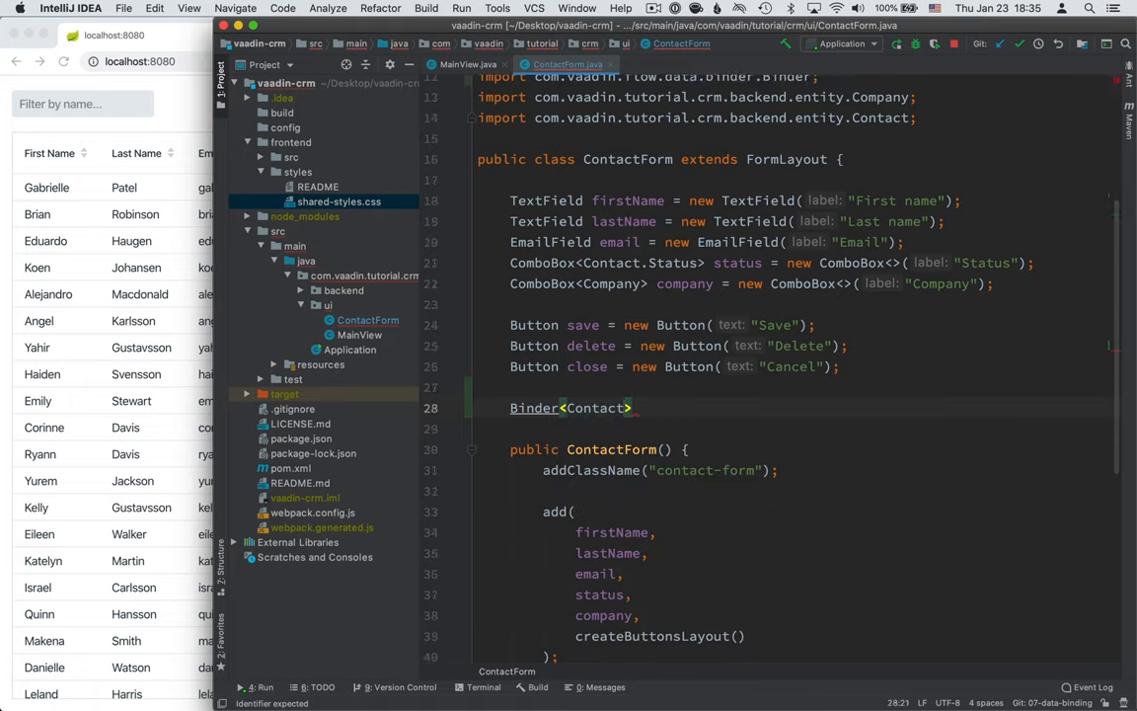
pyautogui.write('binder =')
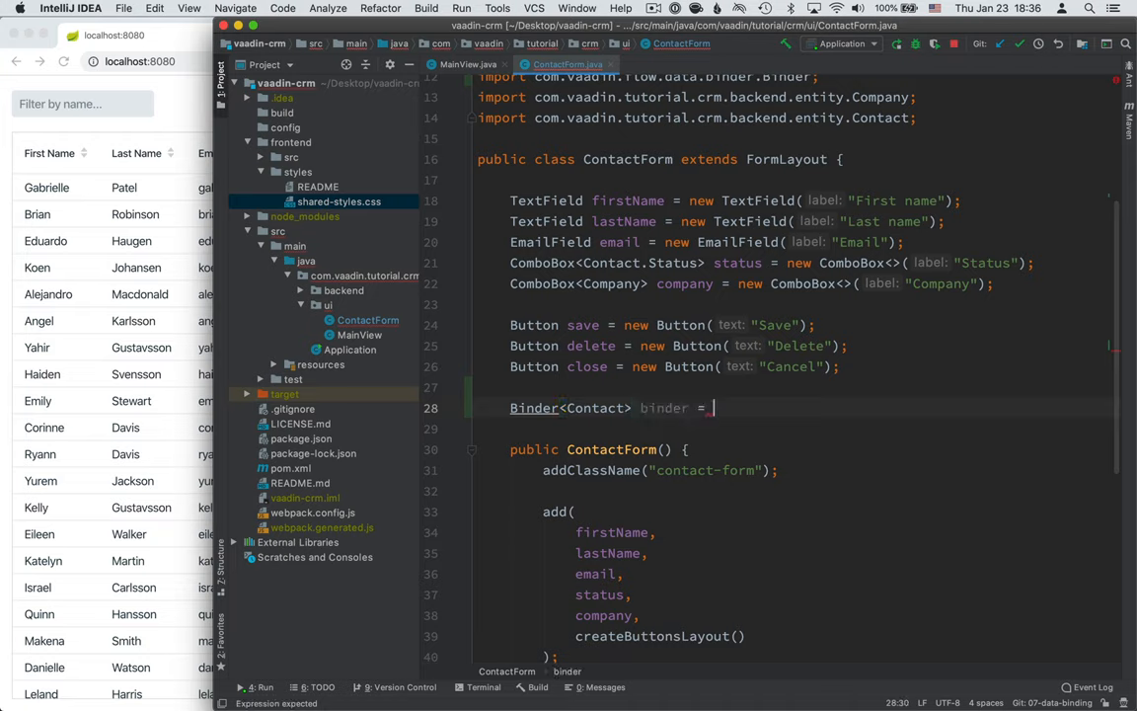
pyautogui.write('new')
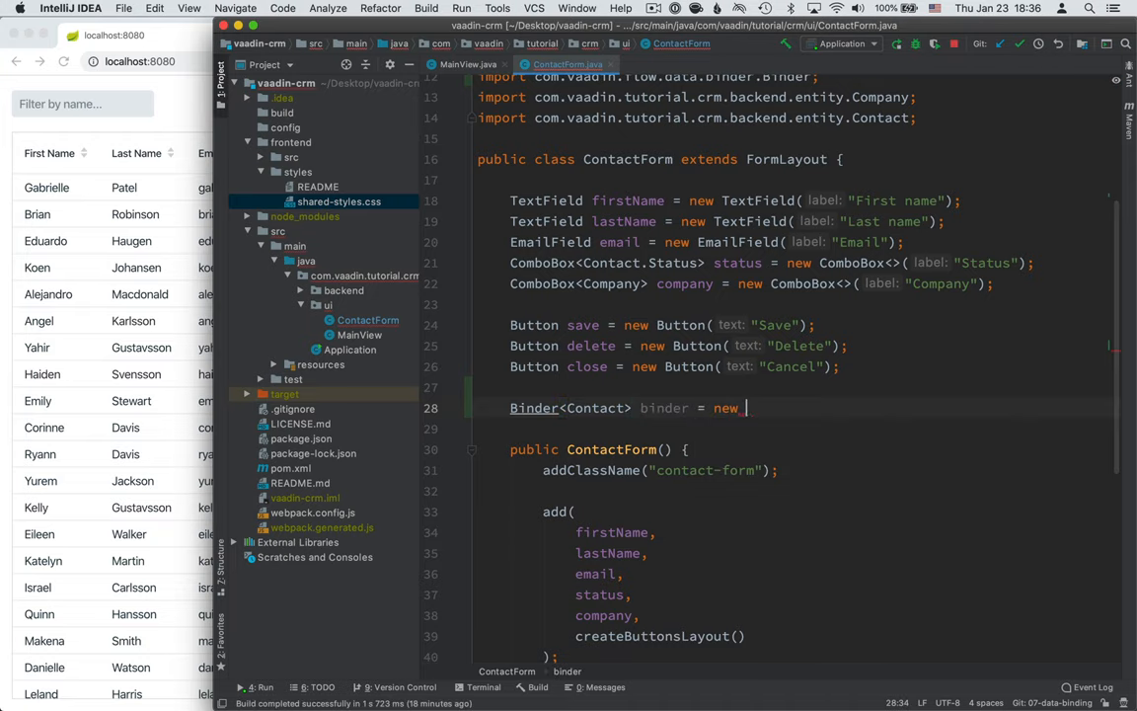
pyautogui.write('Beanv')
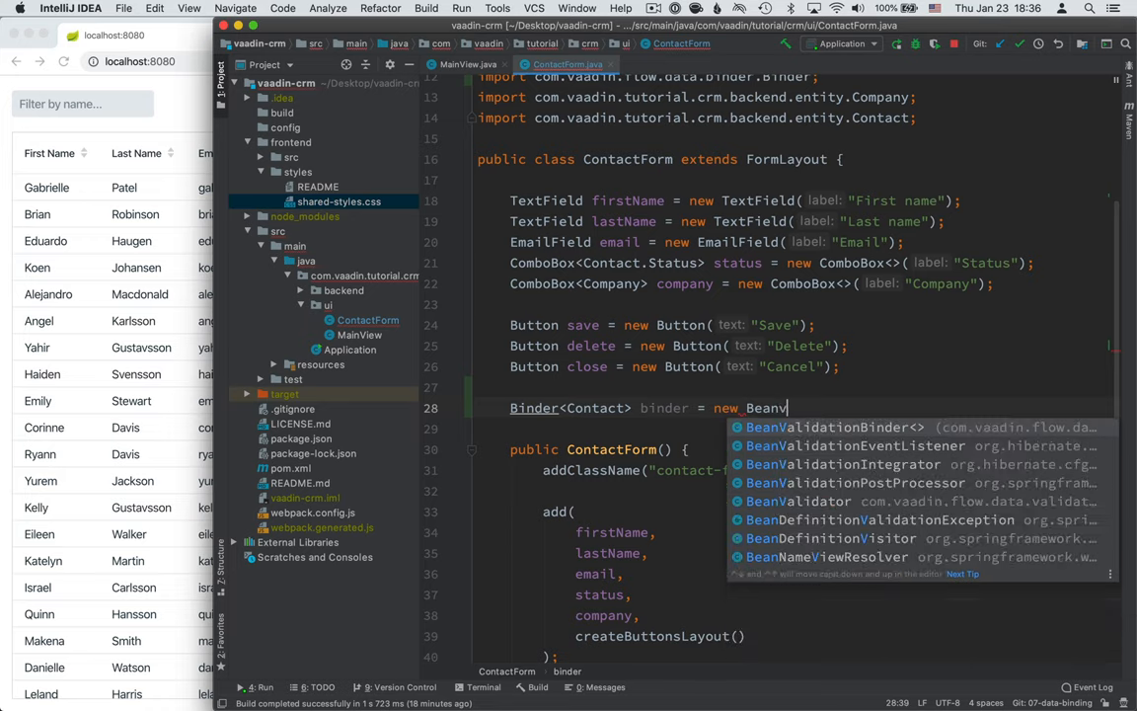
pyautogui.write('BeanValidationBinder<>(C')
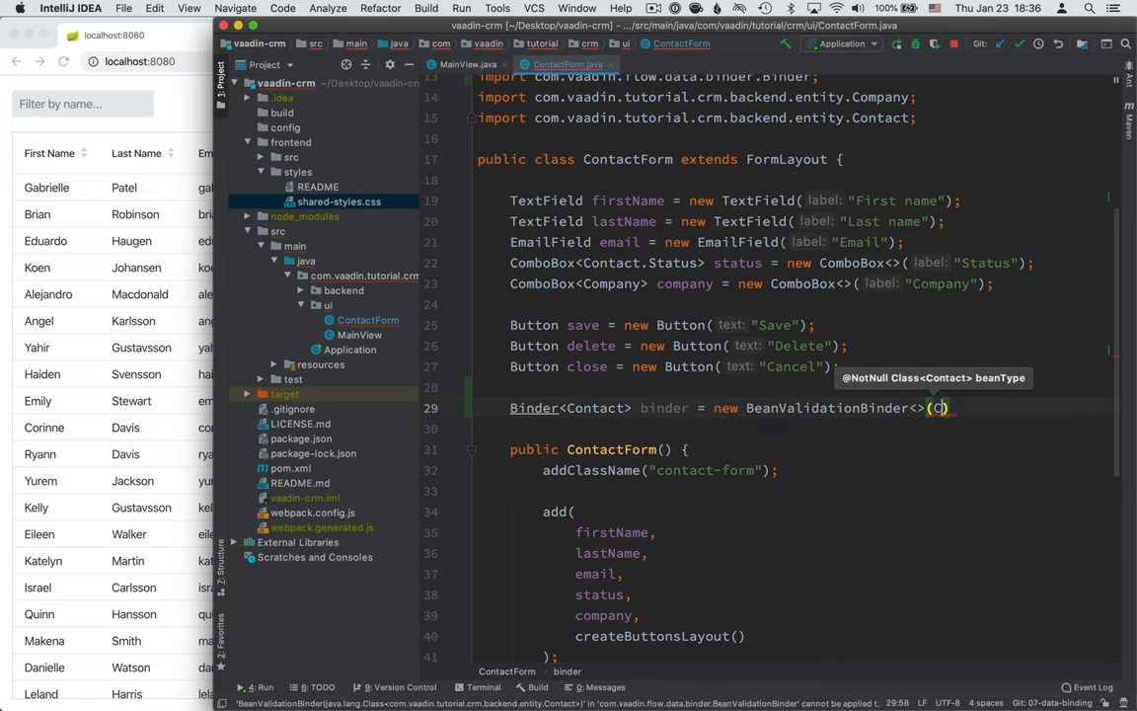
pyautogui.write('ontact.class')
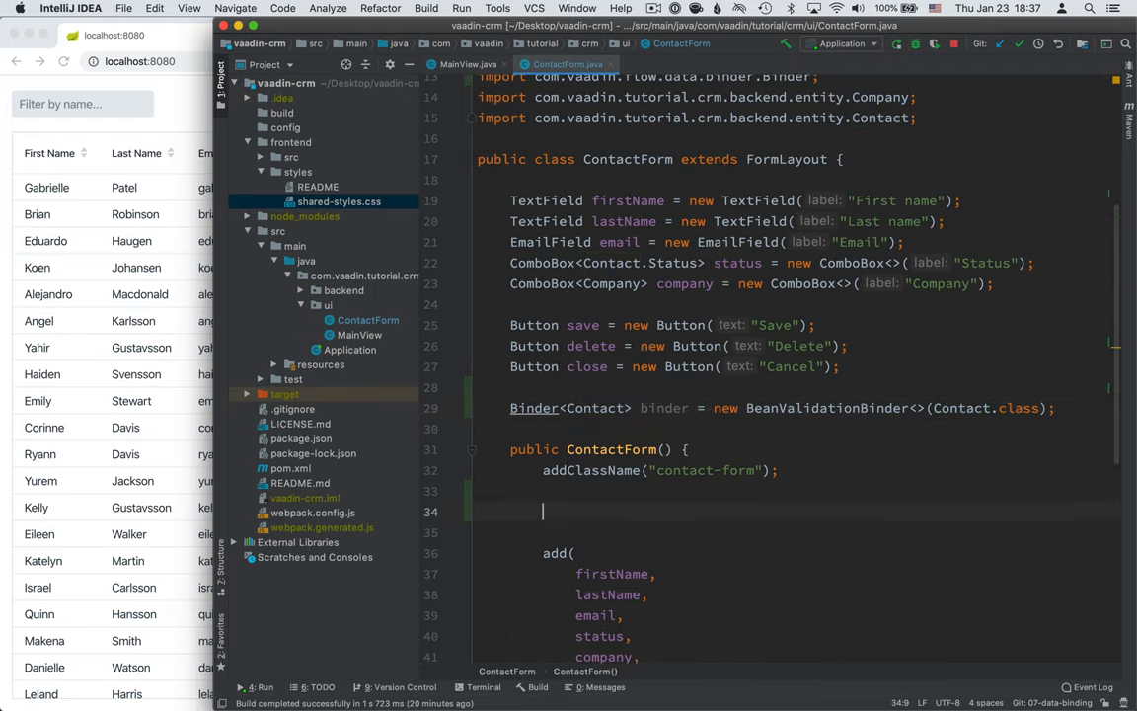
# - Add binder.bindInstanceFields(this) after addClassName in the ContactForm constructor
pyautogui.write('binder.bindInstanceFields(this);')
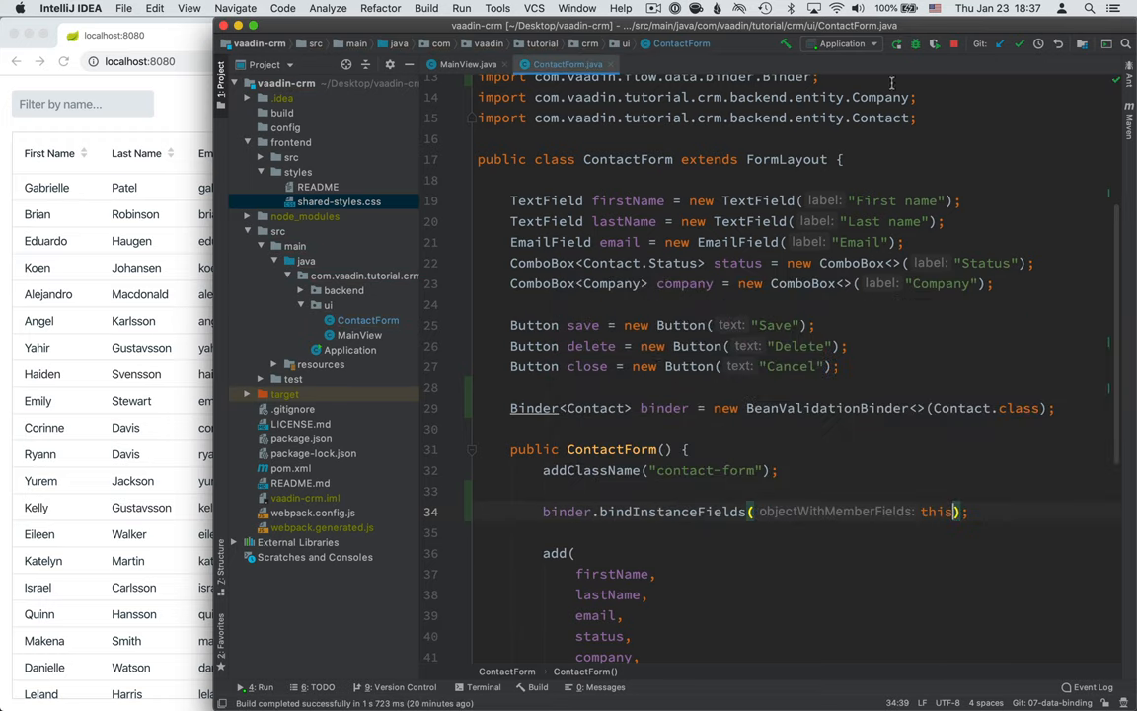
pyautogui.moveTo(669, 189)
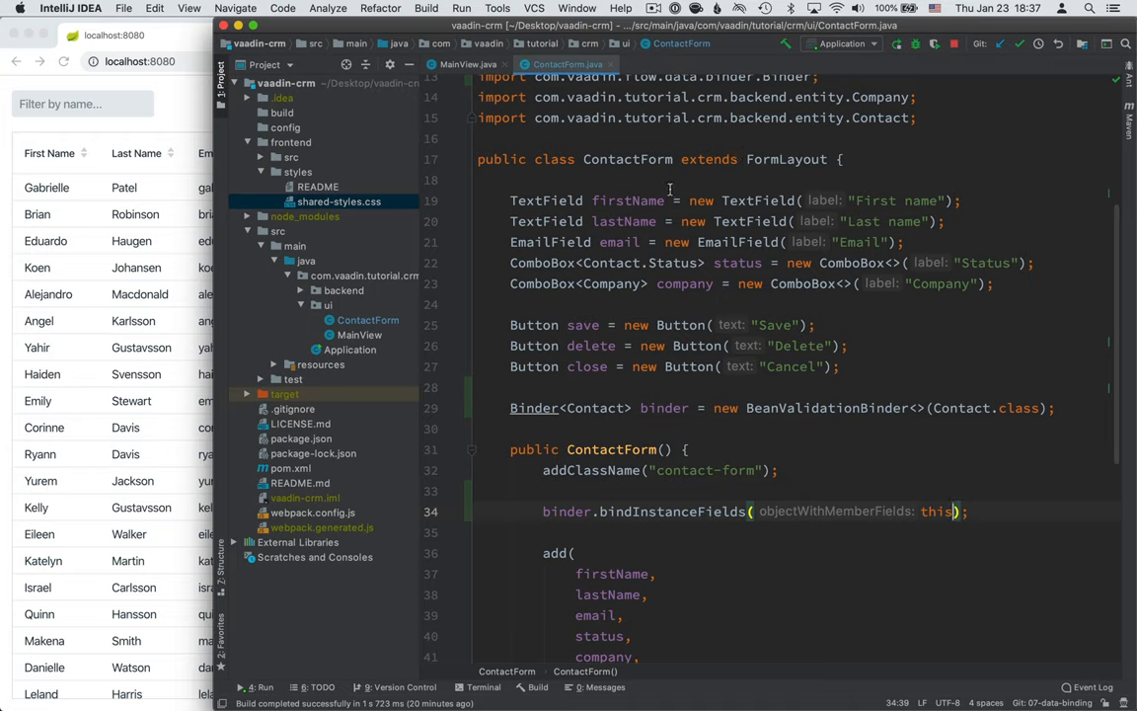
pyautogui.moveTo(548, 516)
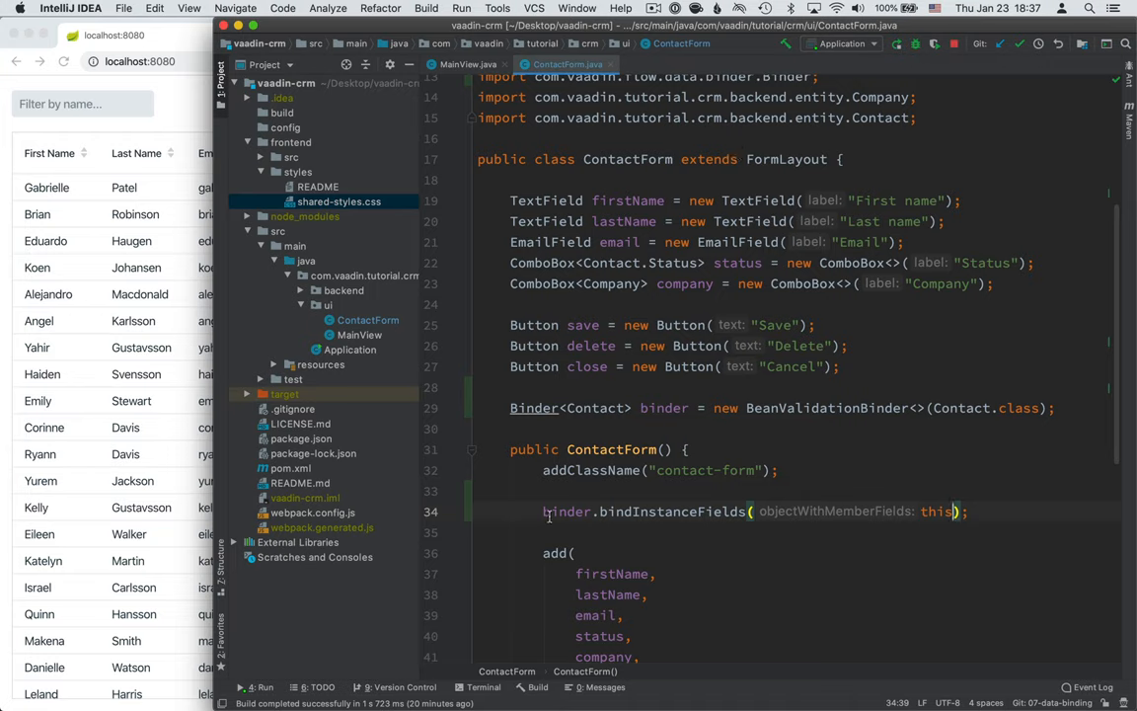
pyautogui.moveTo(553, 513)
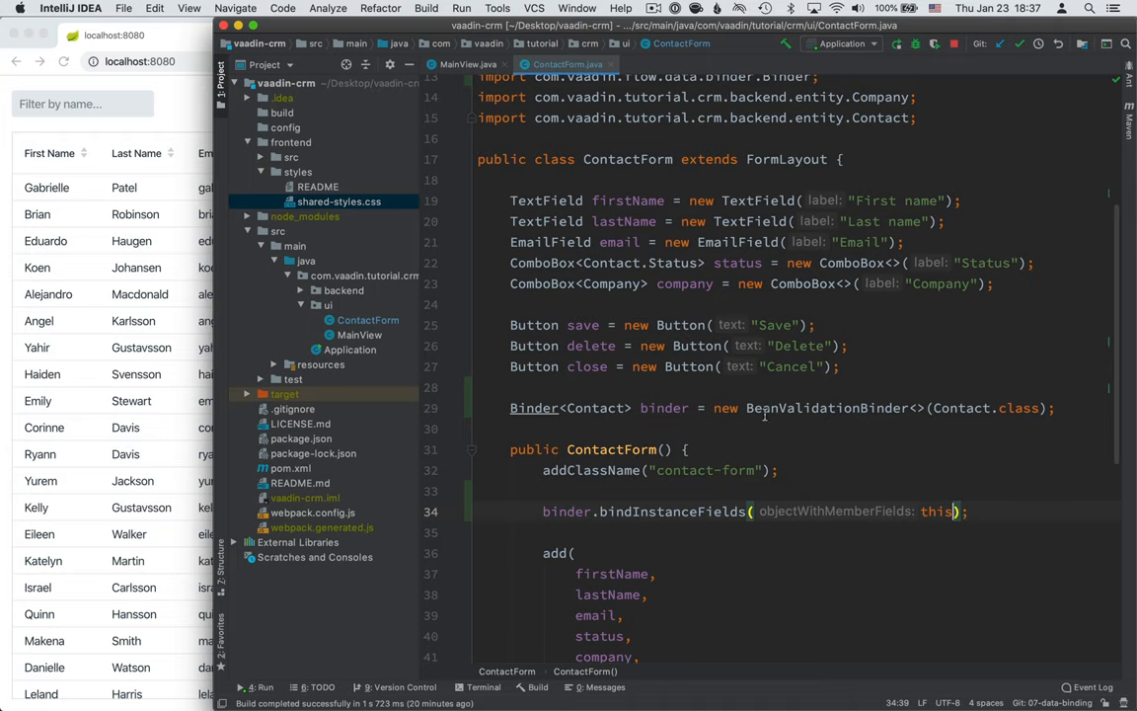
pyautogui.moveTo(893, 460)
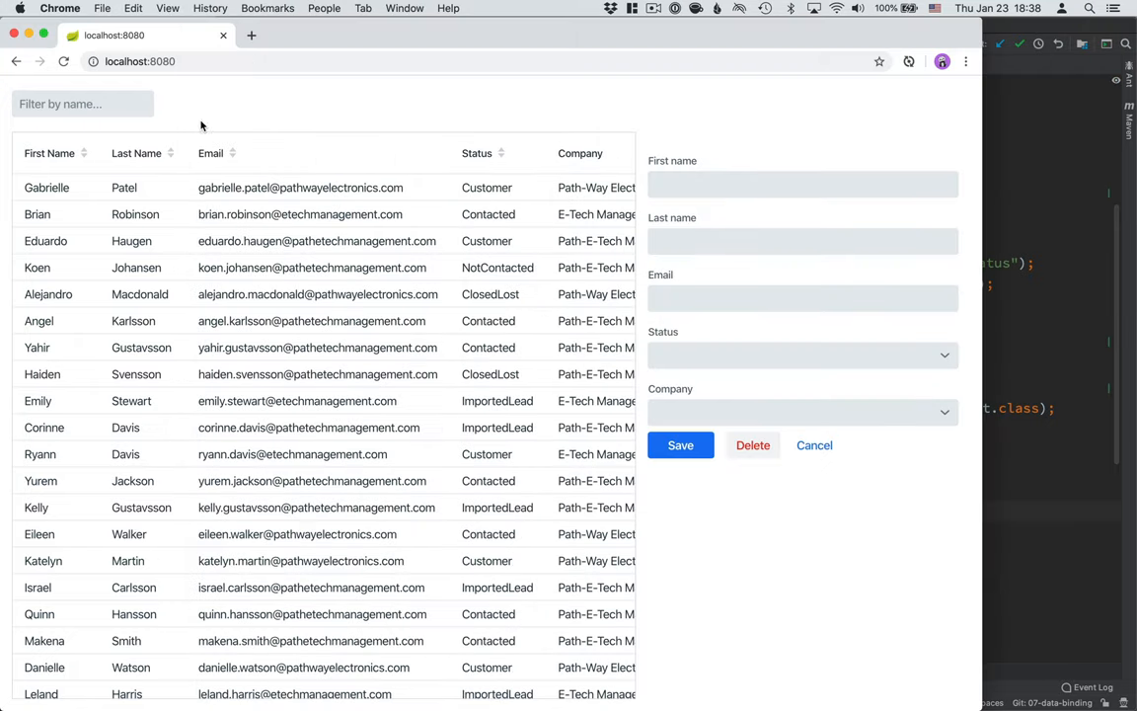
pyautogui.moveTo(696, 467)
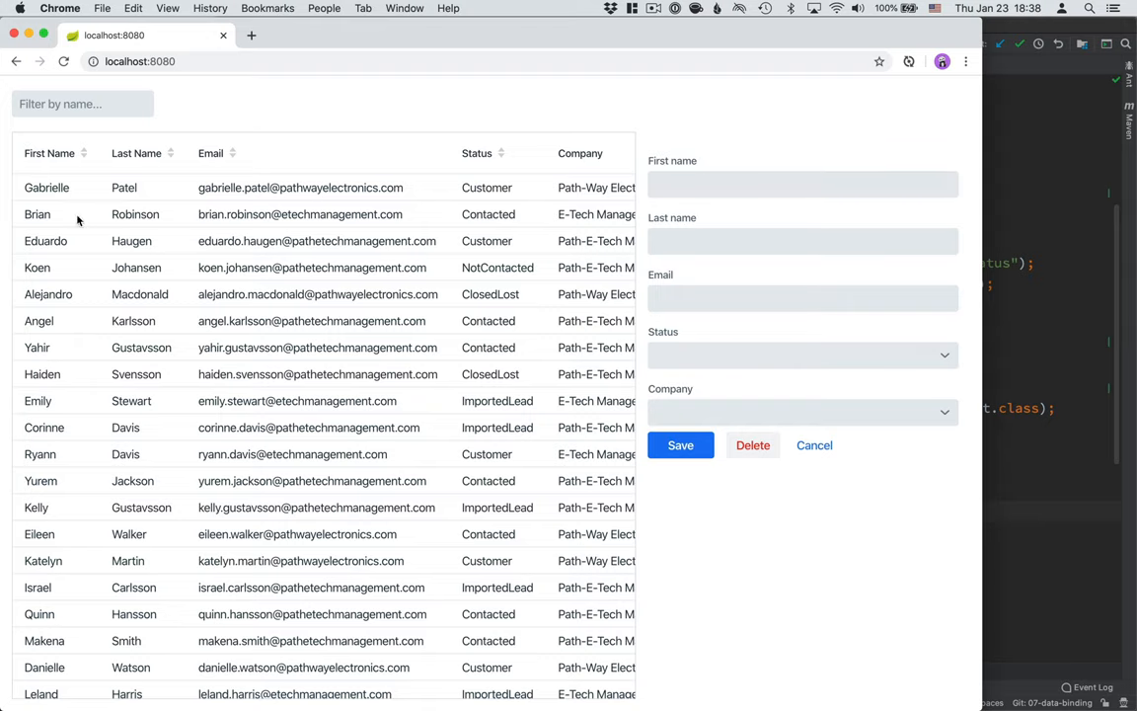
pyautogui.moveTo(385, 225)
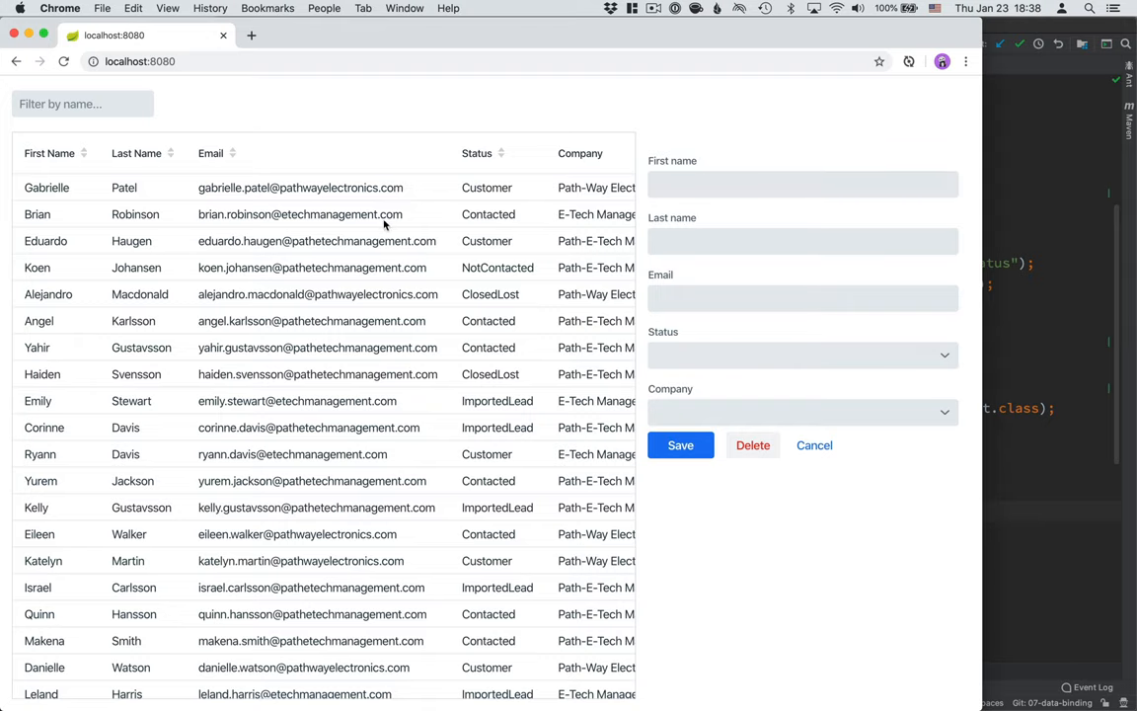
pyautogui.moveTo(489, 307)
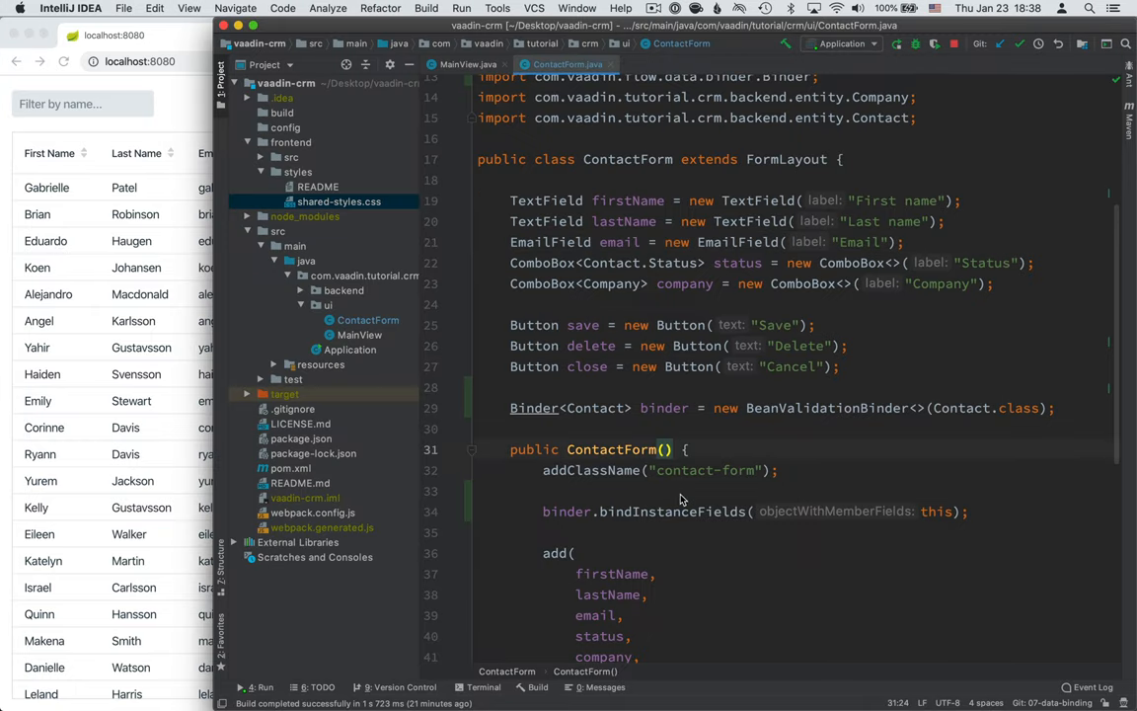
# - Type MainView into the ContactForm() parameters, then select that word and press Delete
pyautogui.write('MainView')
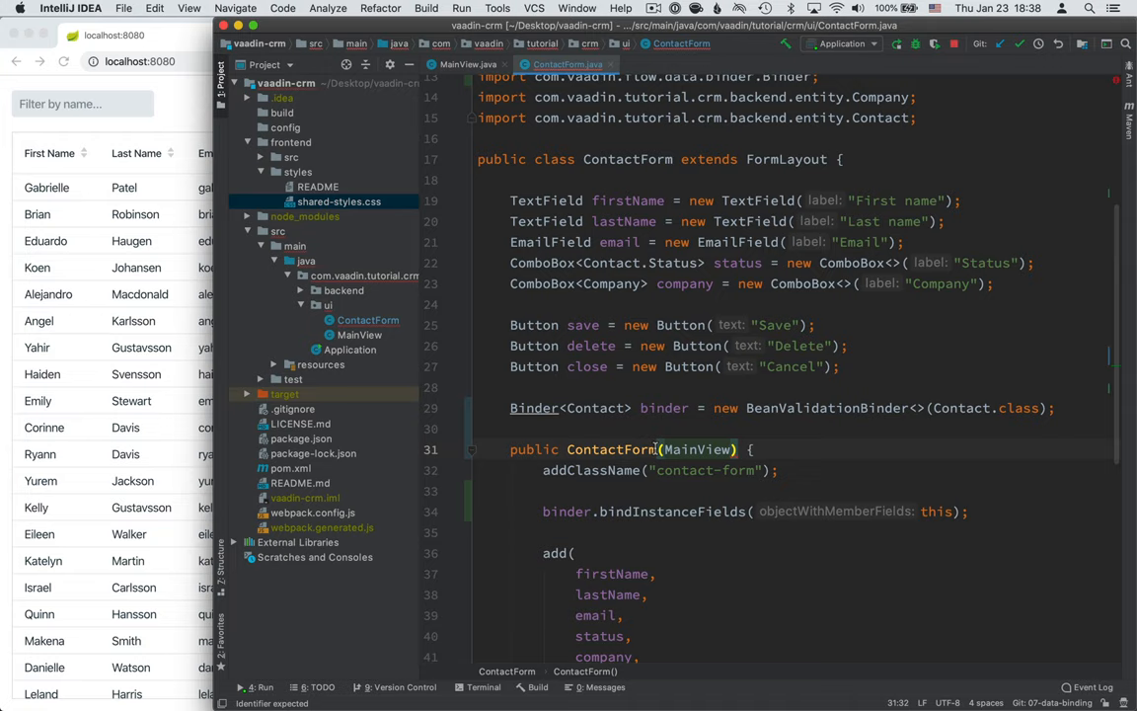
pyautogui.doubleClick(697, 449)
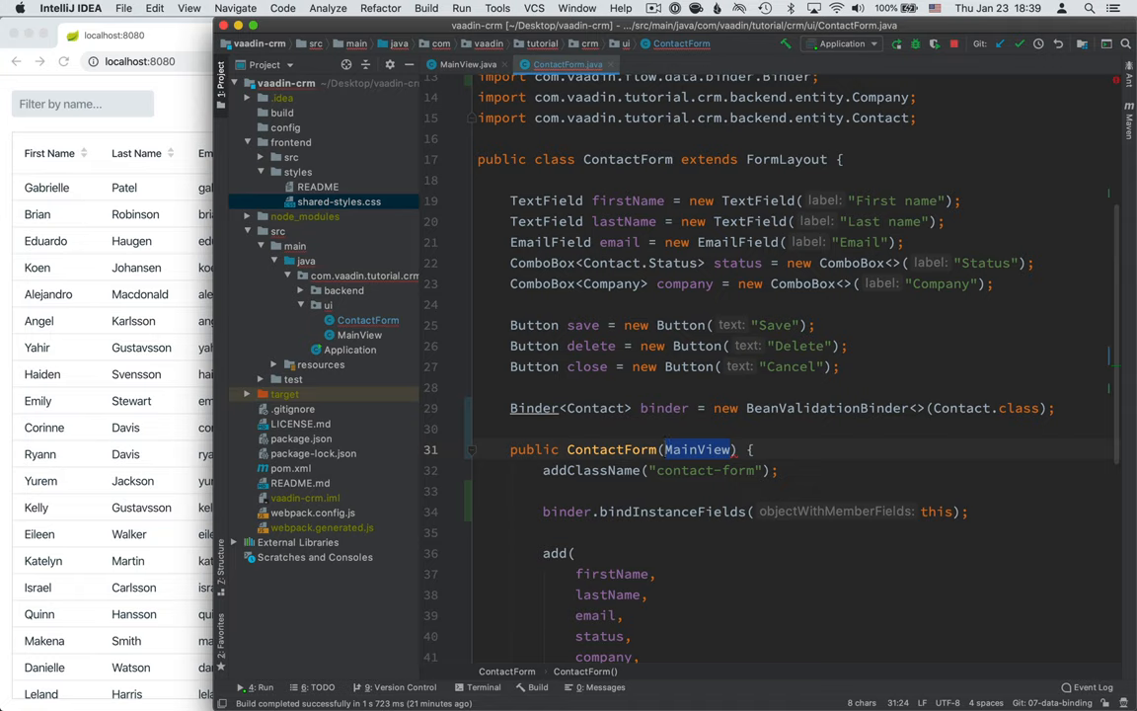
pyautogui.press('Delete')
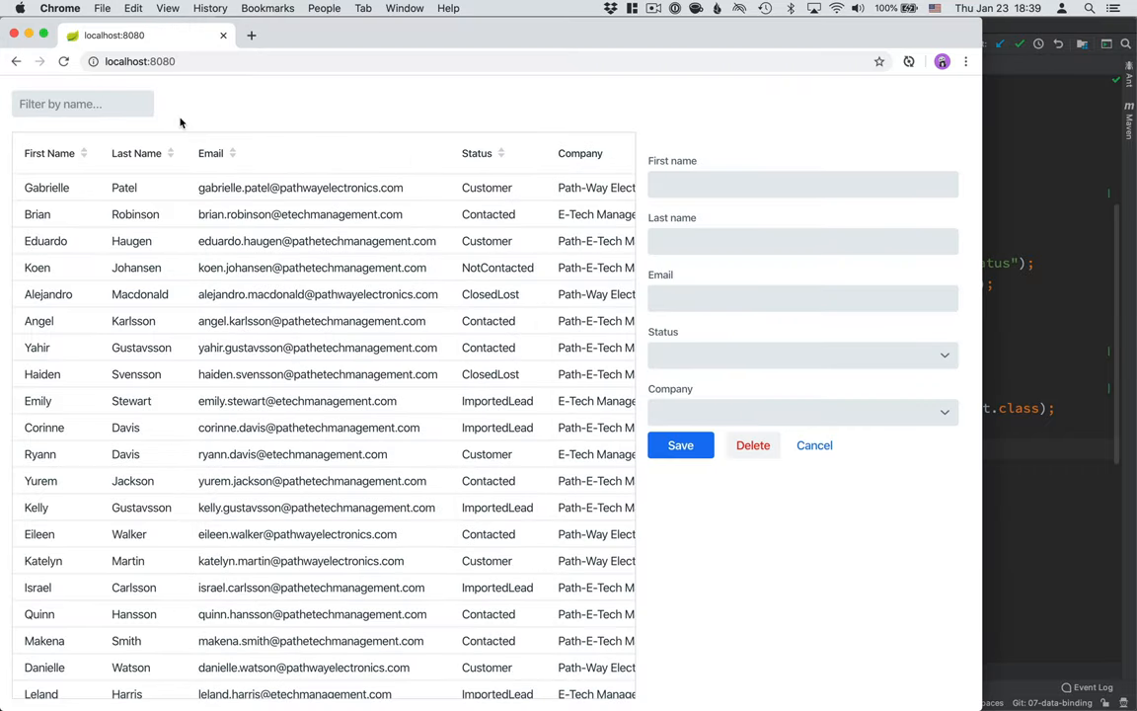
pyautogui.moveTo(667, 345)
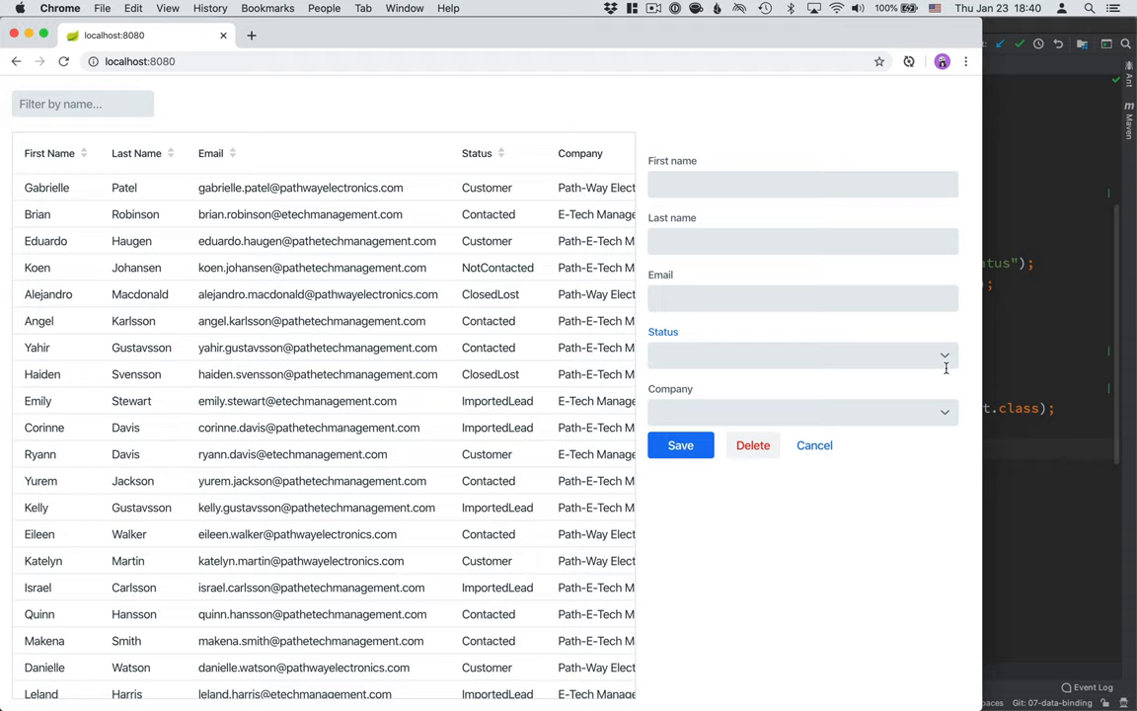
pyautogui.moveTo(807, 494)
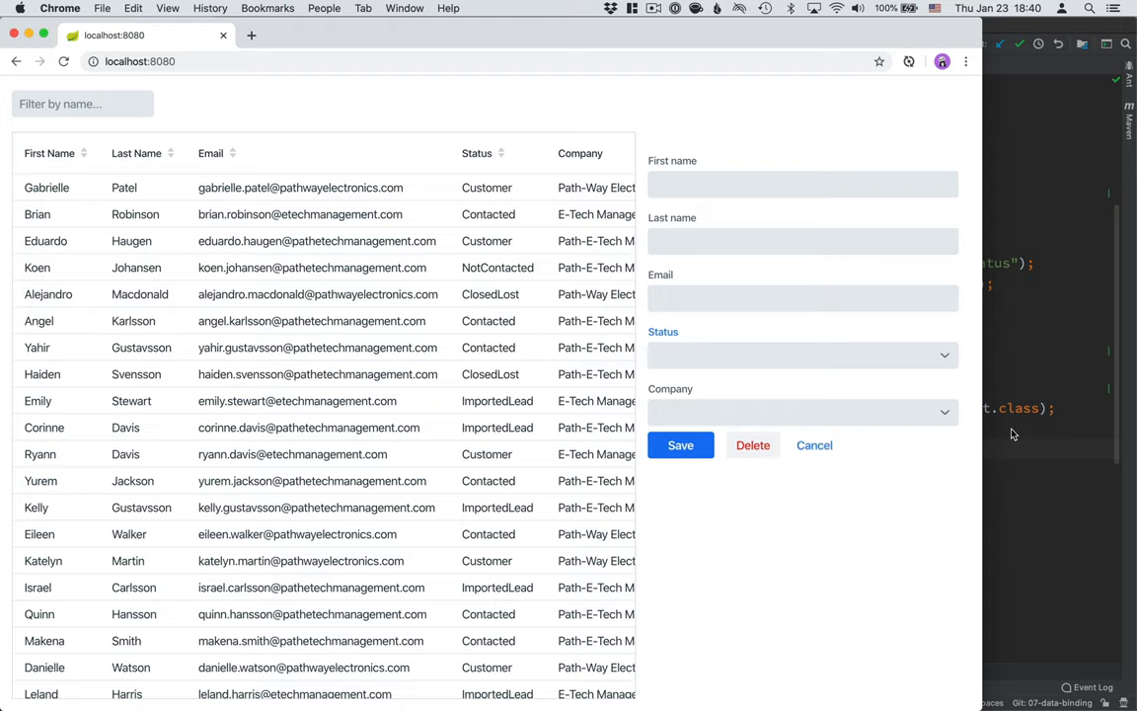
pyautogui.moveTo(1017, 433)
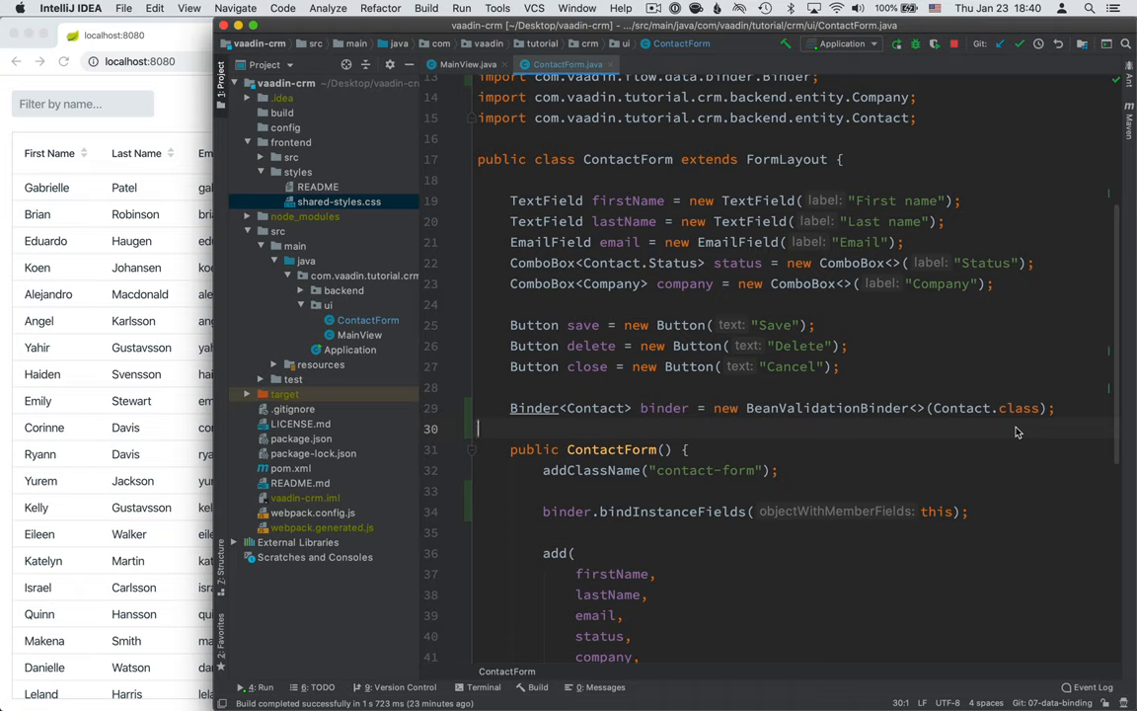
pyautogui.moveTo(1006, 464)
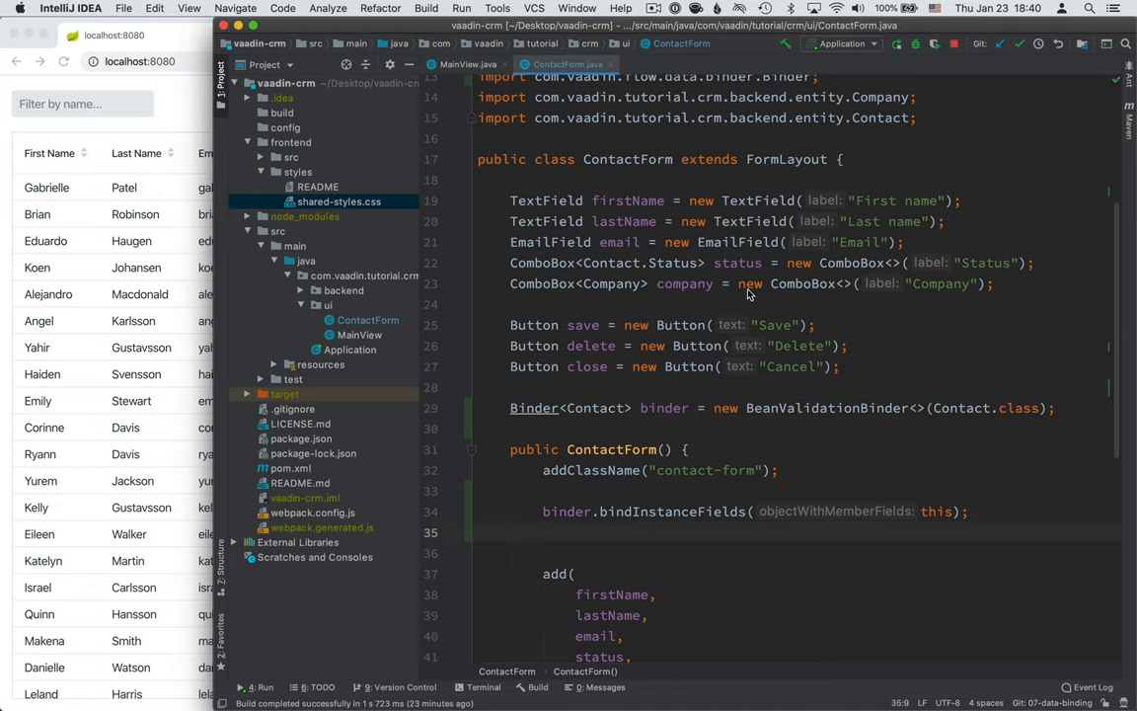
pyautogui.moveTo(795, 267)
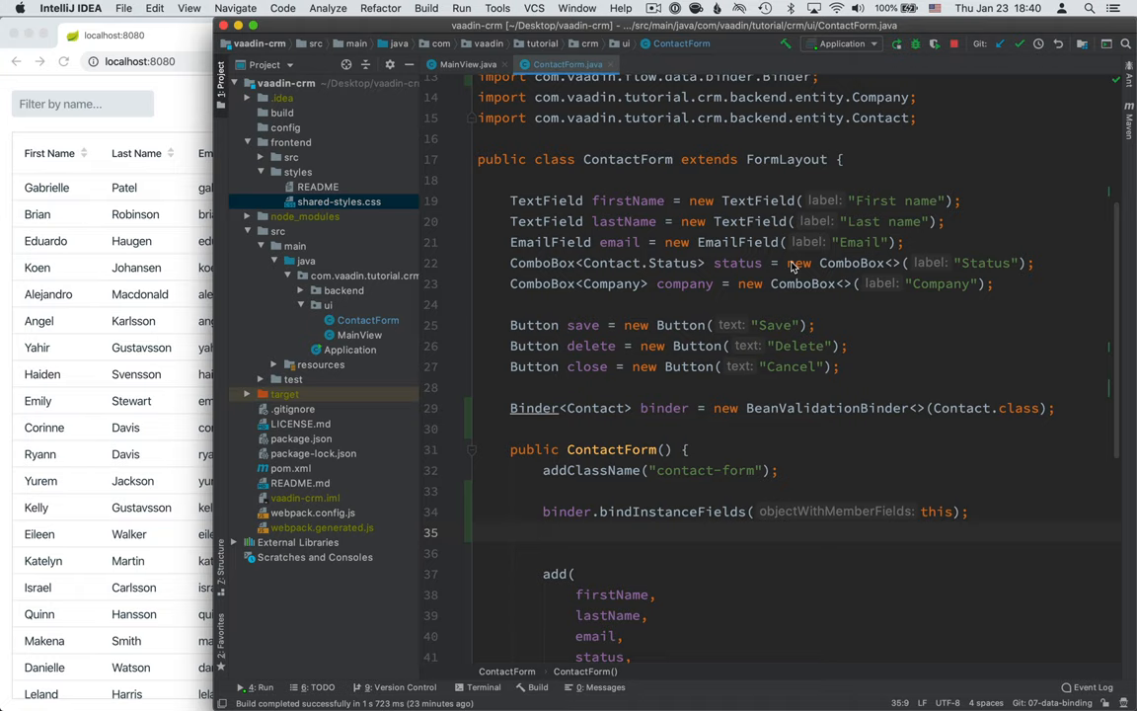
# - Add status.setItems(Contact.Status.values()) below binder.bindInstanceFields(this) using code completion
pyautogui.write('s')
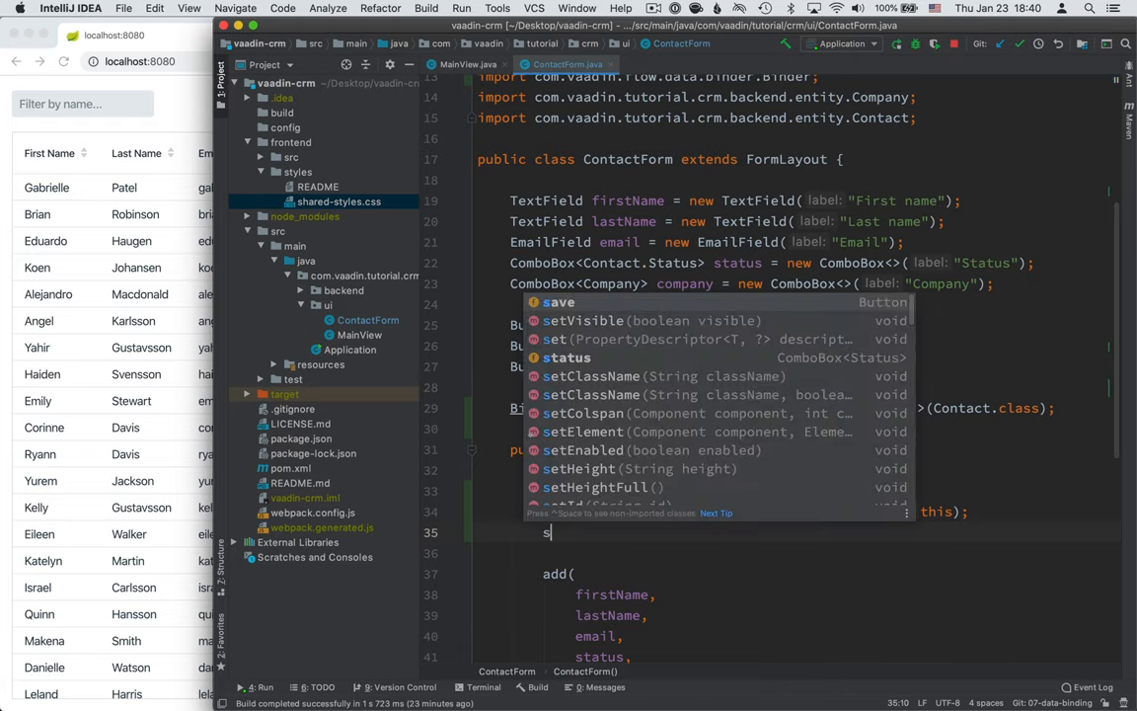
pyautogui.write('tatus.')
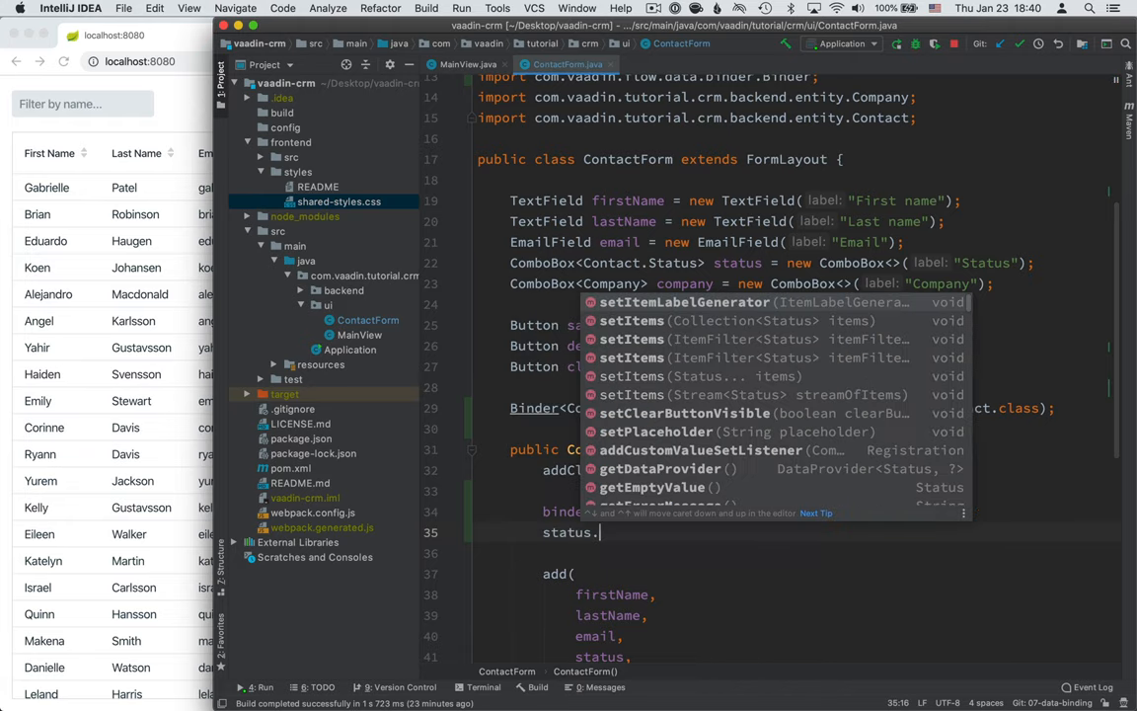
pyautogui.write('in')
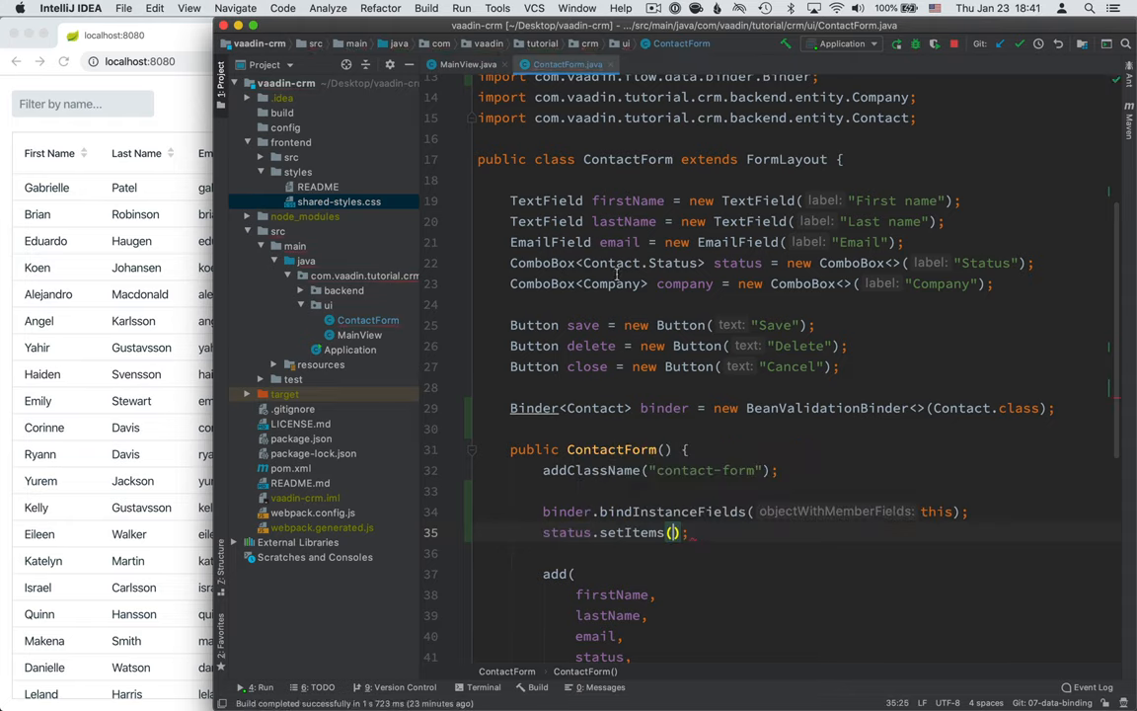
pyautogui.write('Contact.Status.values(')
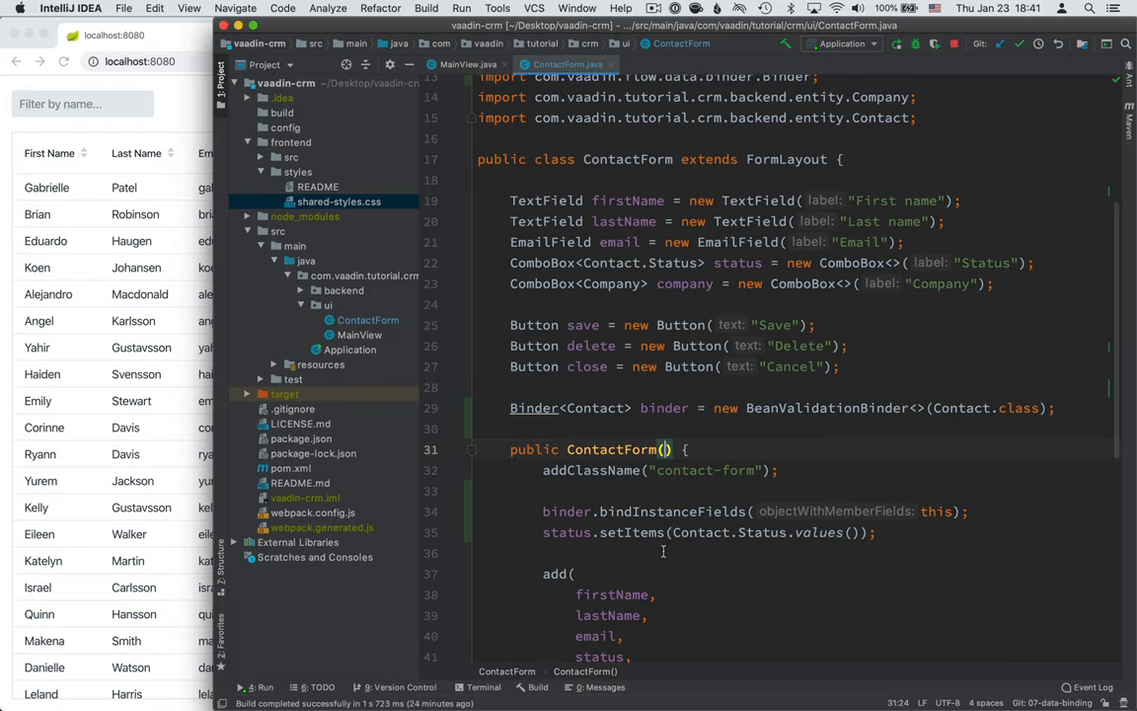
pyautogui.moveTo(414, 221)
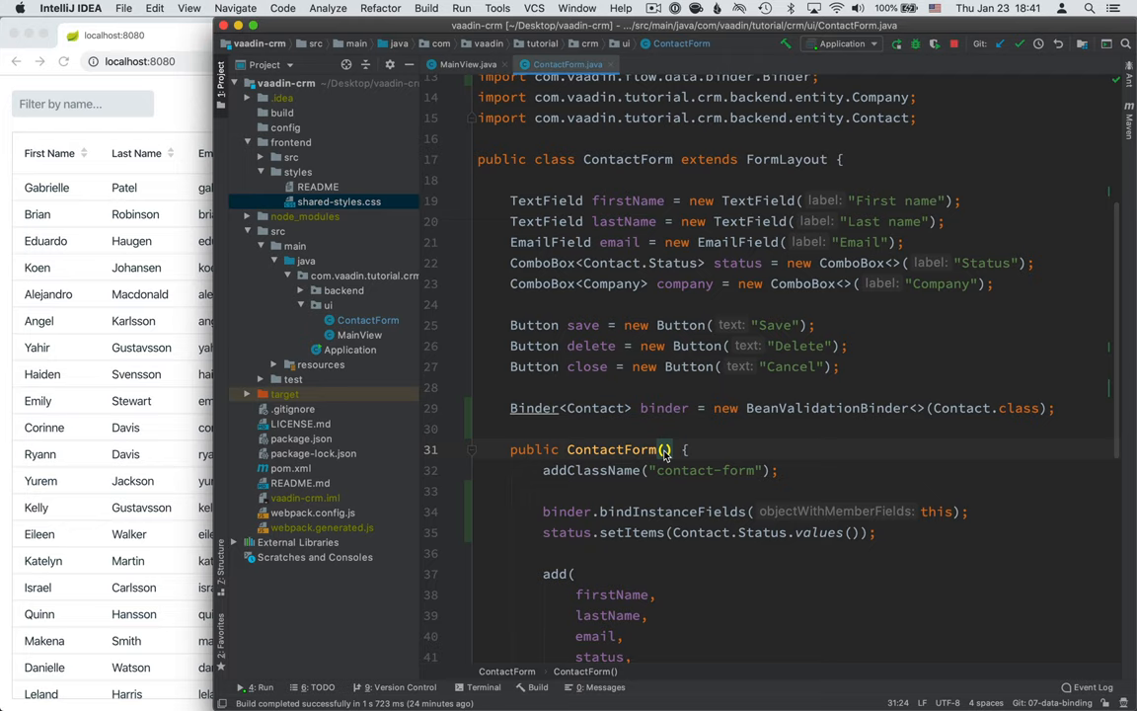
# - Change the constructor to ContactForm(List<Company> companies) and start typing company.setItems(
pyautogui.write('L')
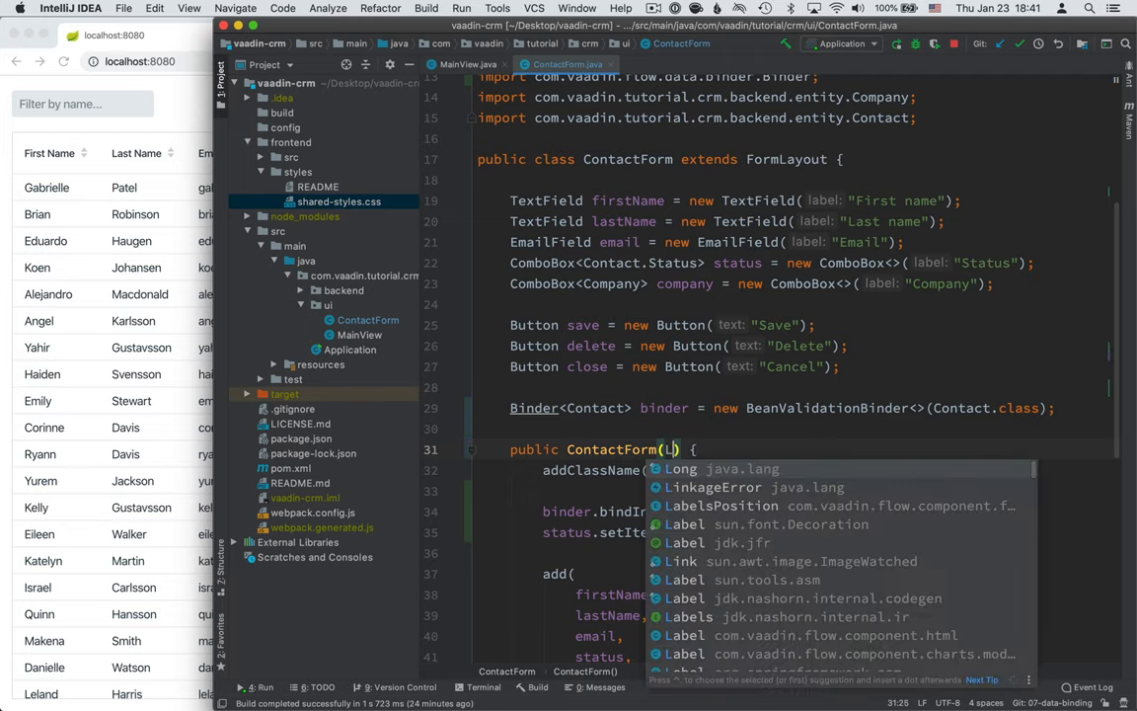
pyautogui.write('ist<>')
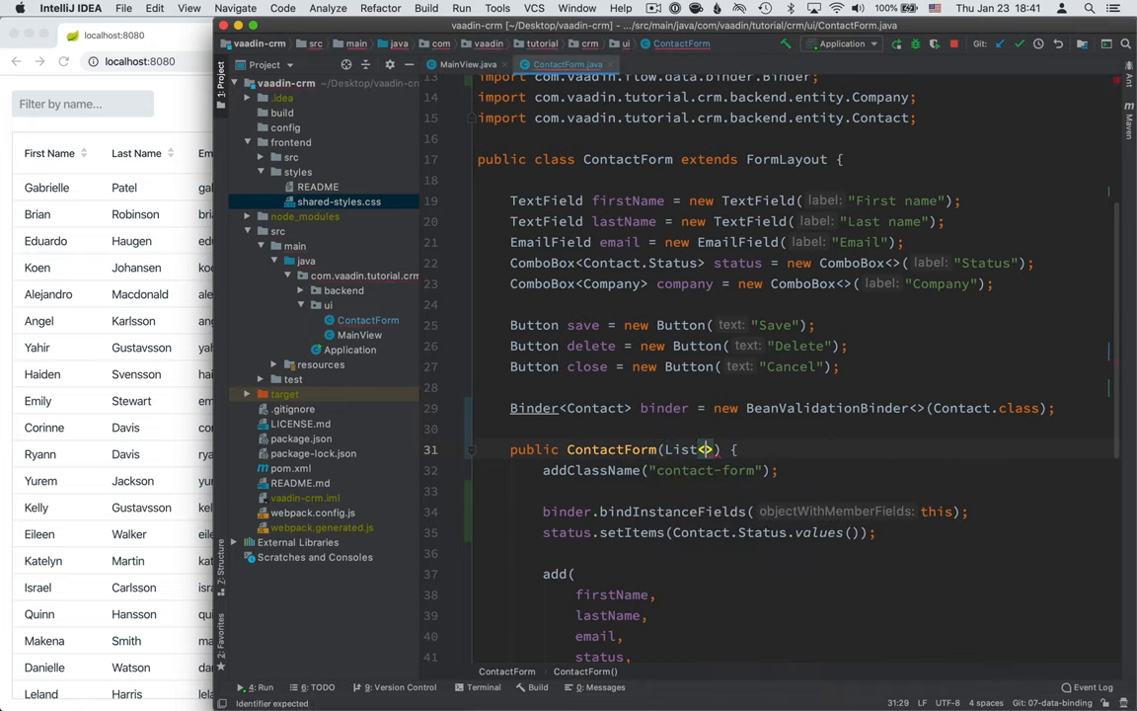
pyautogui.write('Company')
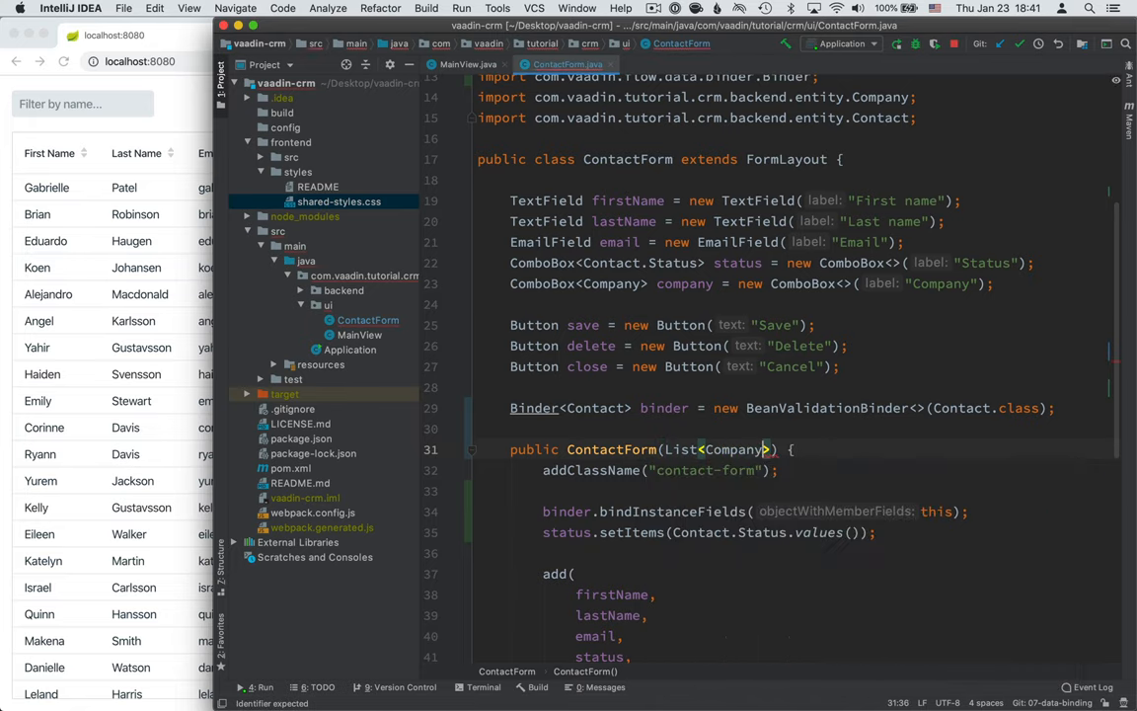
pyautogui.write('companies')
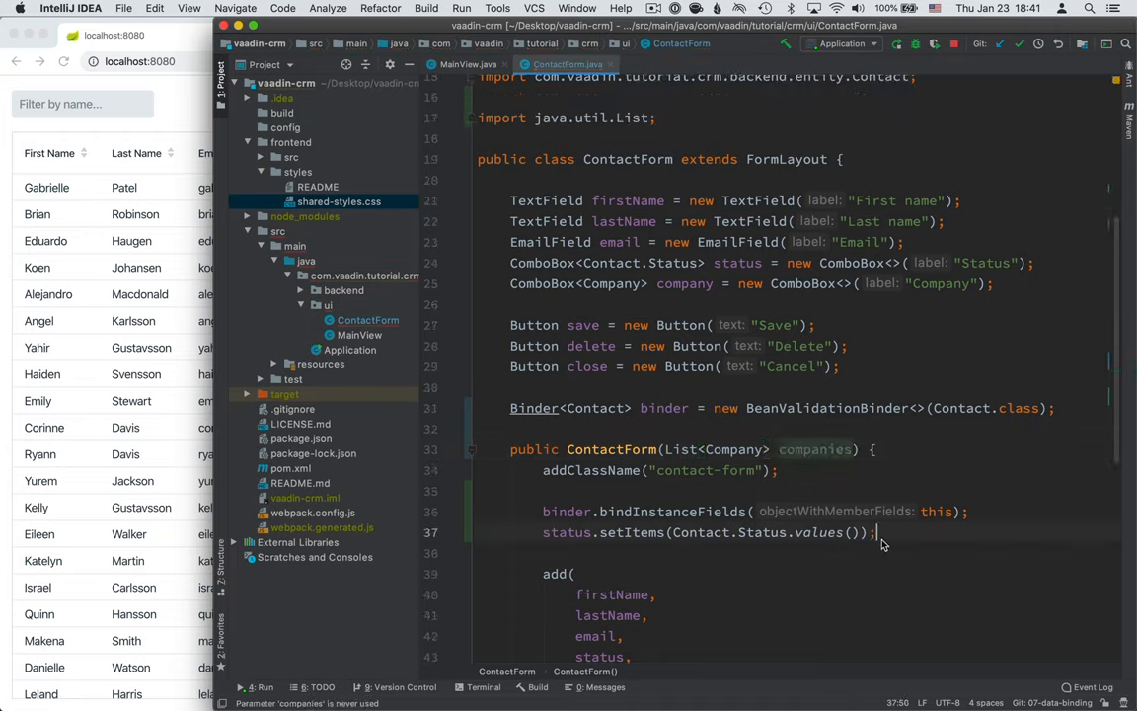
pyautogui.write('co')
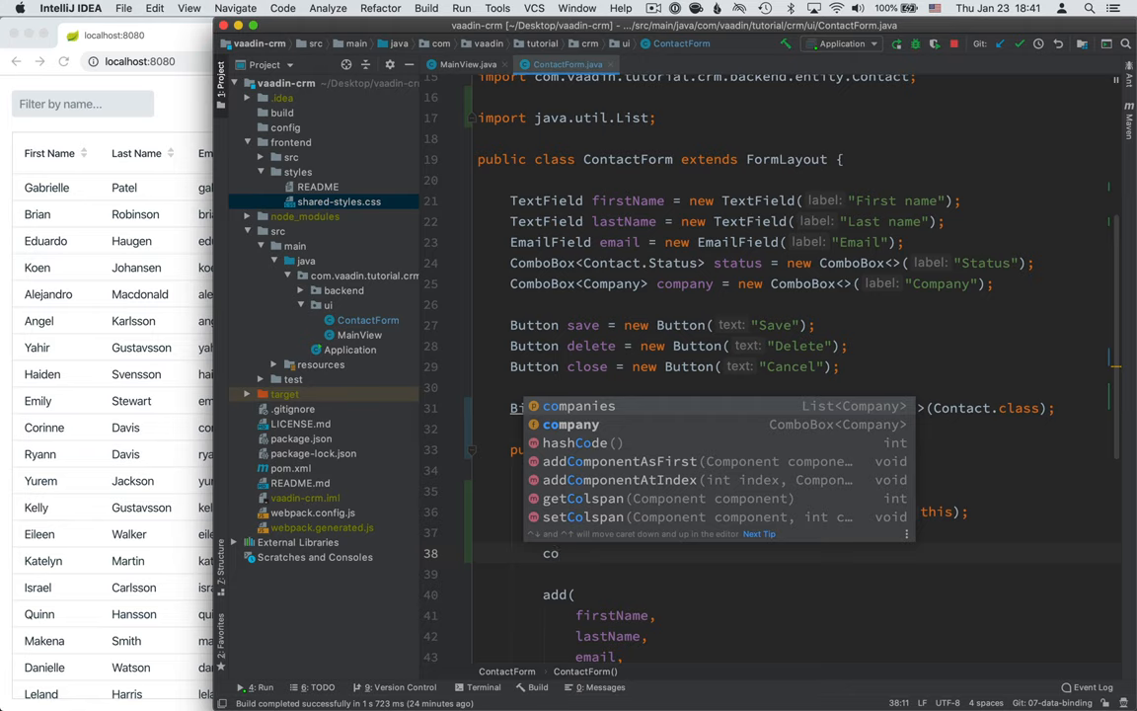
pyautogui.write('company.seti')
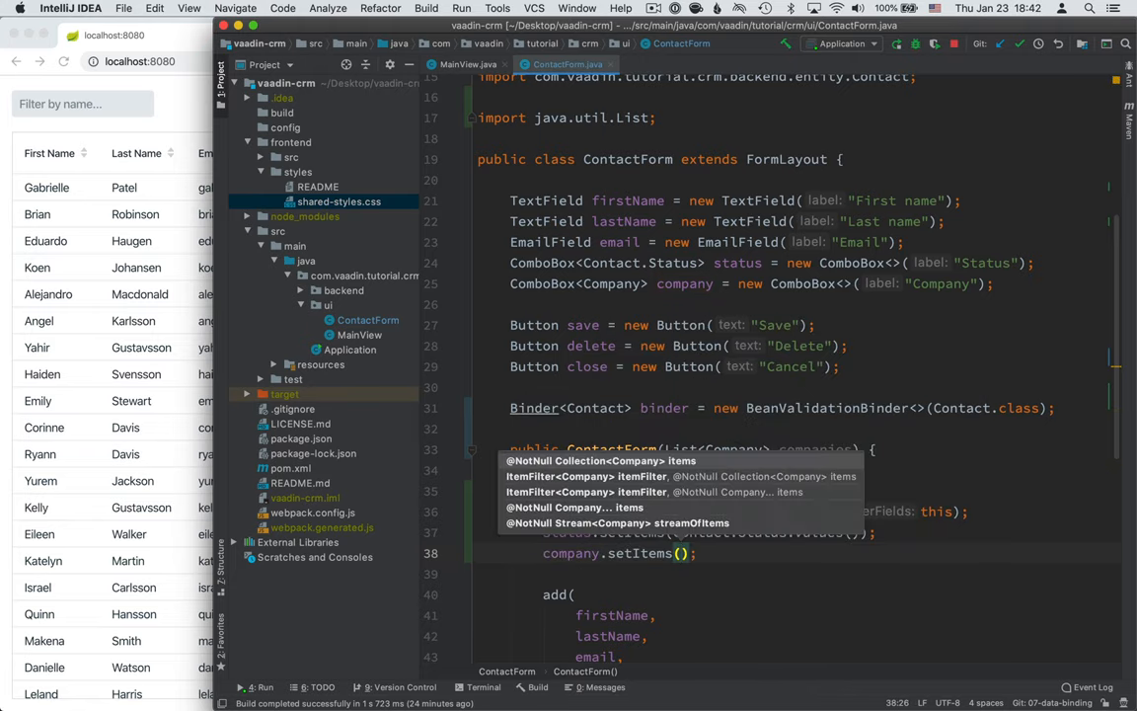
# - Complete company.setItems(companies), then glance at the form's Company dropdown in Chrome
pyautogui.write('companies')
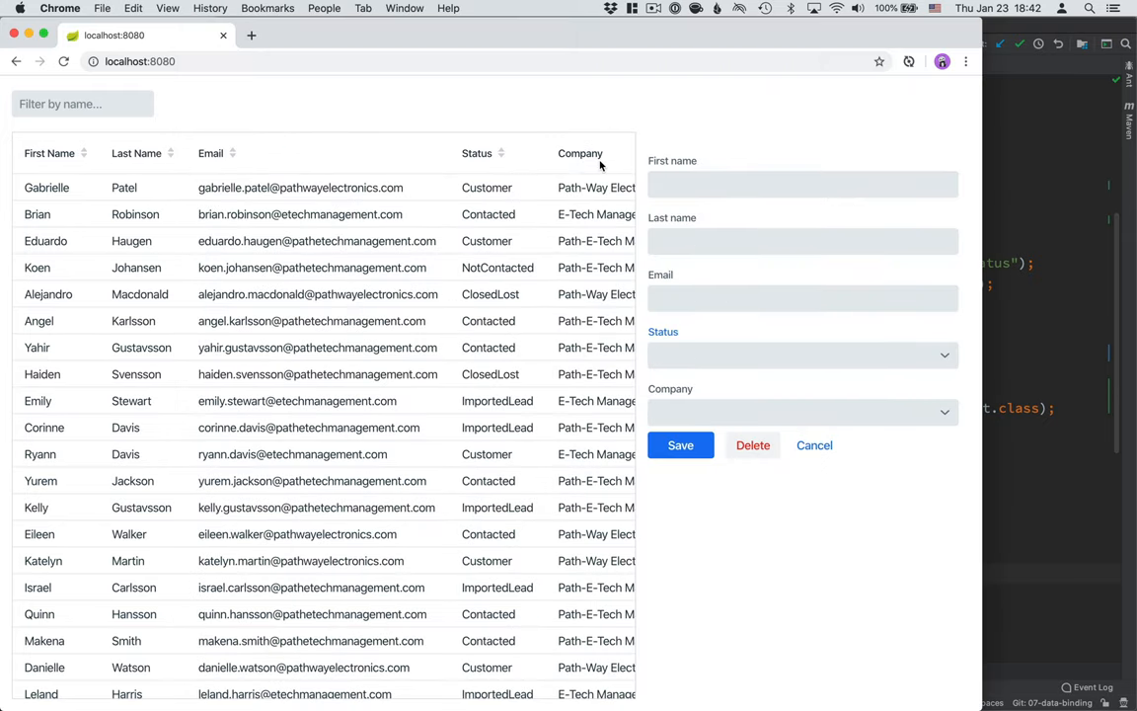
pyautogui.click(799, 354)
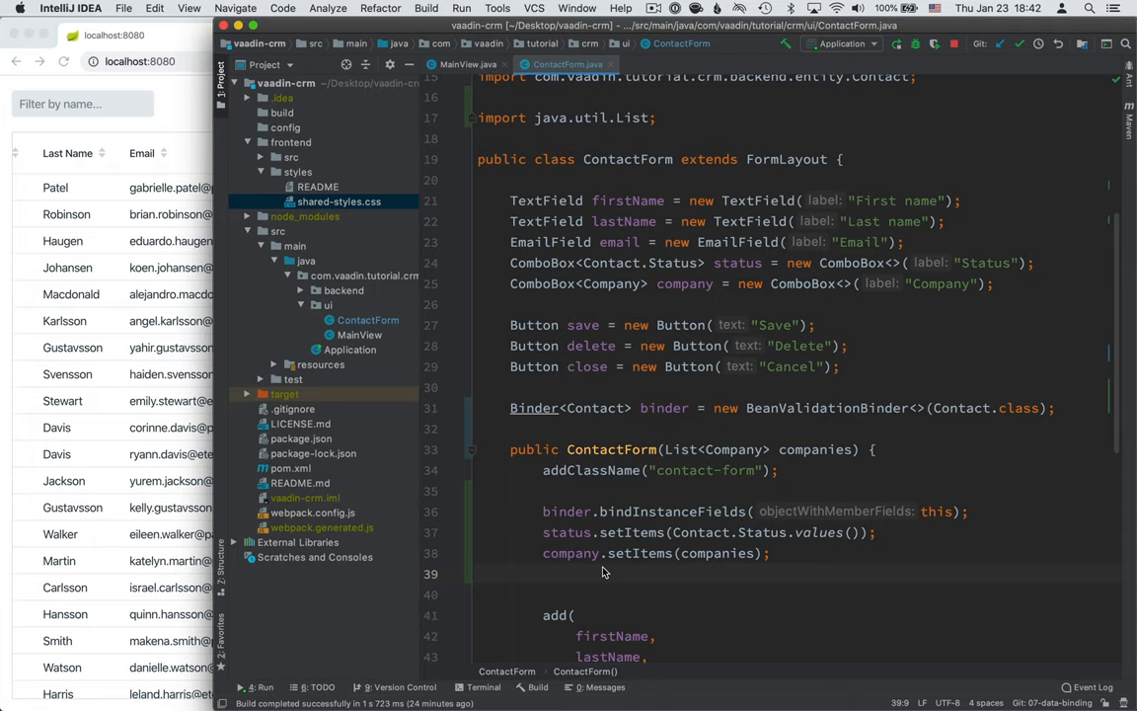
# - Add company.setItemLabelGenerator(Company::getName) below the setItems line
pyautogui.write('company.set')
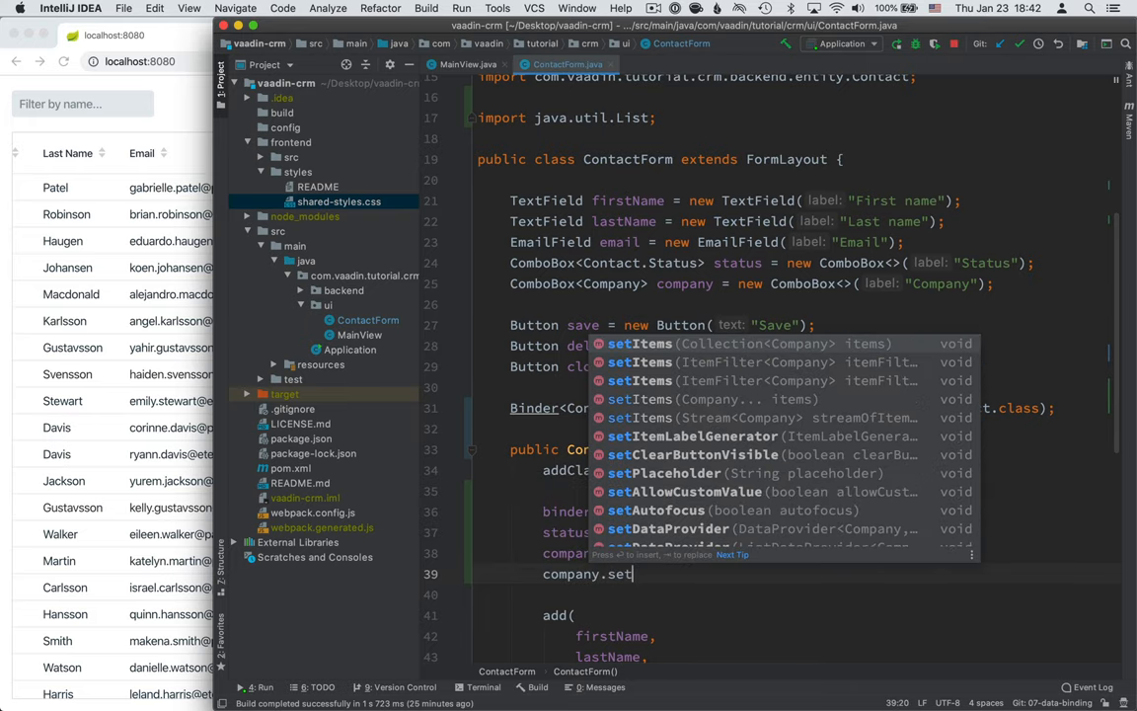
pyautogui.write('it')
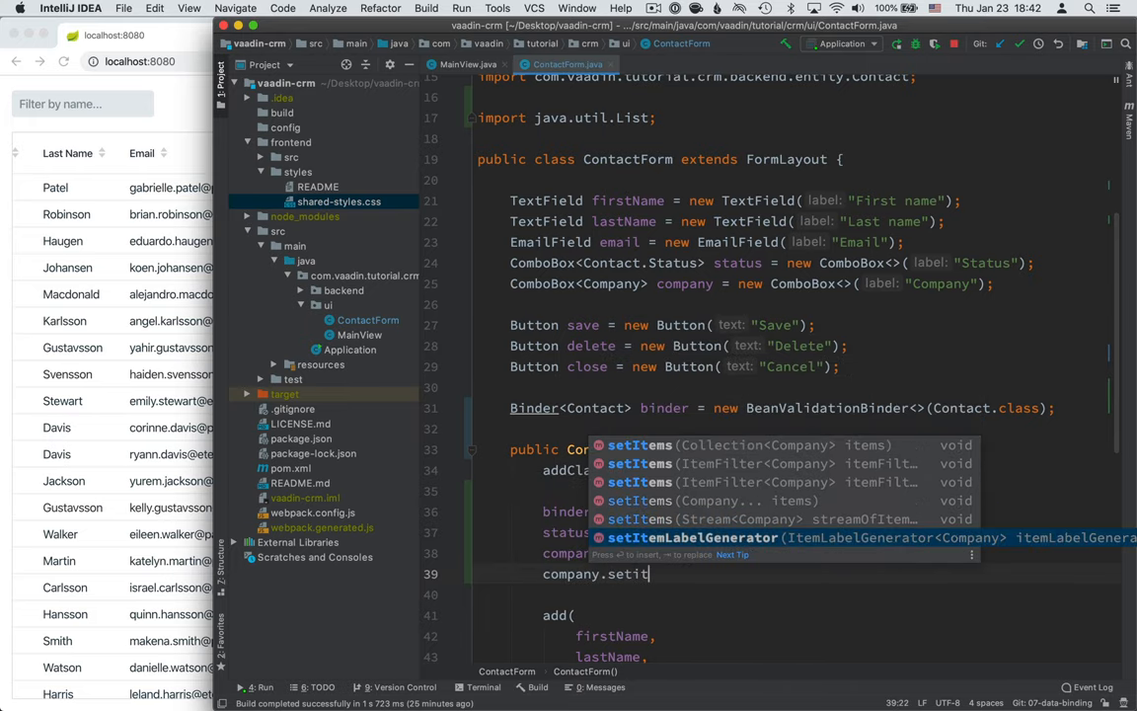
pyautogui.click(692, 537)
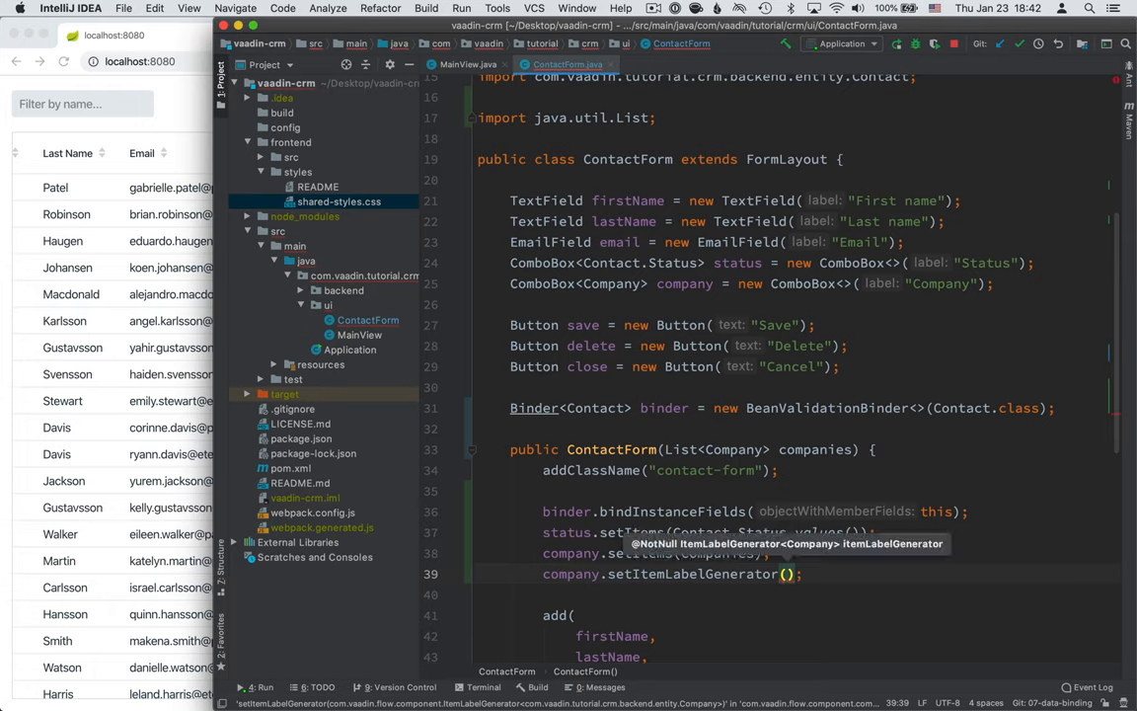
pyautogui.write('Company::getName')
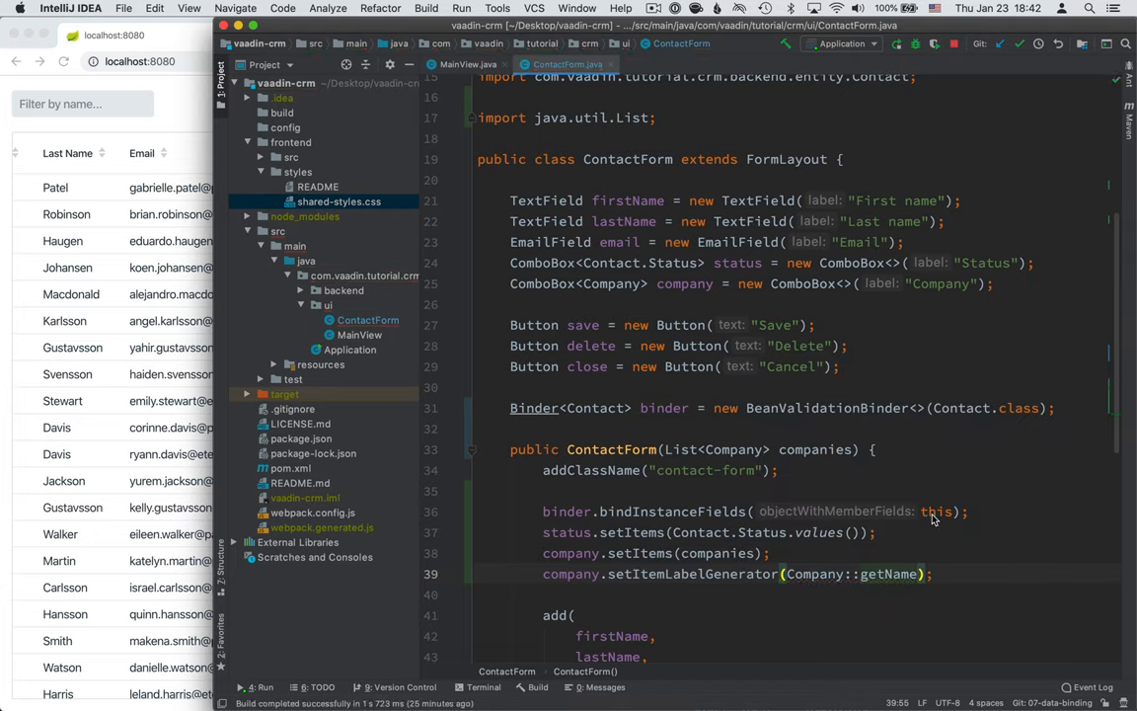
pyautogui.moveTo(862, 561)
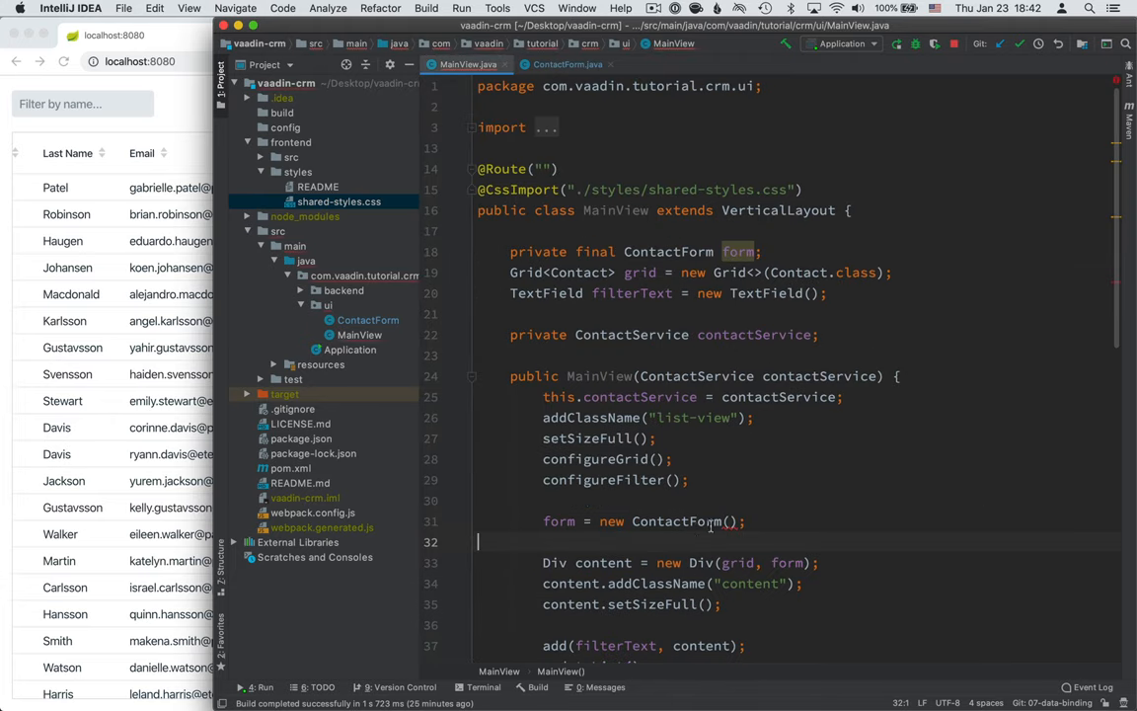
pyautogui.moveTo(709, 521)
pyautogui.write(',')
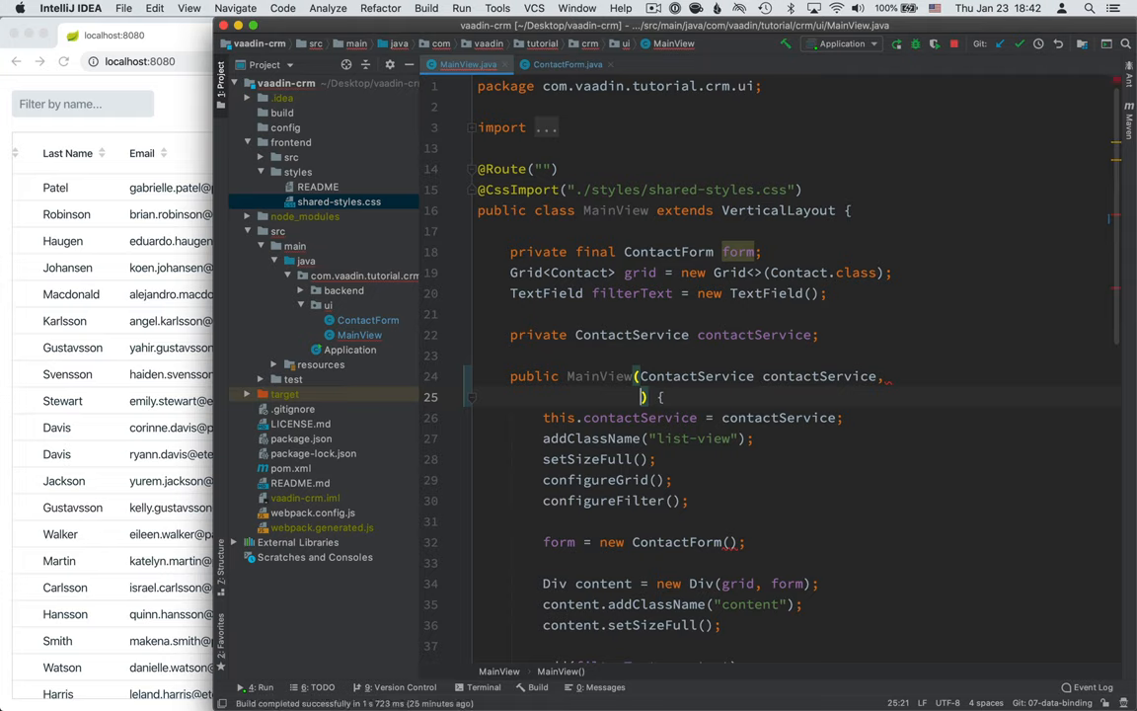
# - Give MainView a CompanyService, pass companyService.findAll() to ContactForm, and build the project
pyautogui.write('CompanyService')
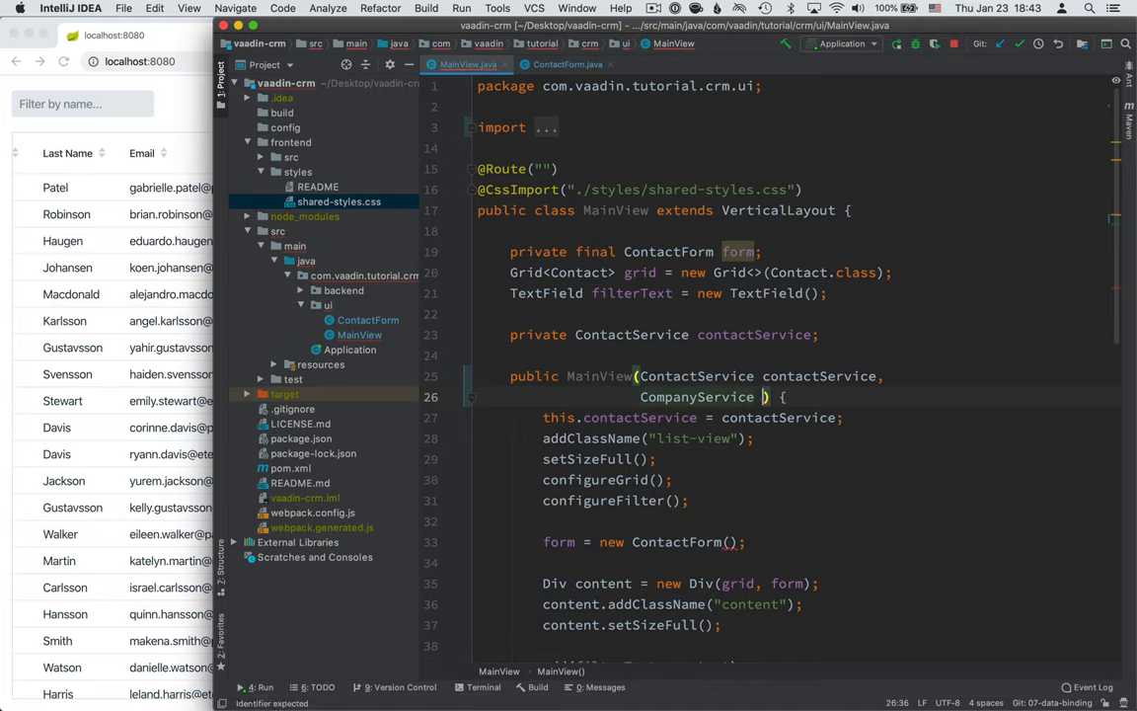
pyautogui.write('companyService')
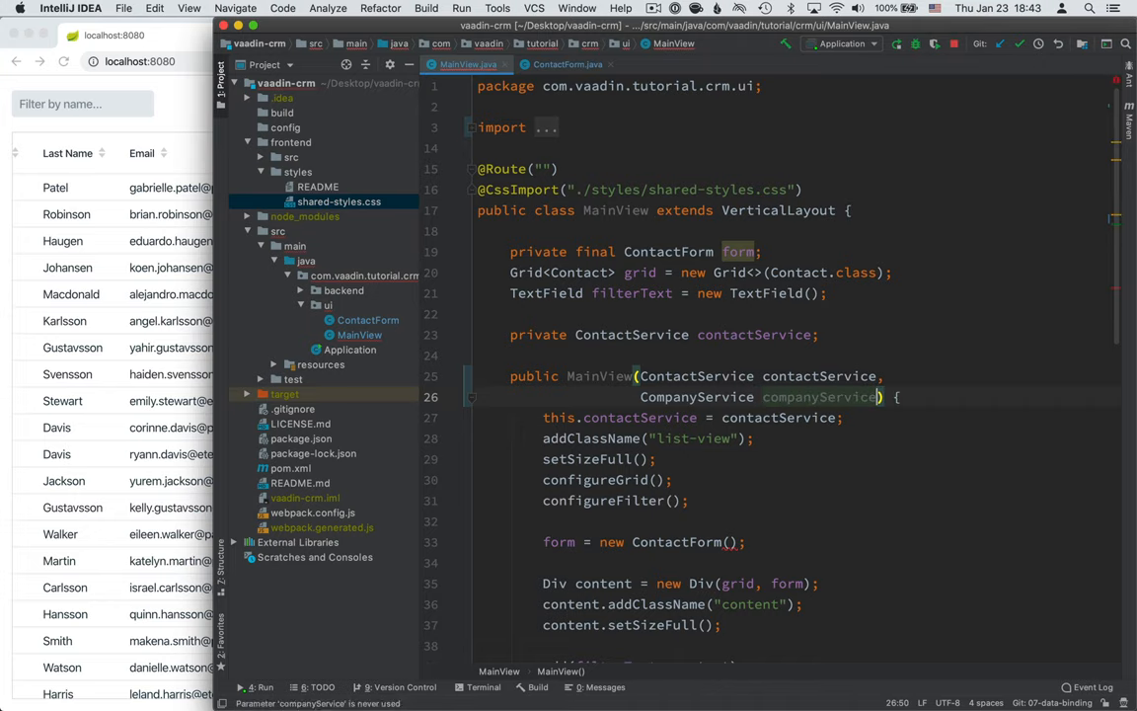
pyautogui.write('co')
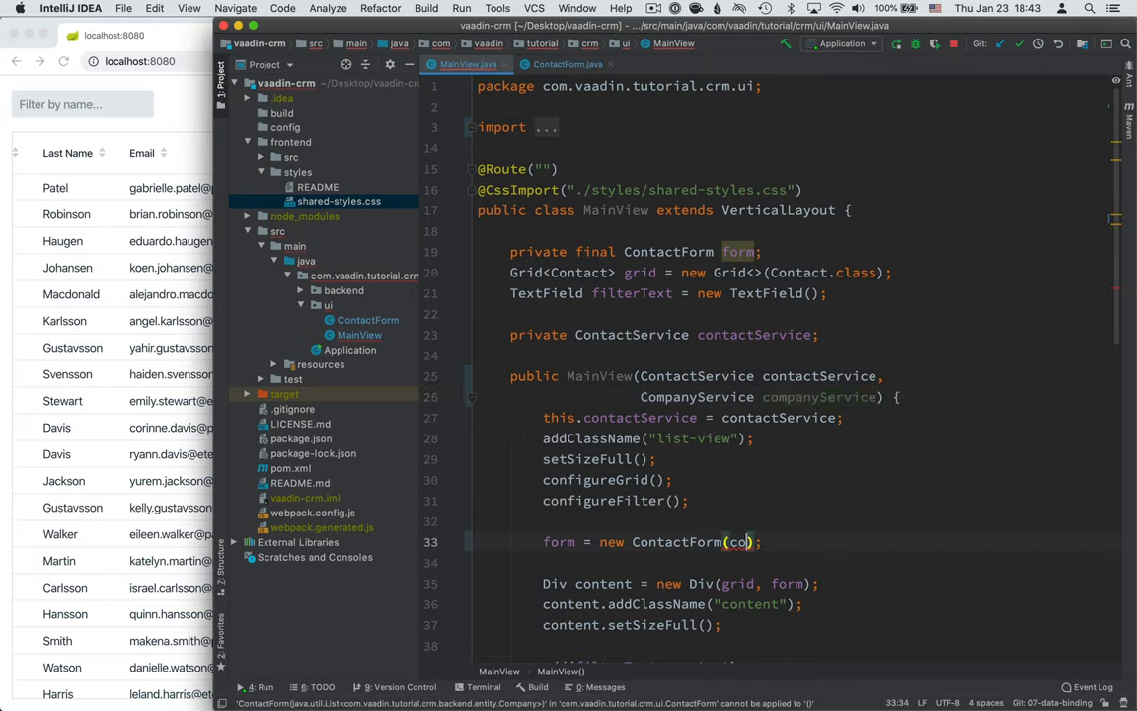
pyautogui.write('companyService.findAll(')
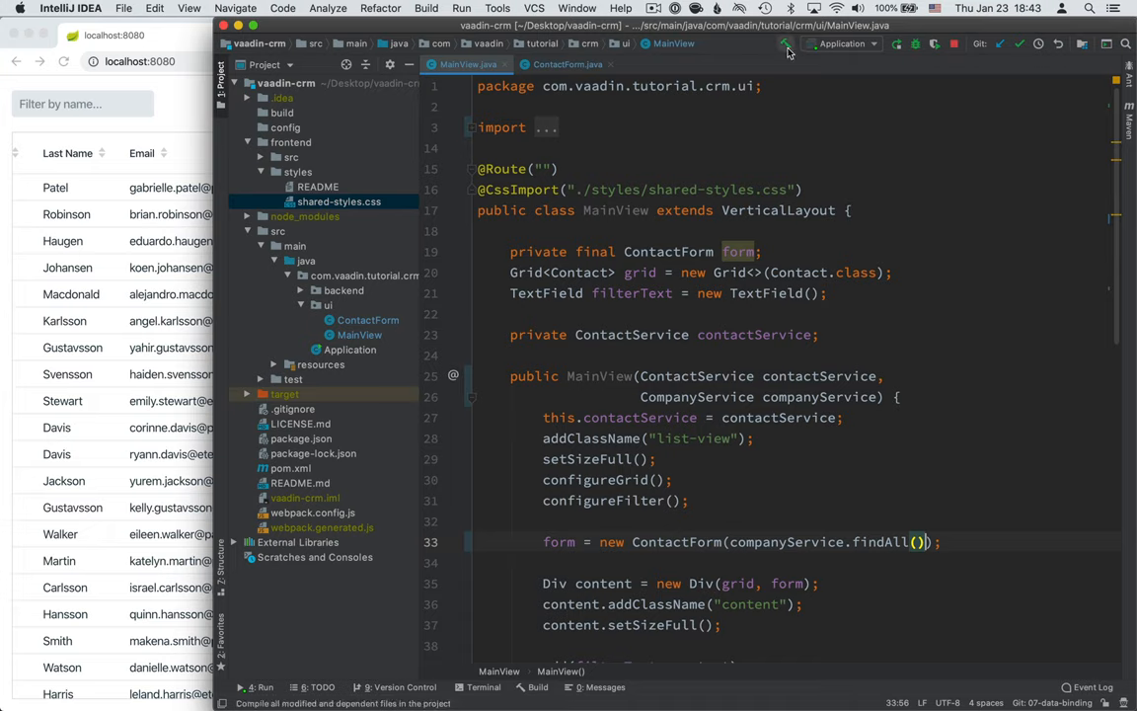
pyautogui.click(897, 43)
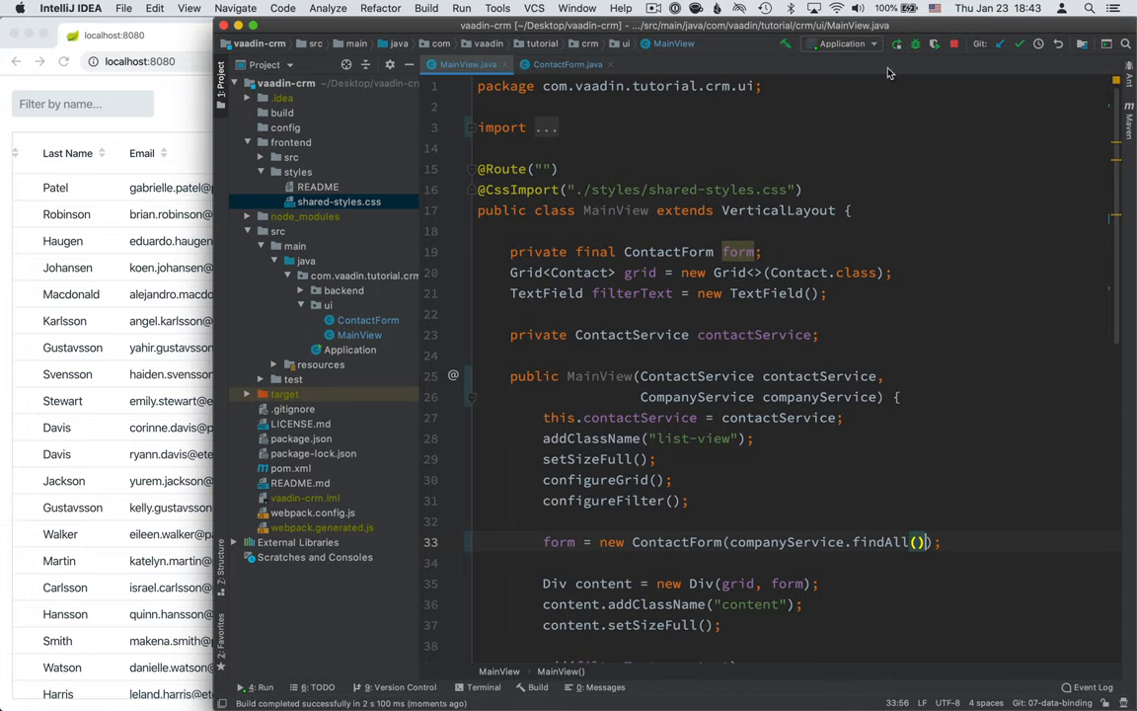
pyautogui.click(897, 44)
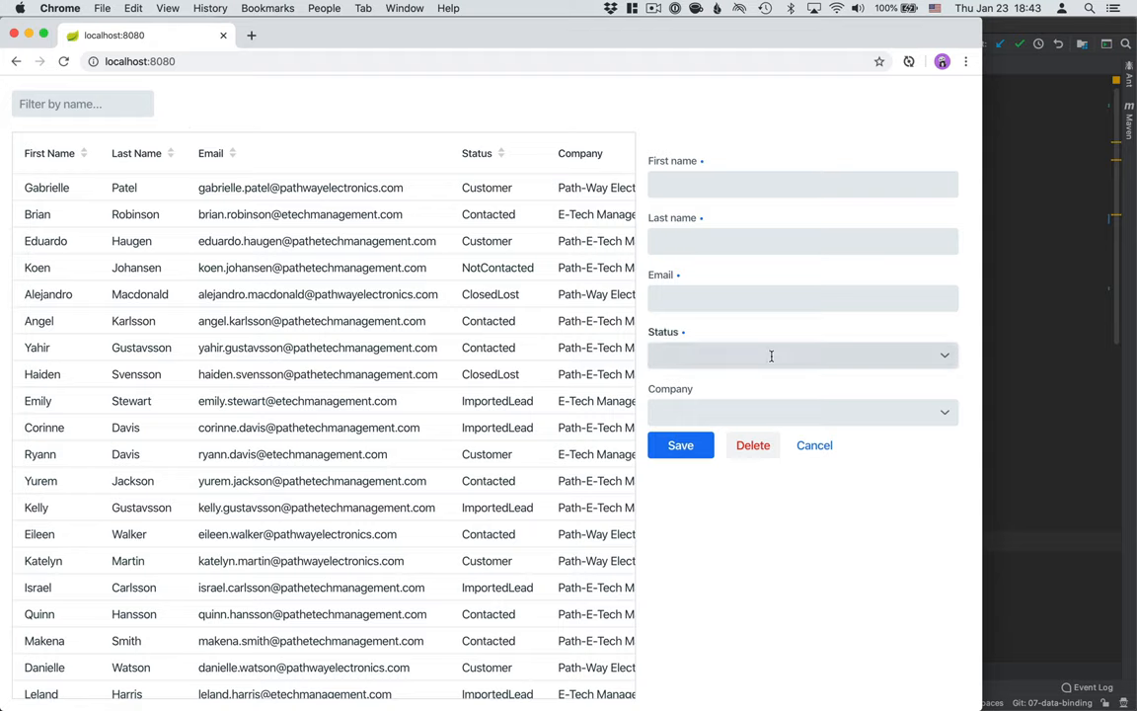
pyautogui.moveTo(926, 354)
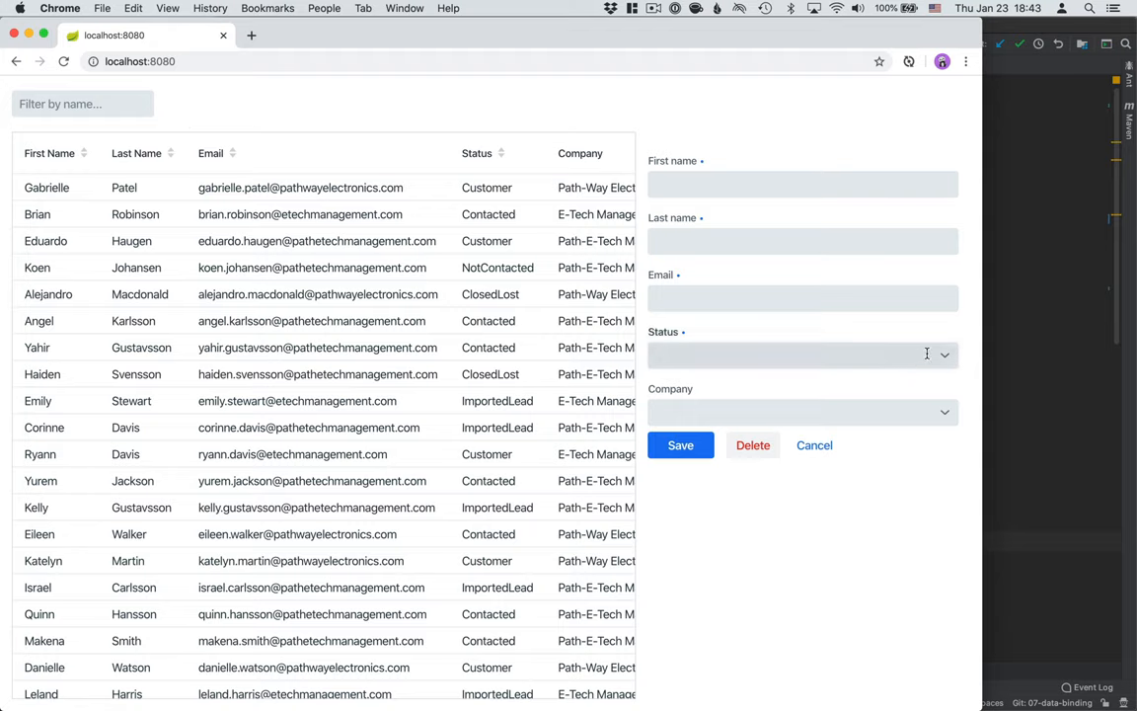
pyautogui.click(800, 353)
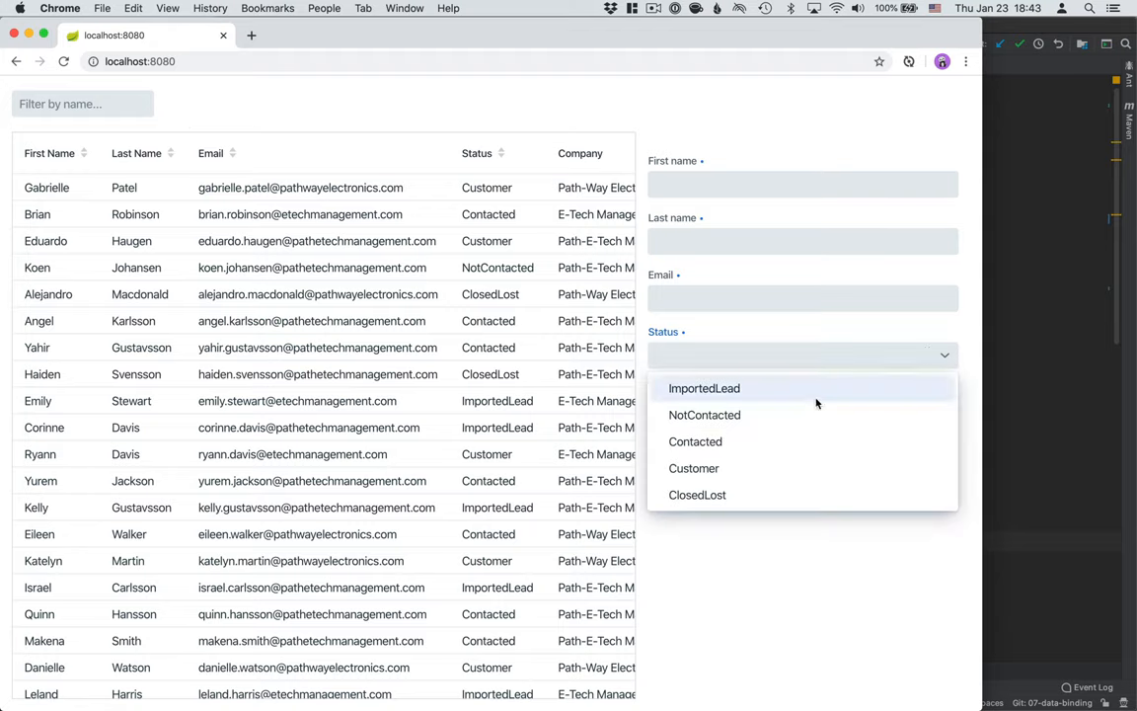
pyautogui.moveTo(957, 358)
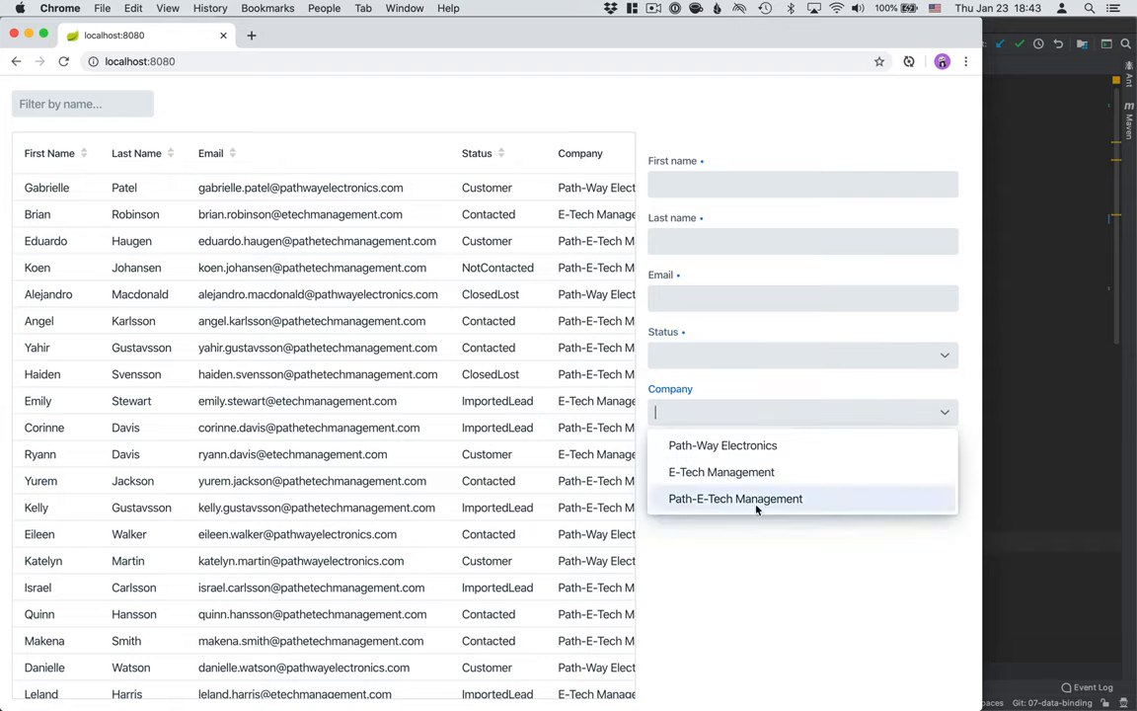
pyautogui.moveTo(757, 574)
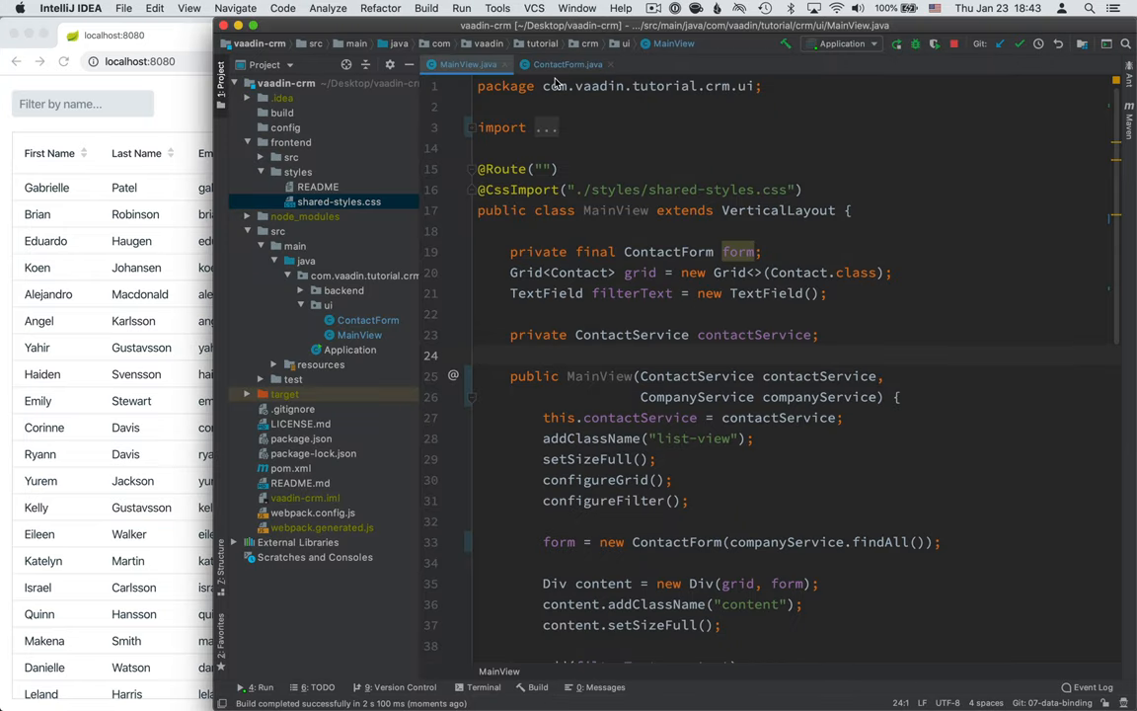
# - Switch the editor from MainView to the ContactForm.java tab
pyautogui.click(563, 64)
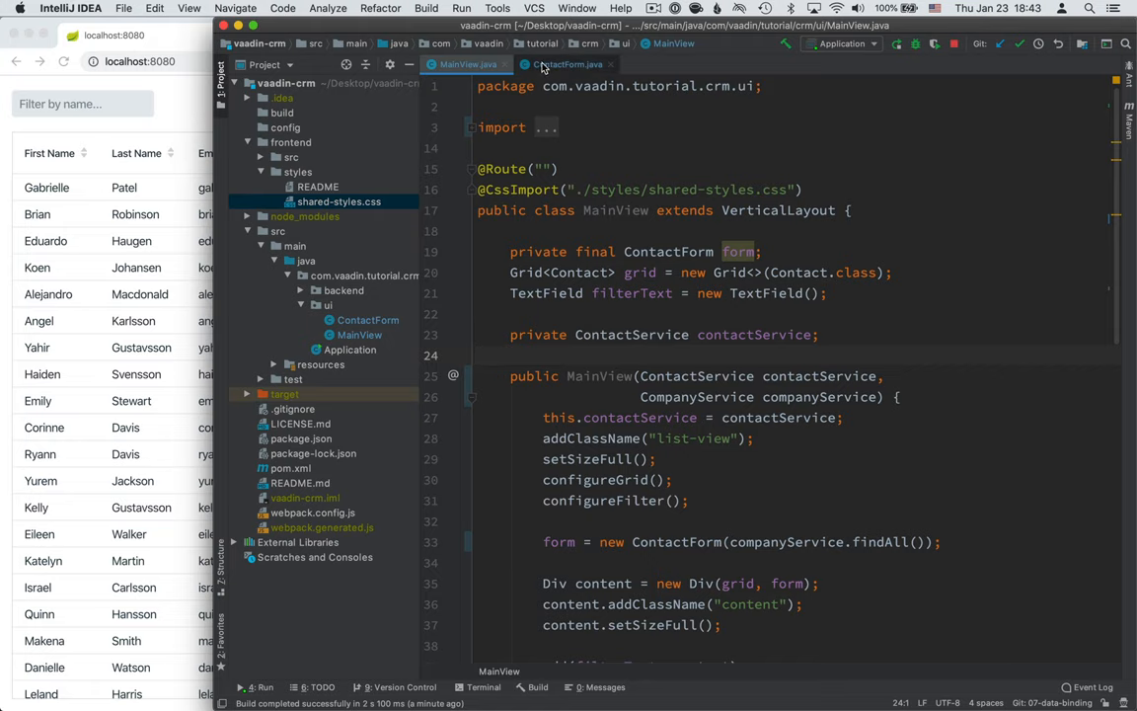
pyautogui.click(567, 64)
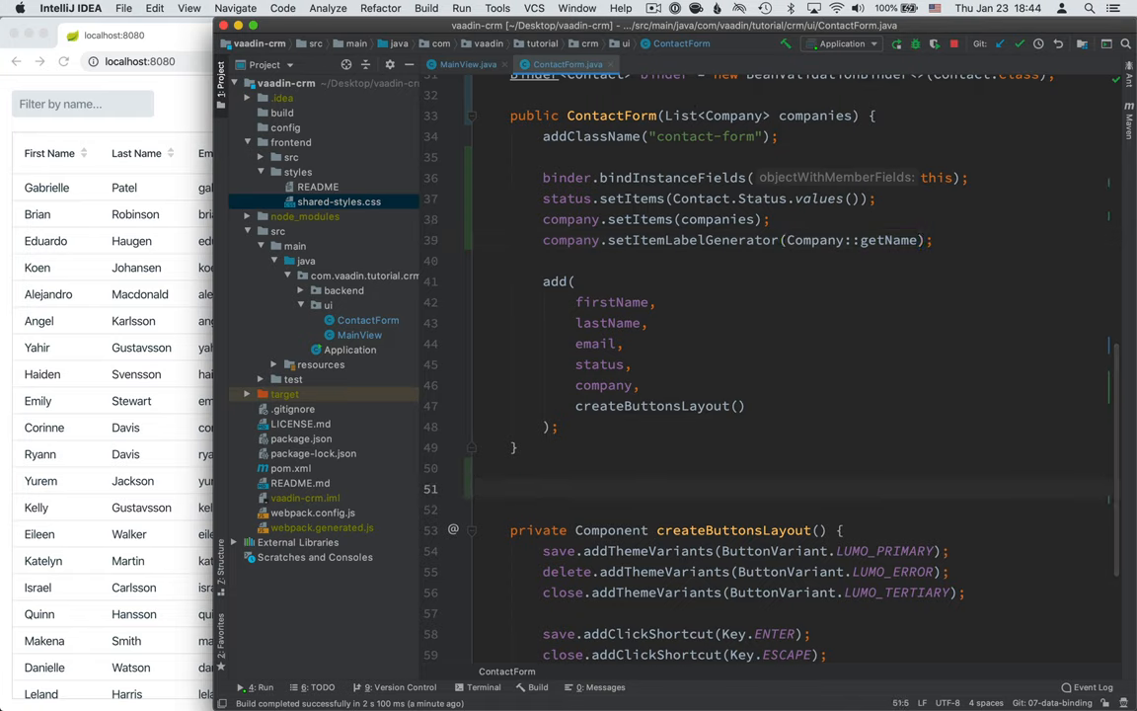
# - Add public void setContact(Contact contact) calling binder.setBean(contact), then scroll through the class
pyautogui.write('p')
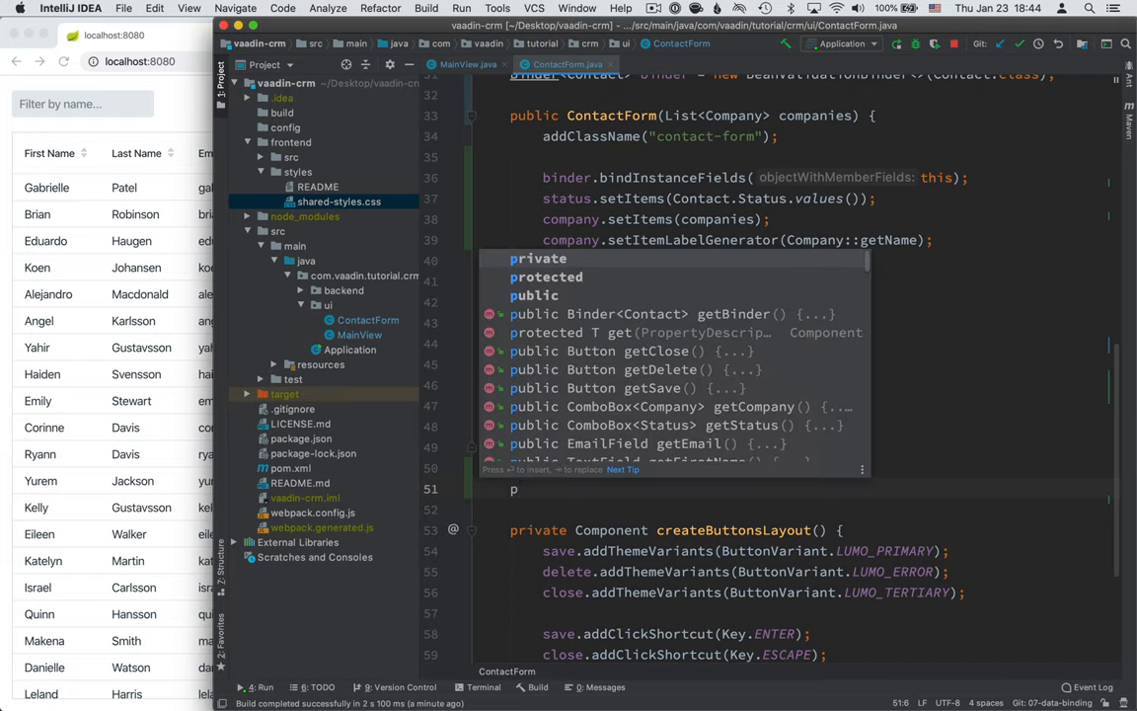
pyautogui.write('ubli')
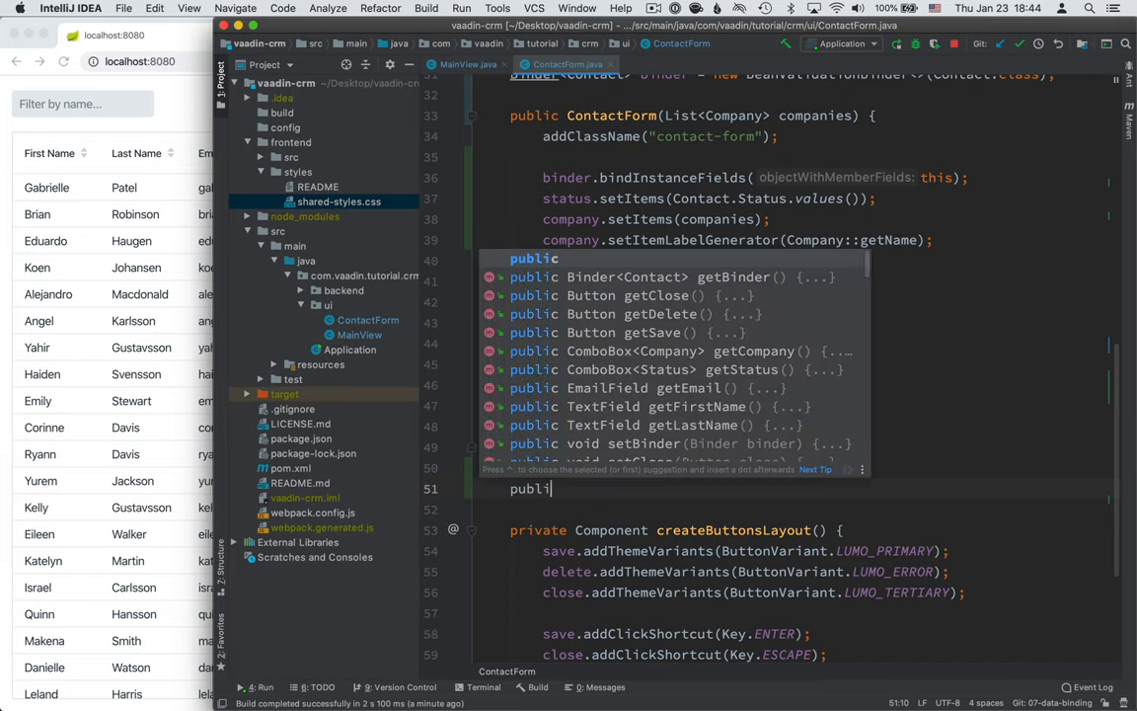
pyautogui.write('c c')
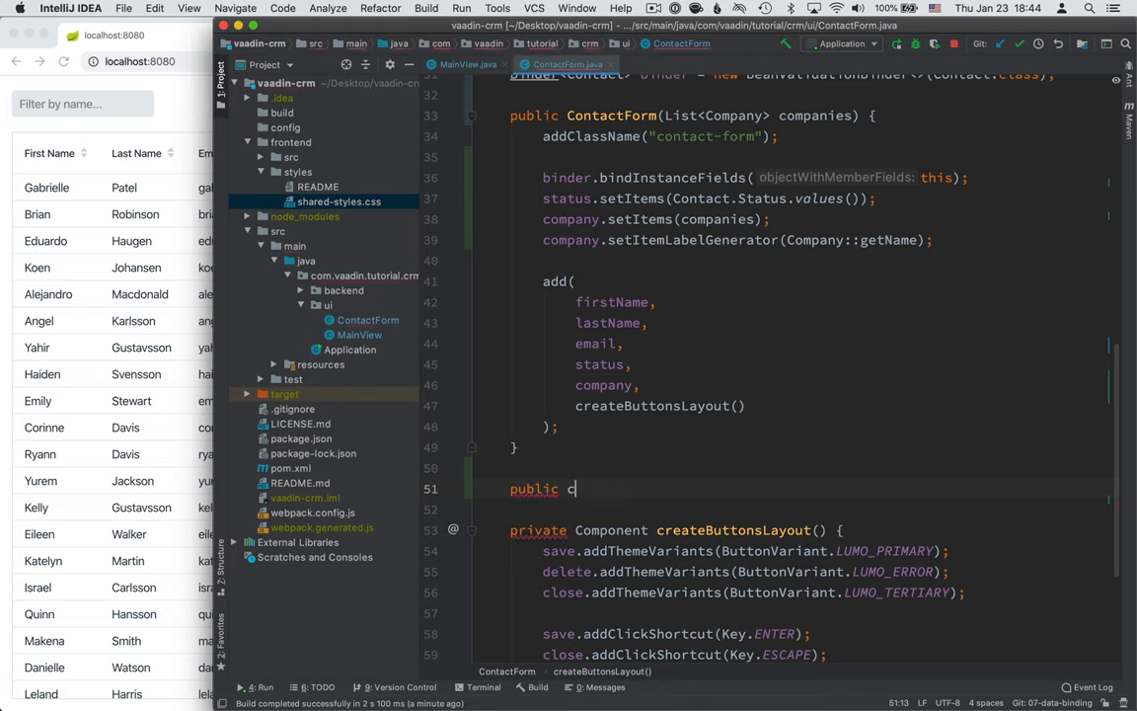
pyautogui.write('void')
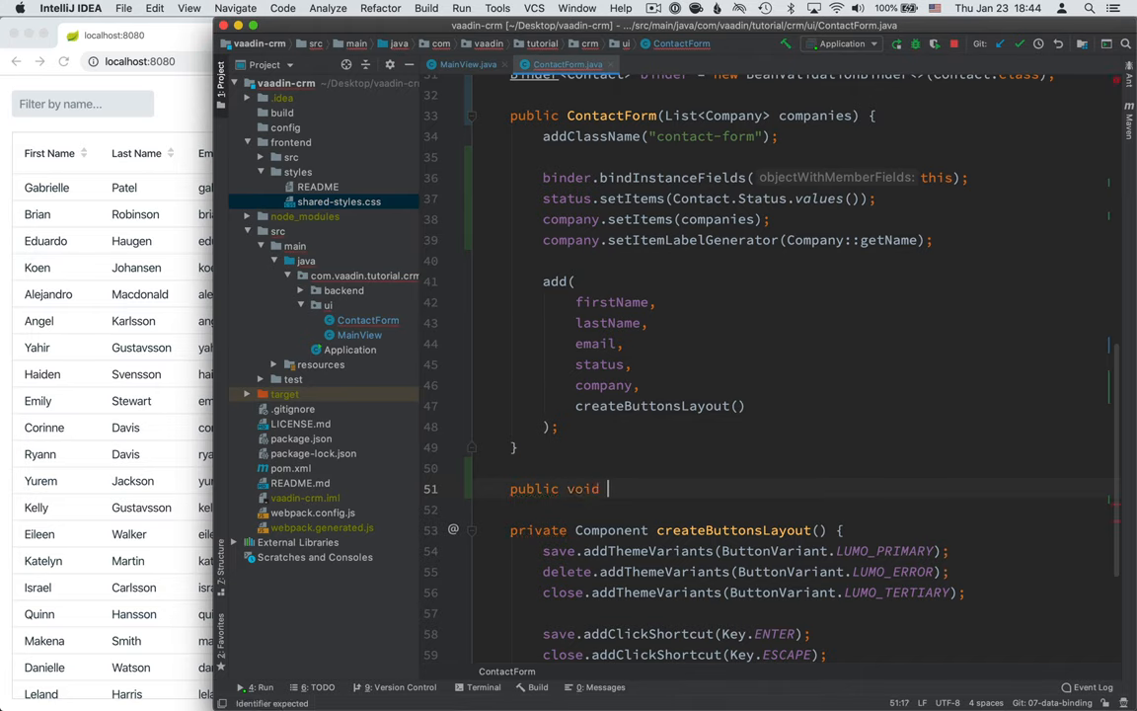
pyautogui.write('setCon')
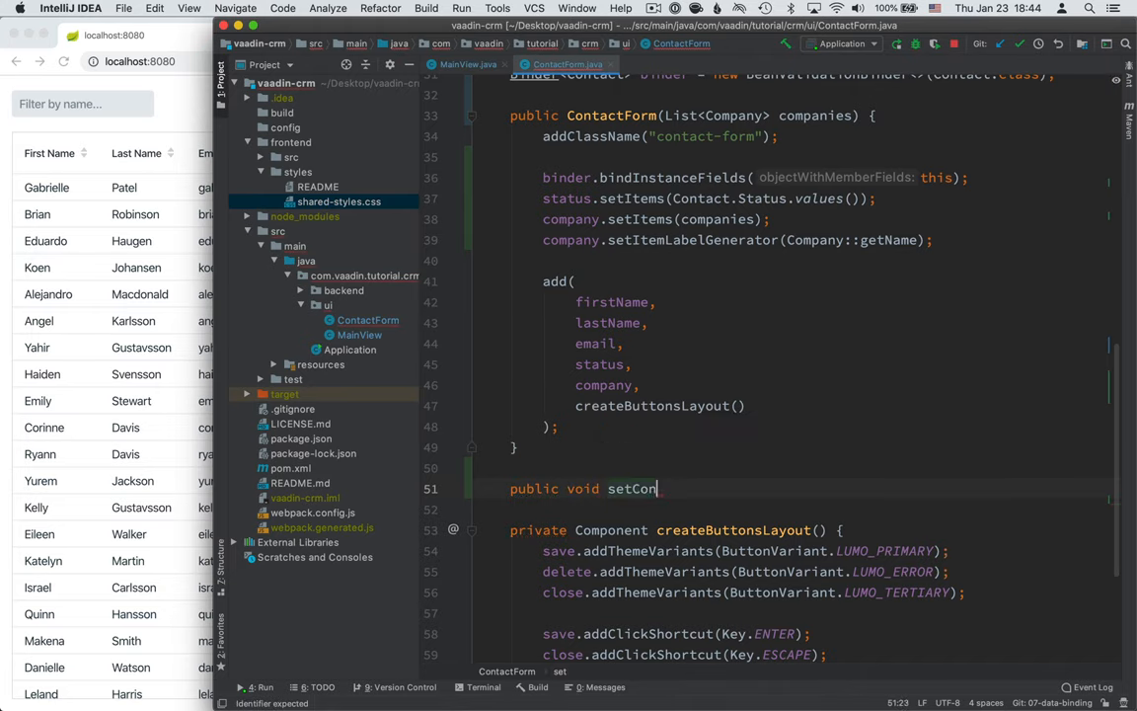
pyautogui.write('tact()')
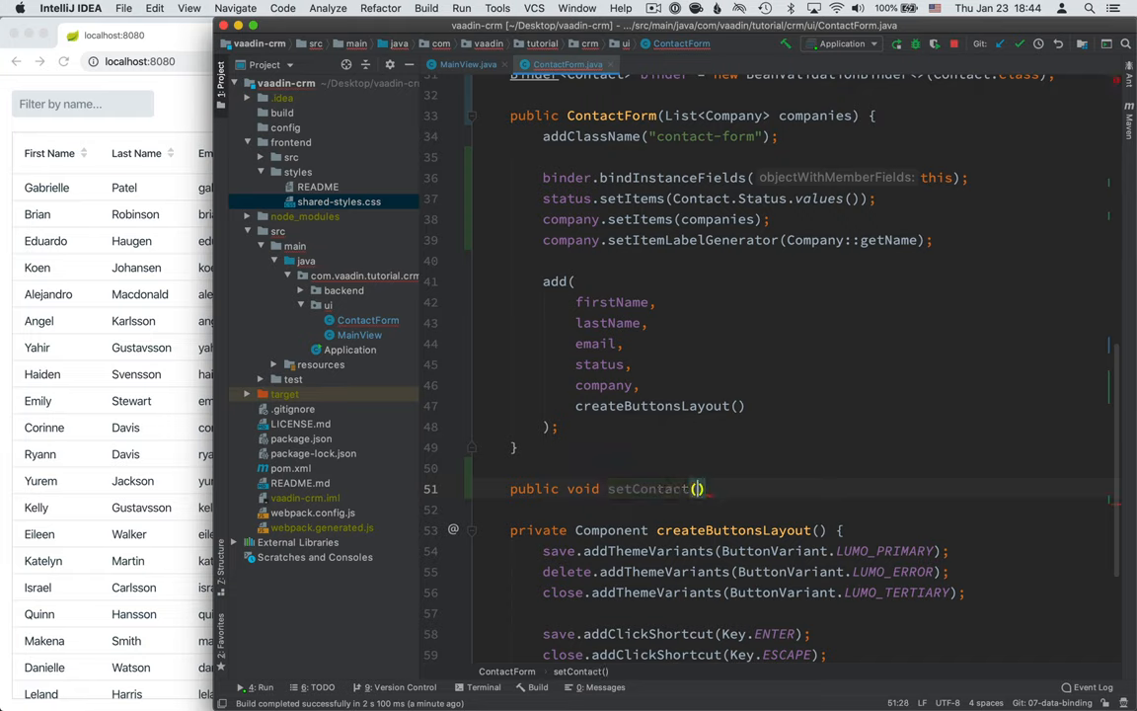
pyautogui.write('Contact contact')
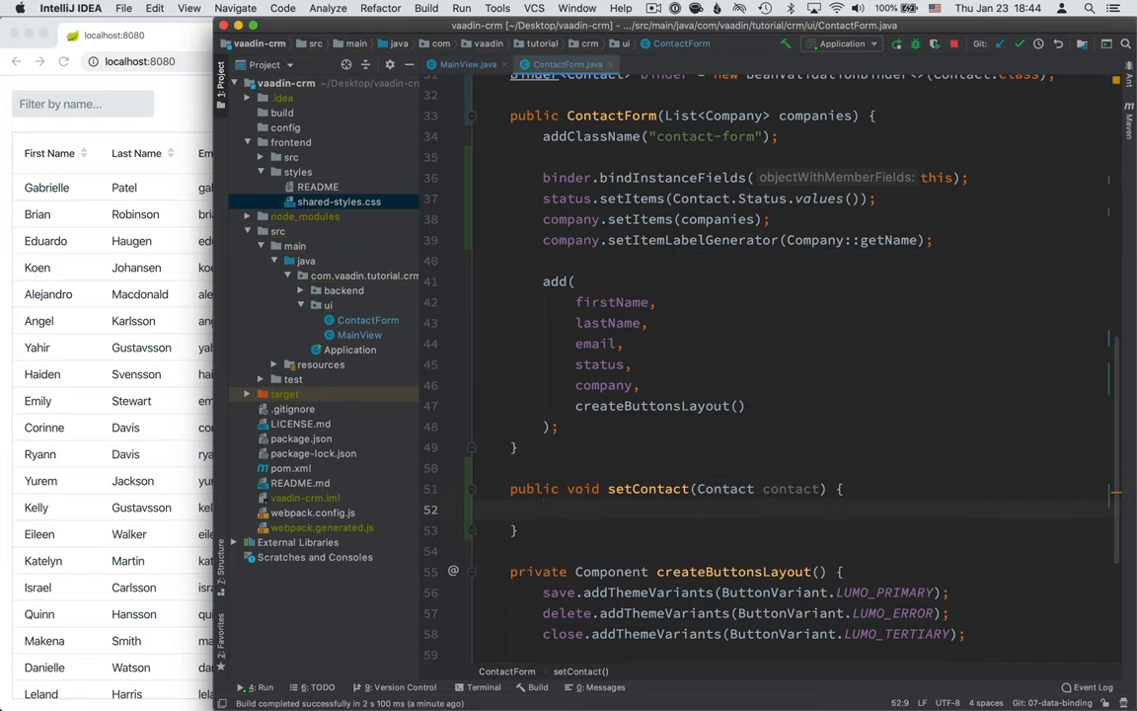
pyautogui.write('binder.')
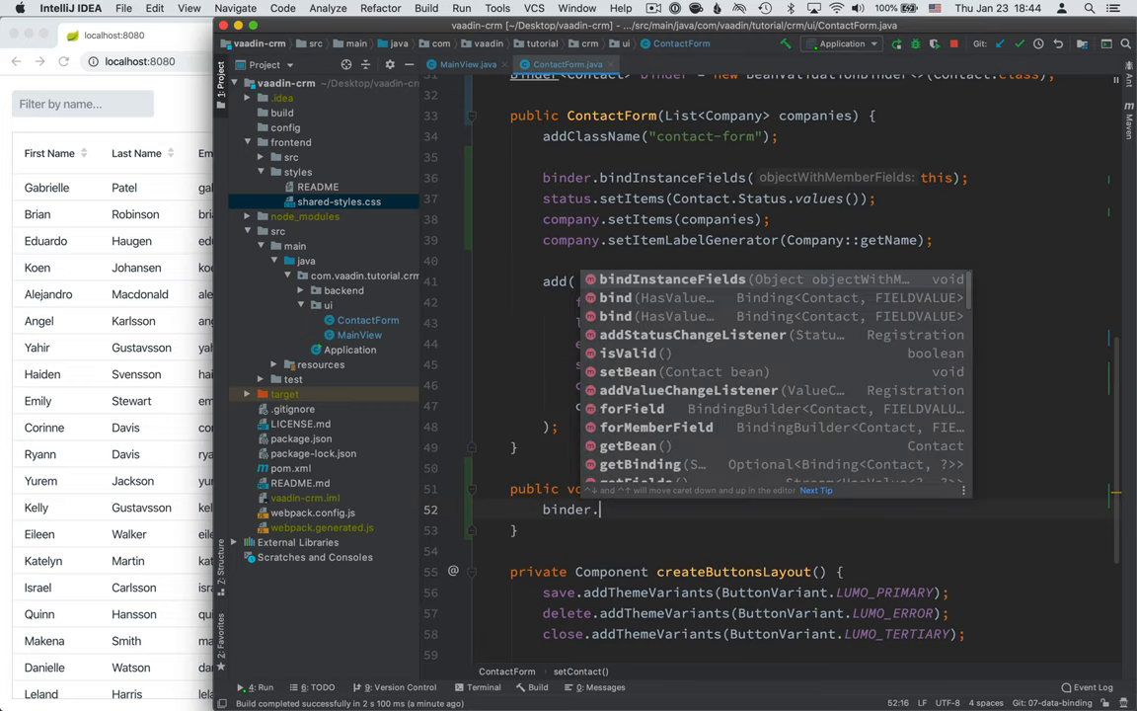
pyautogui.write('setBean();')
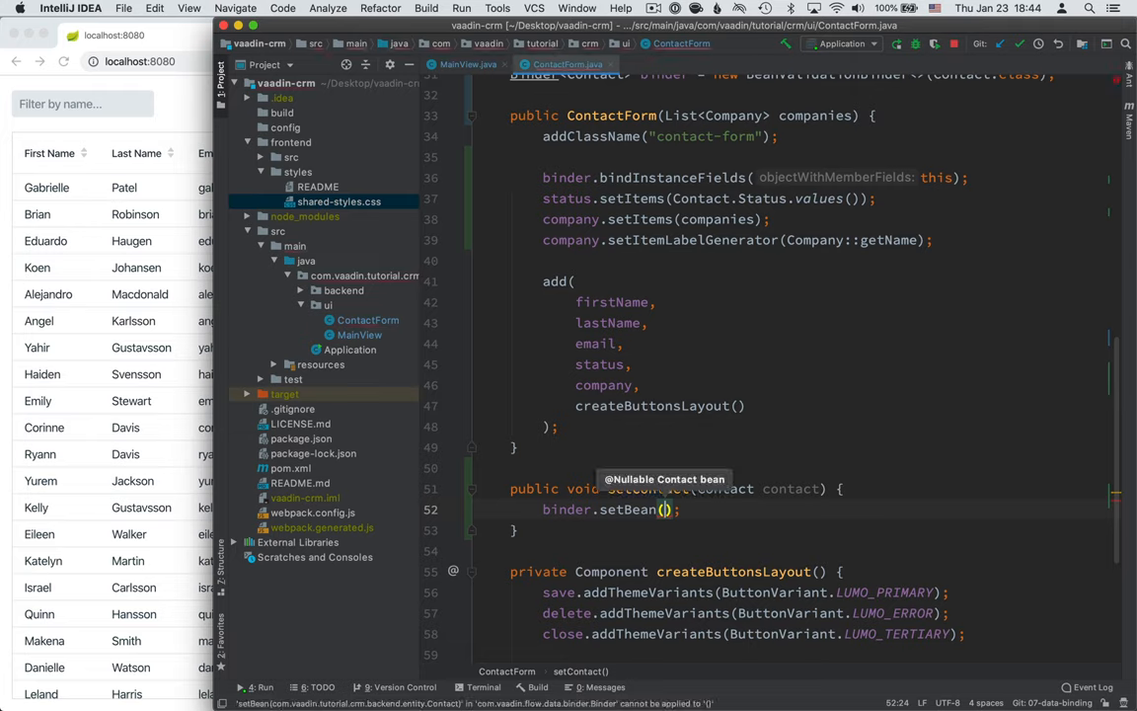
pyautogui.write('contact')
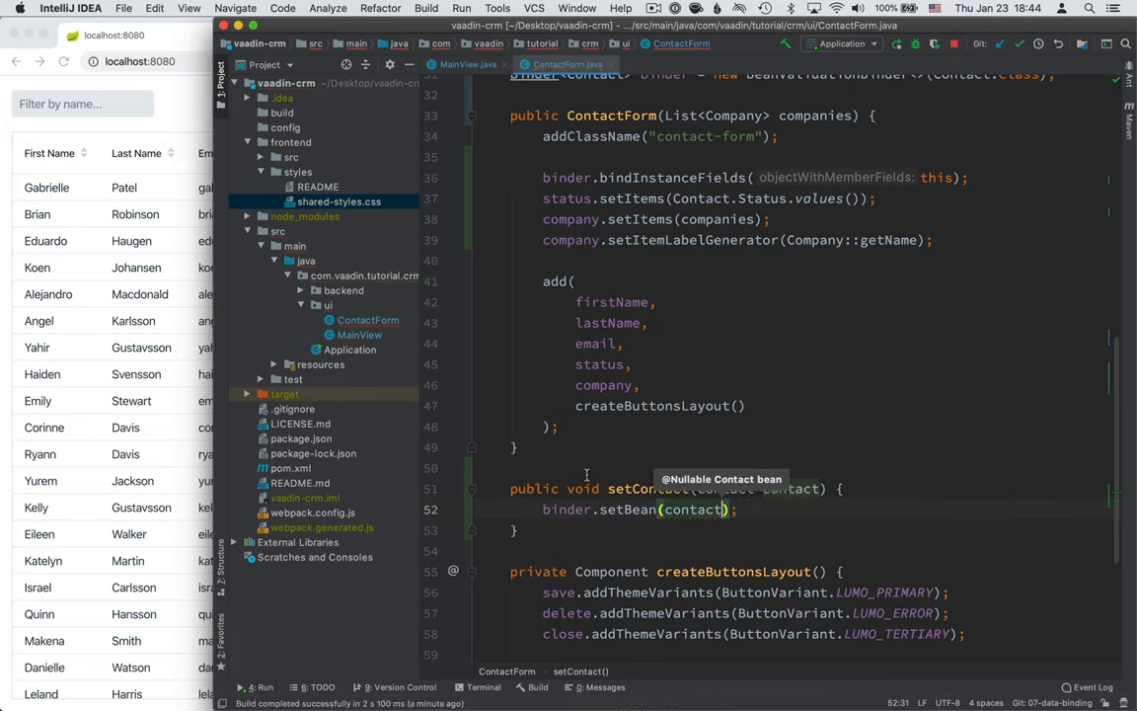
pyautogui.moveTo(600, 512)
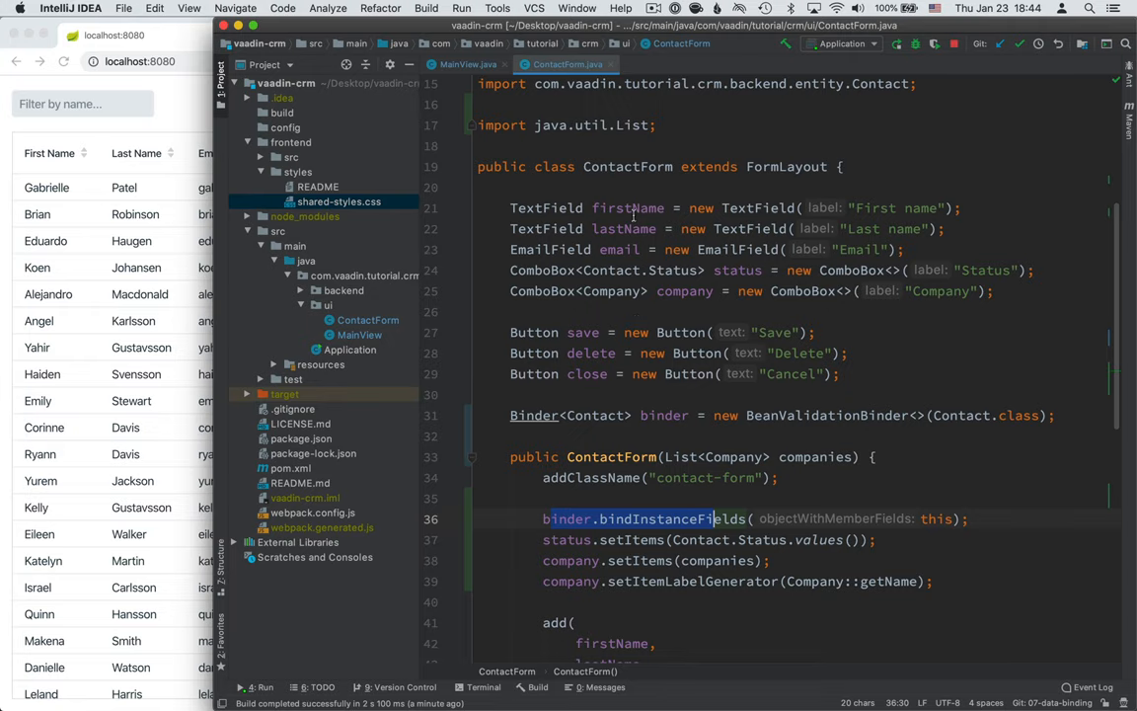
pyautogui.scroll(-3)
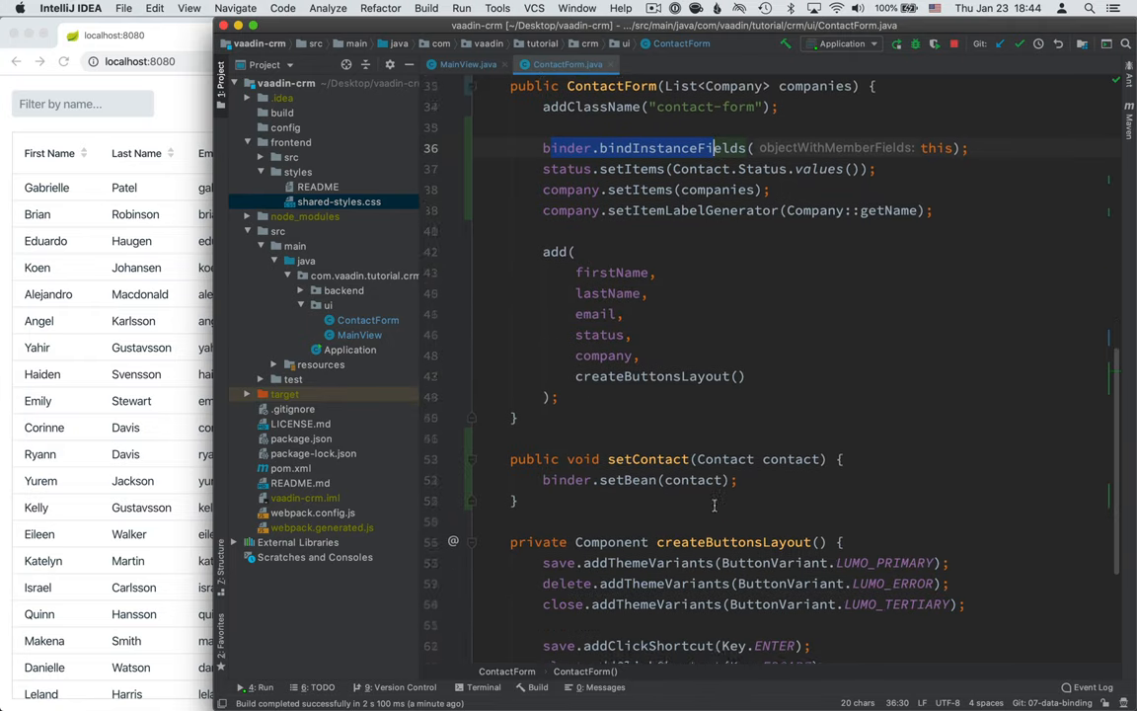
pyautogui.scroll(-3)
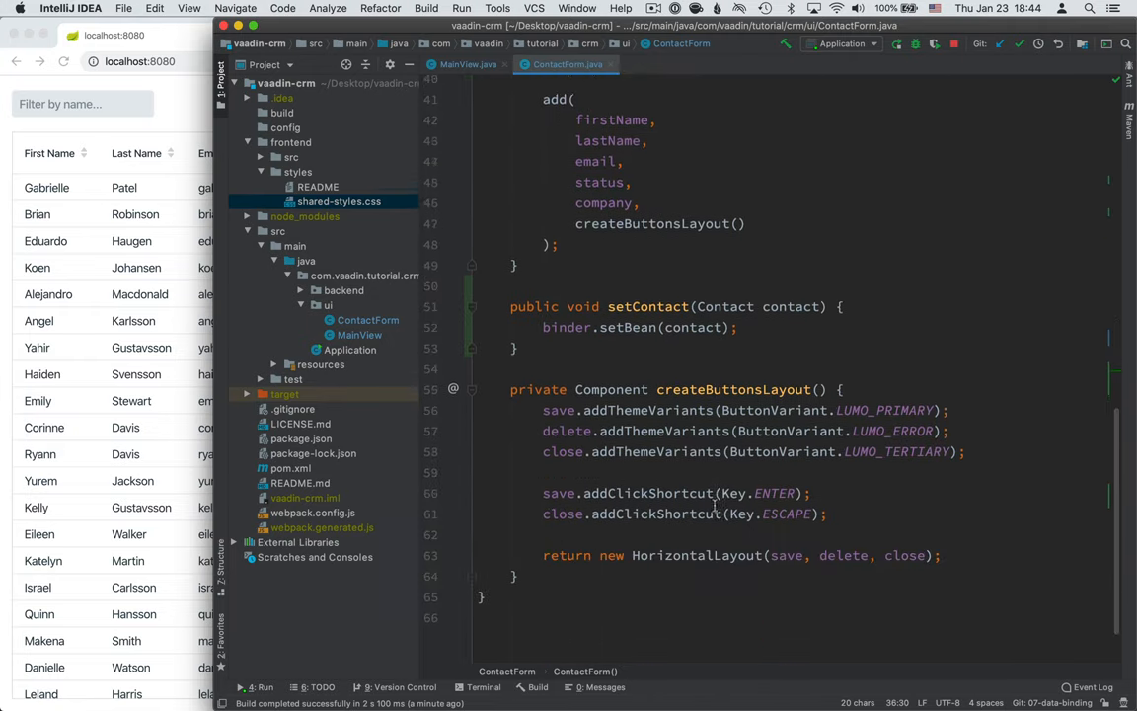
pyautogui.scroll(-3)
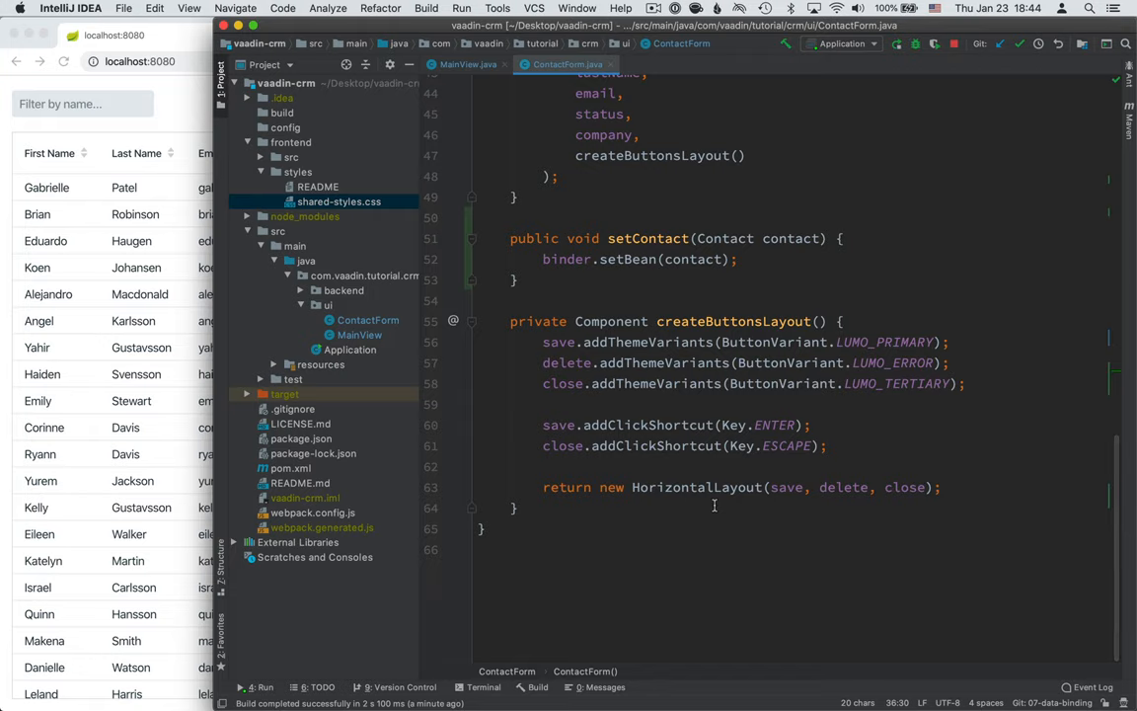
pyautogui.moveTo(567, 430)
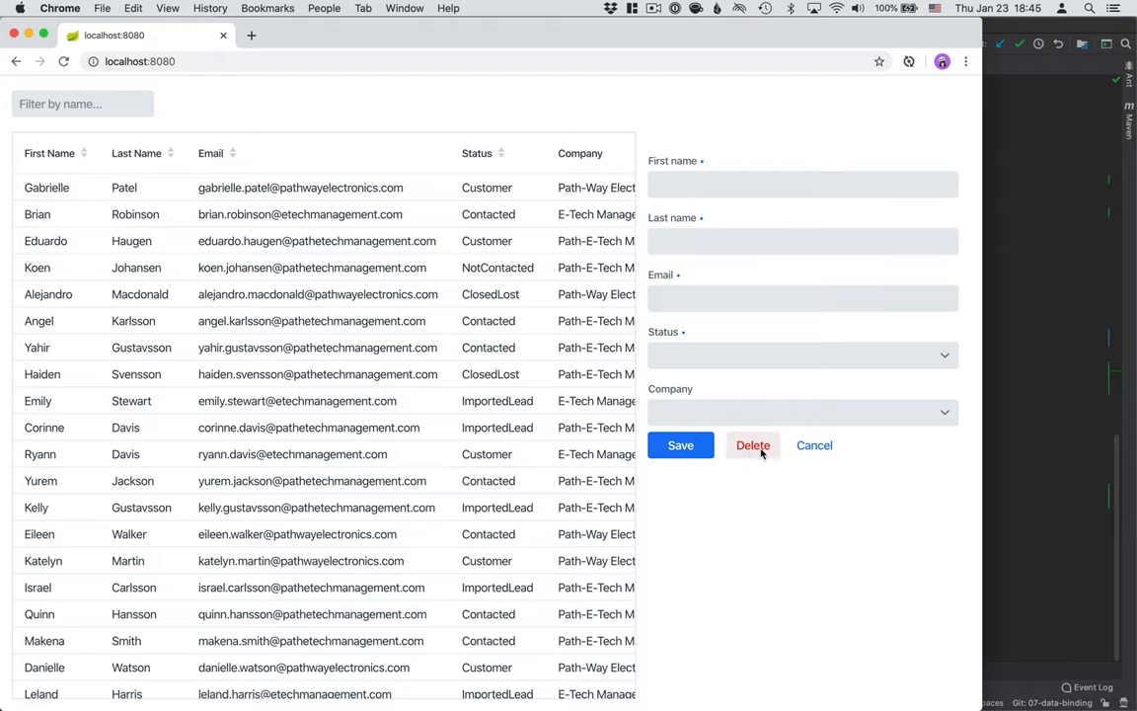
pyautogui.moveTo(819, 457)
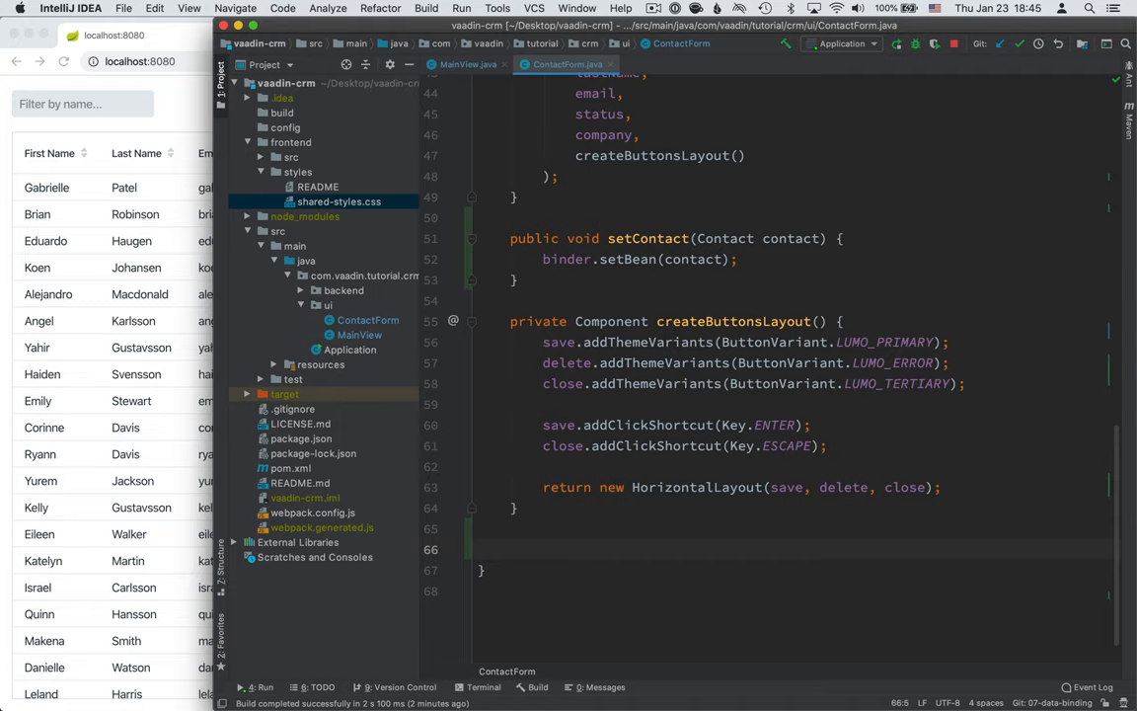
# - Scroll down to the new Events section with ContactFormEvent, SaveEvent and DeleteEvent
pyautogui.scroll(-3)
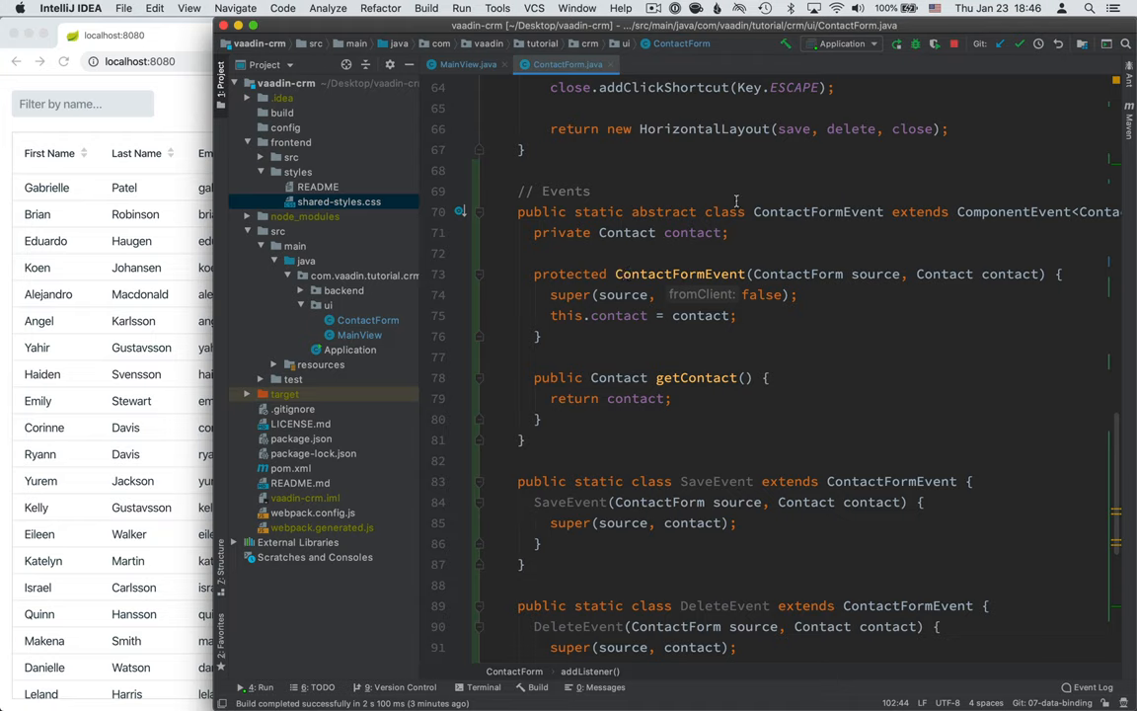
pyautogui.moveTo(837, 214)
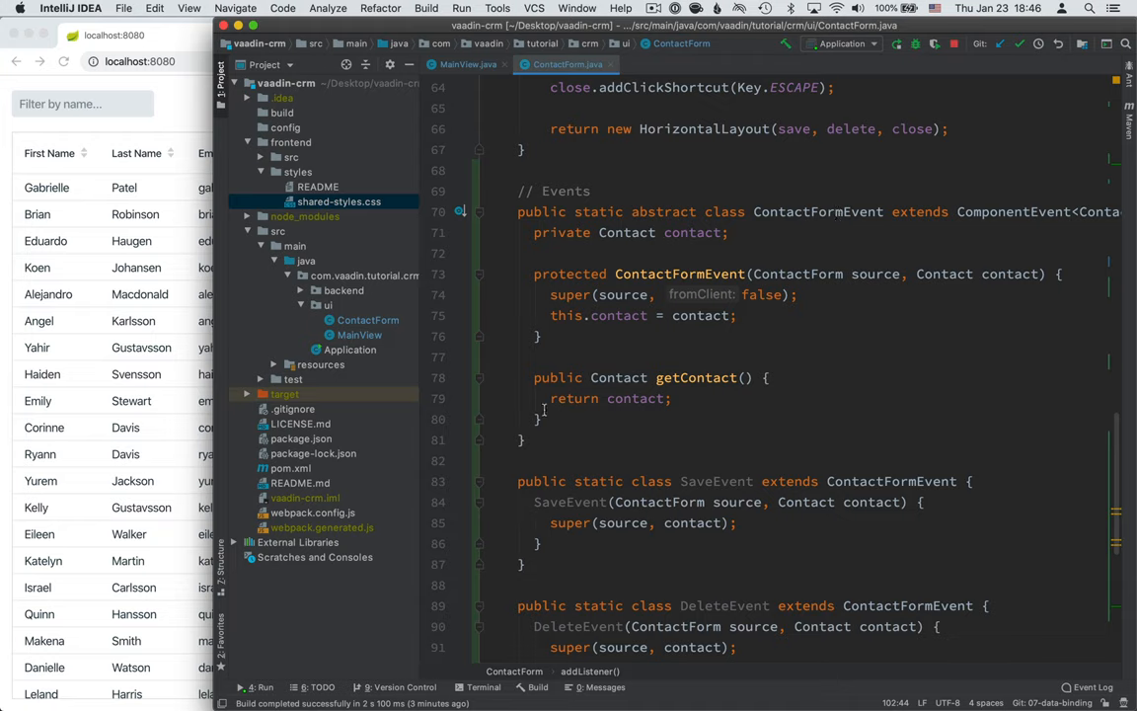
# - Review the SaveEvent class, then place a blank line in createButtonsLayout before its return
pyautogui.moveTo(534, 377); pyautogui.dragTo(538, 418)
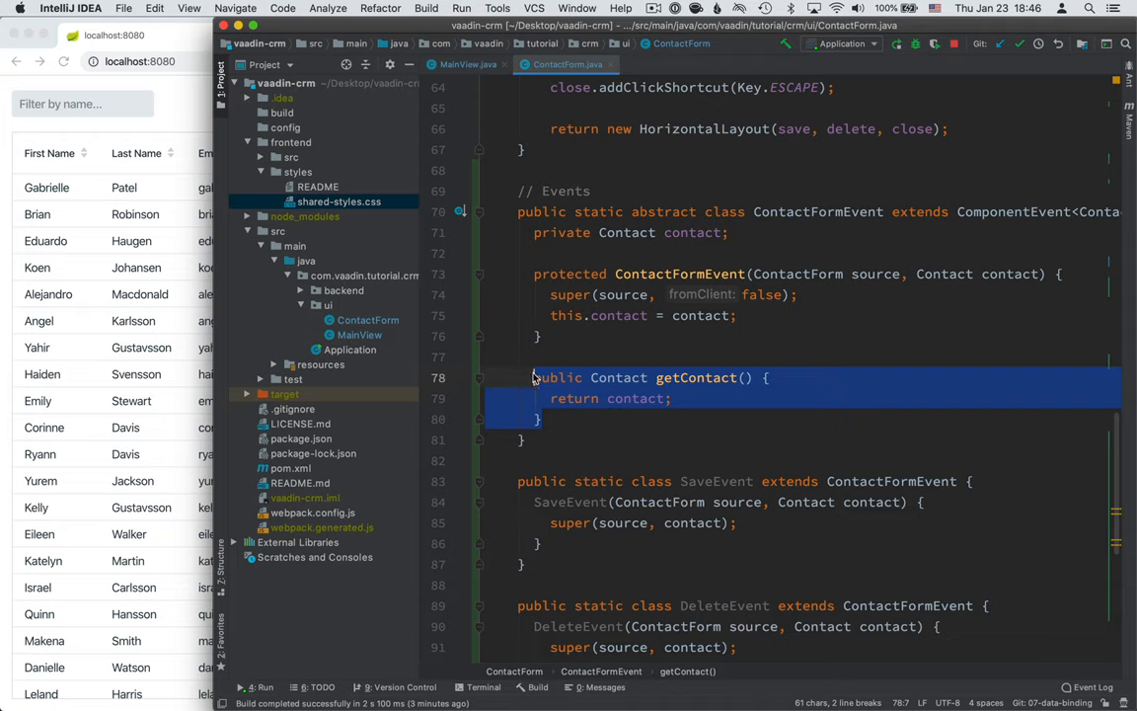
pyautogui.moveTo(679, 395)
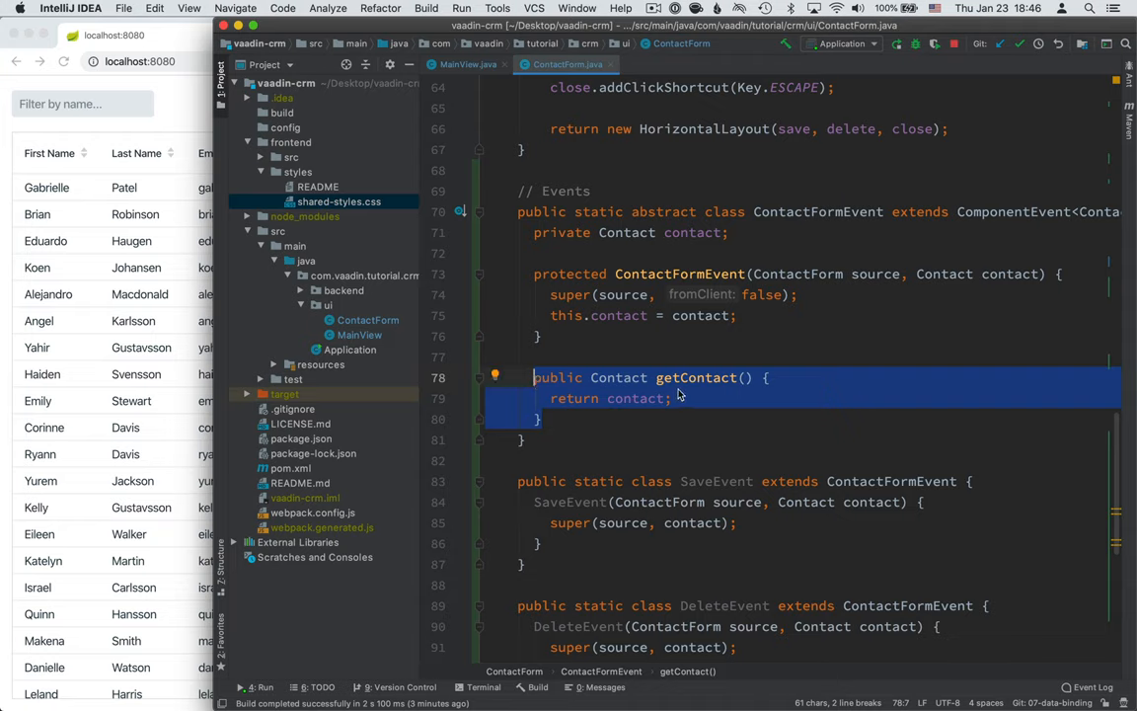
pyautogui.moveTo(696, 378)
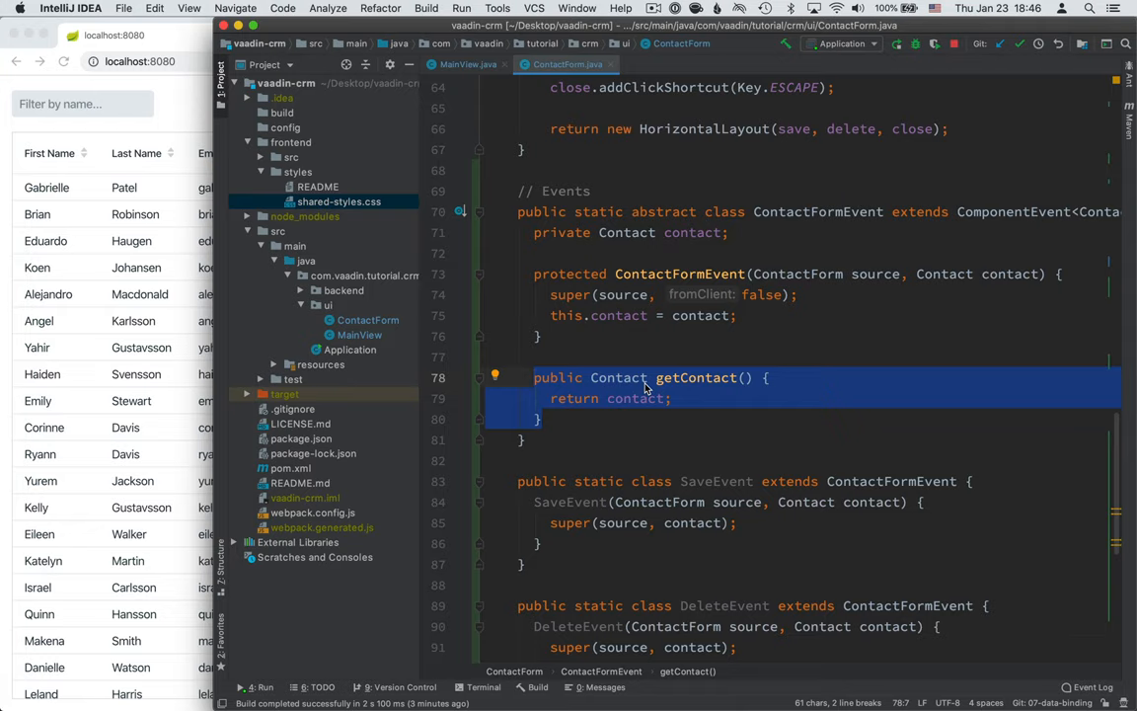
pyautogui.scroll(-3)
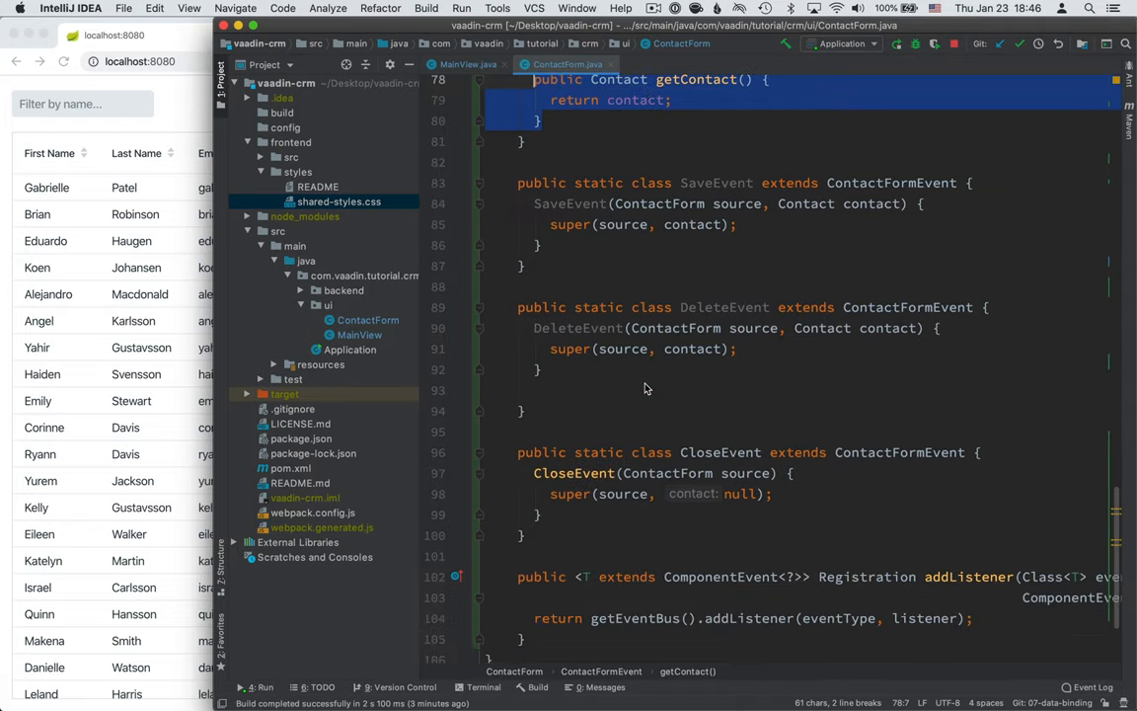
pyautogui.click(696, 183)
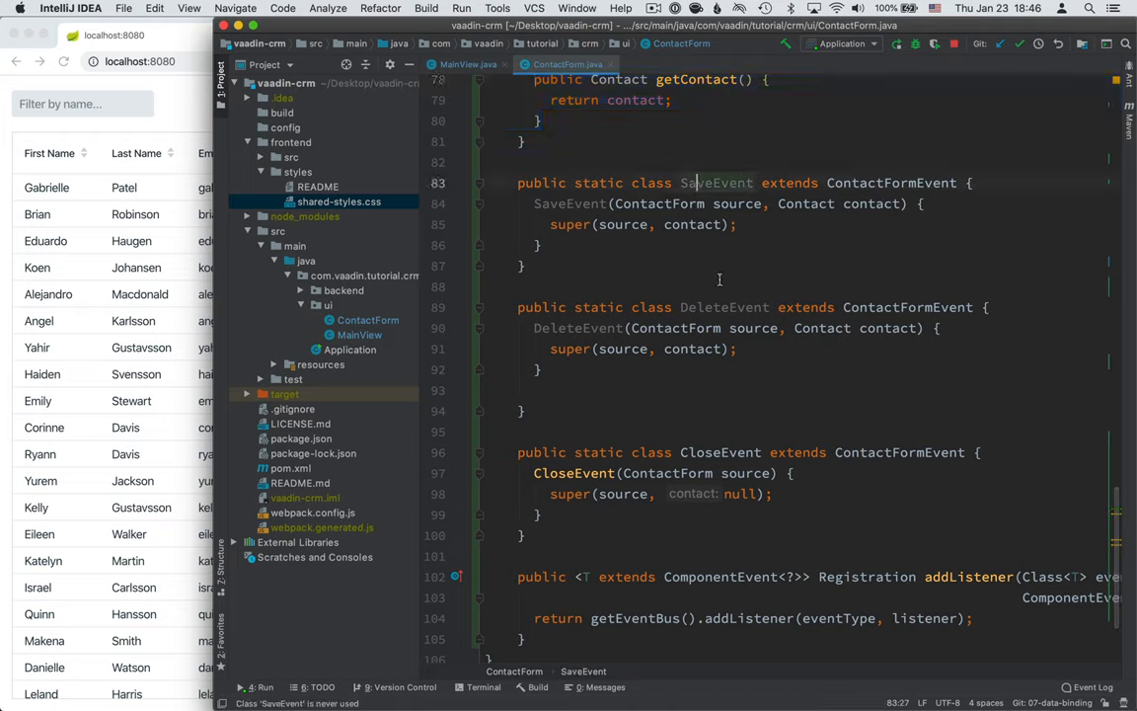
pyautogui.click(715, 452)
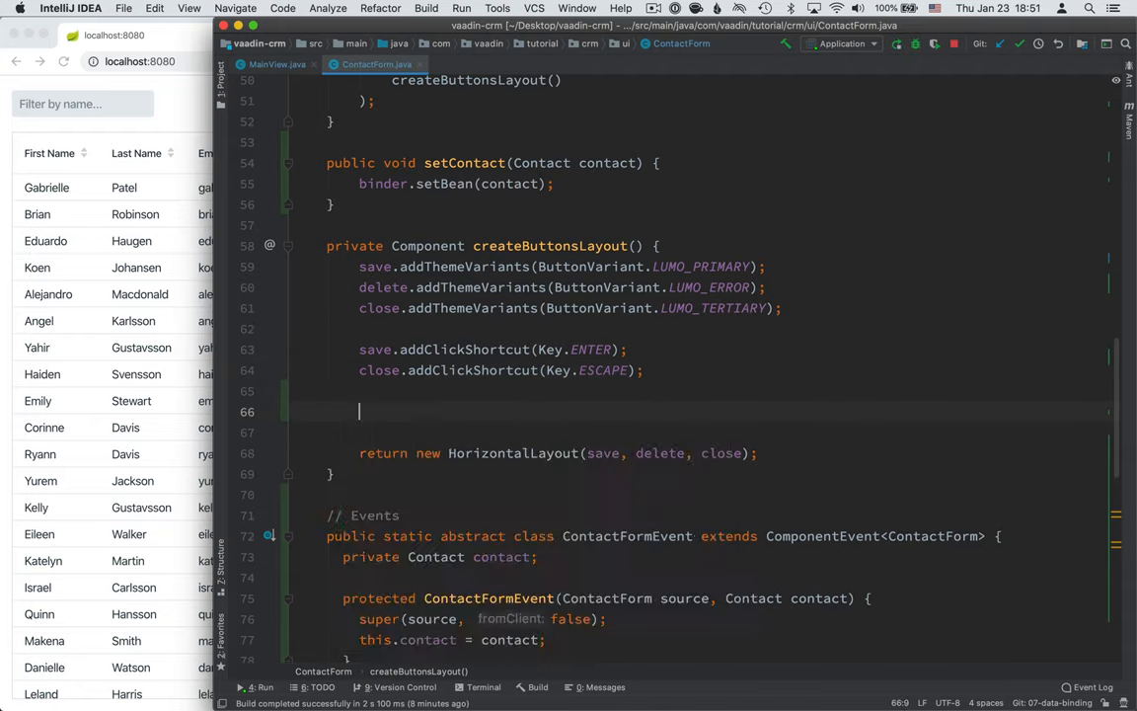
# - Add save.addClickListener(click -> validateAndSave()) to the save button
pyautogui.write('save.ad')
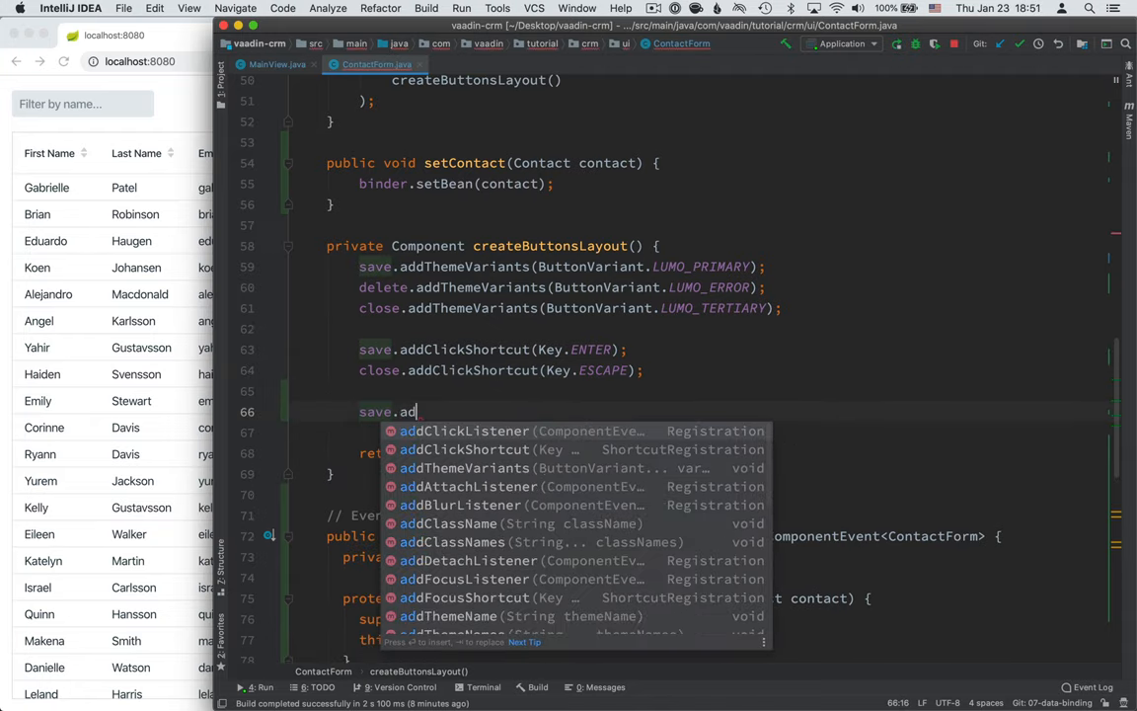
pyautogui.write('dClickListener(click -')
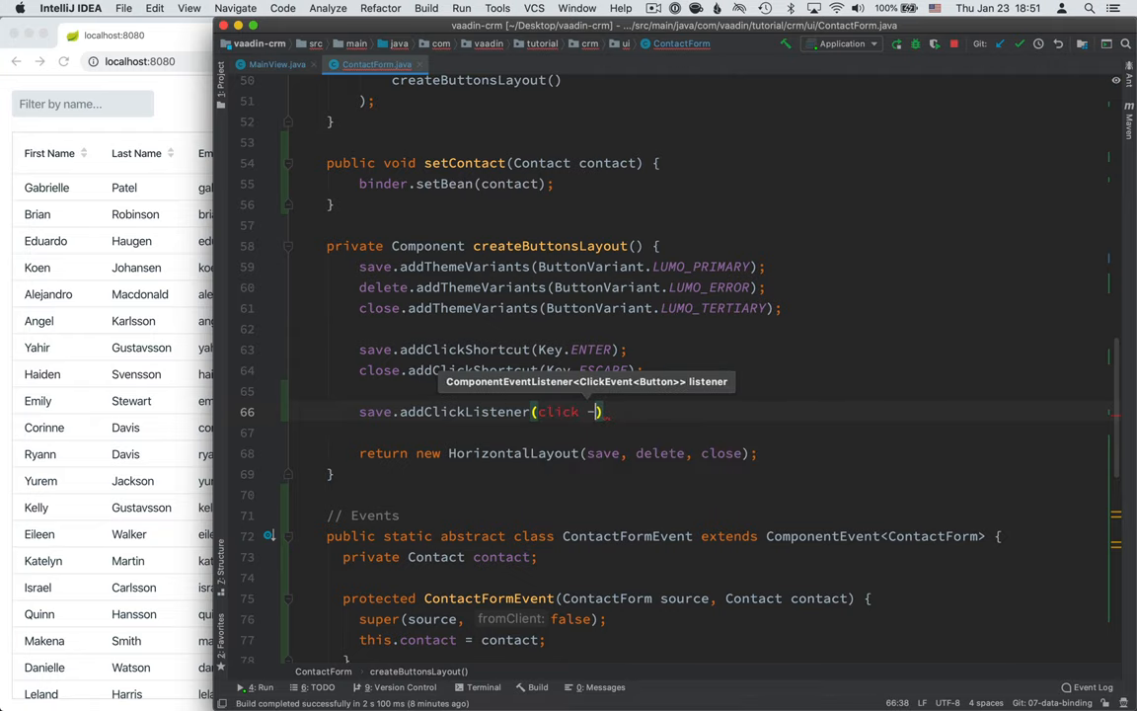
pyautogui.write('->')
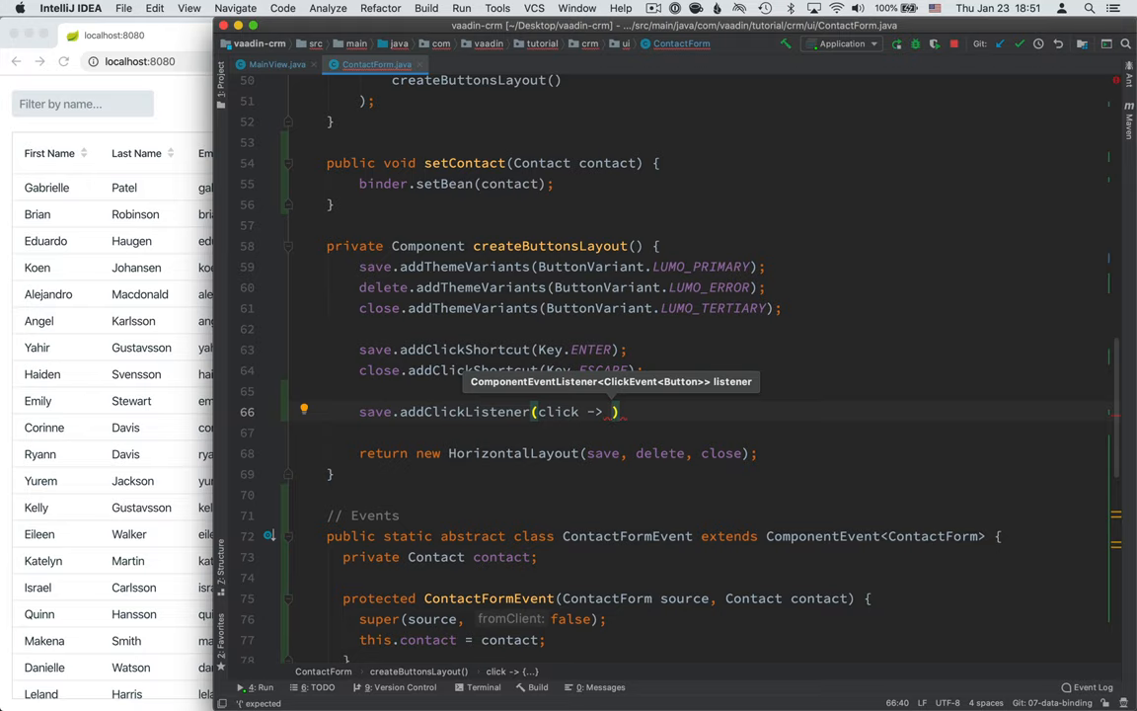
# - Write validateAndSave() firing new SaveEvent(this, binder.getBean()) when binder.isValid()
pyautogui.write('validateAndSave(')
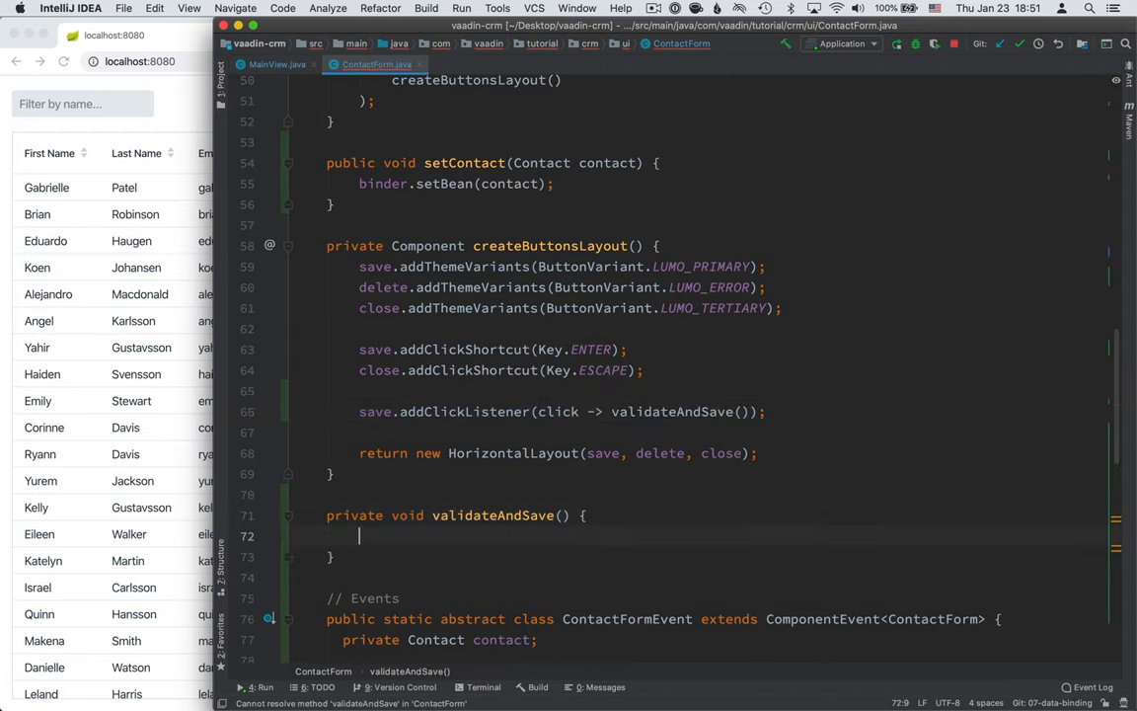
pyautogui.write('if(binder.is')
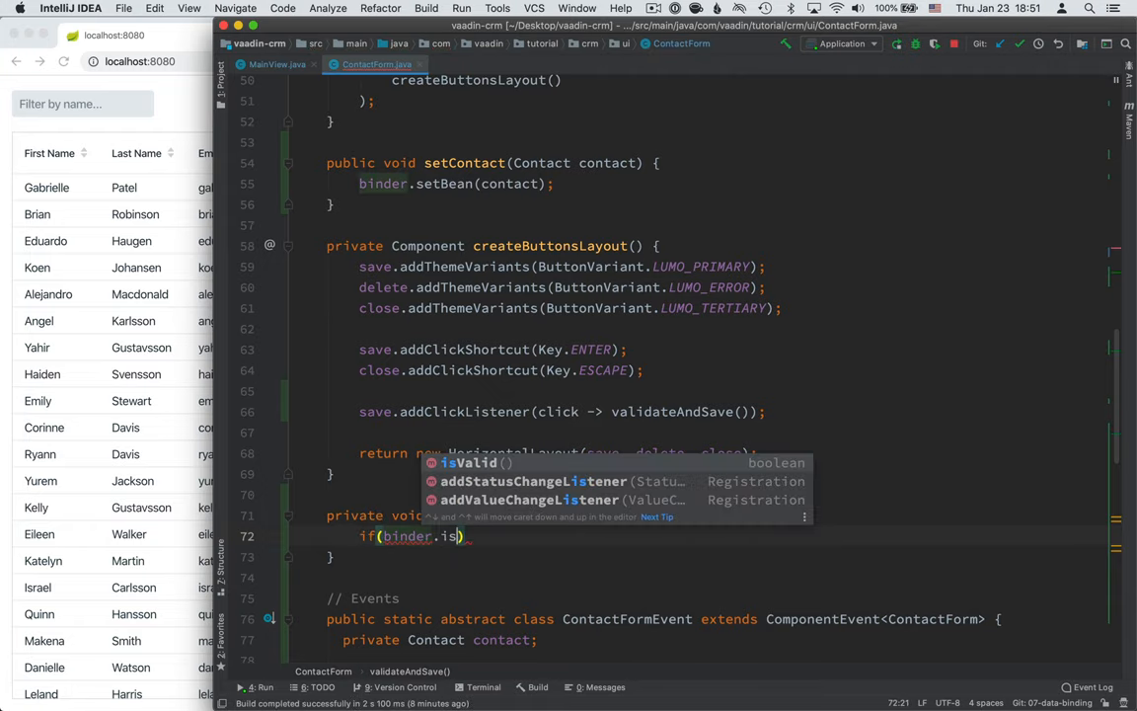
pyautogui.write('fi')
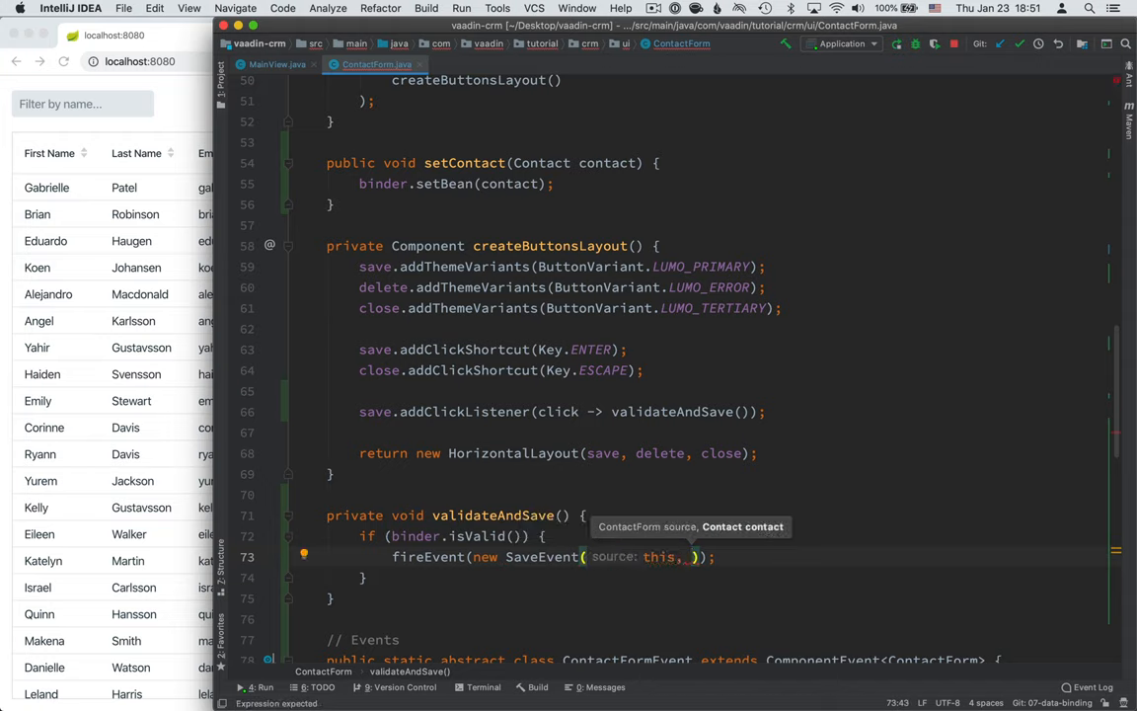
pyautogui.write('binder.getBean(')
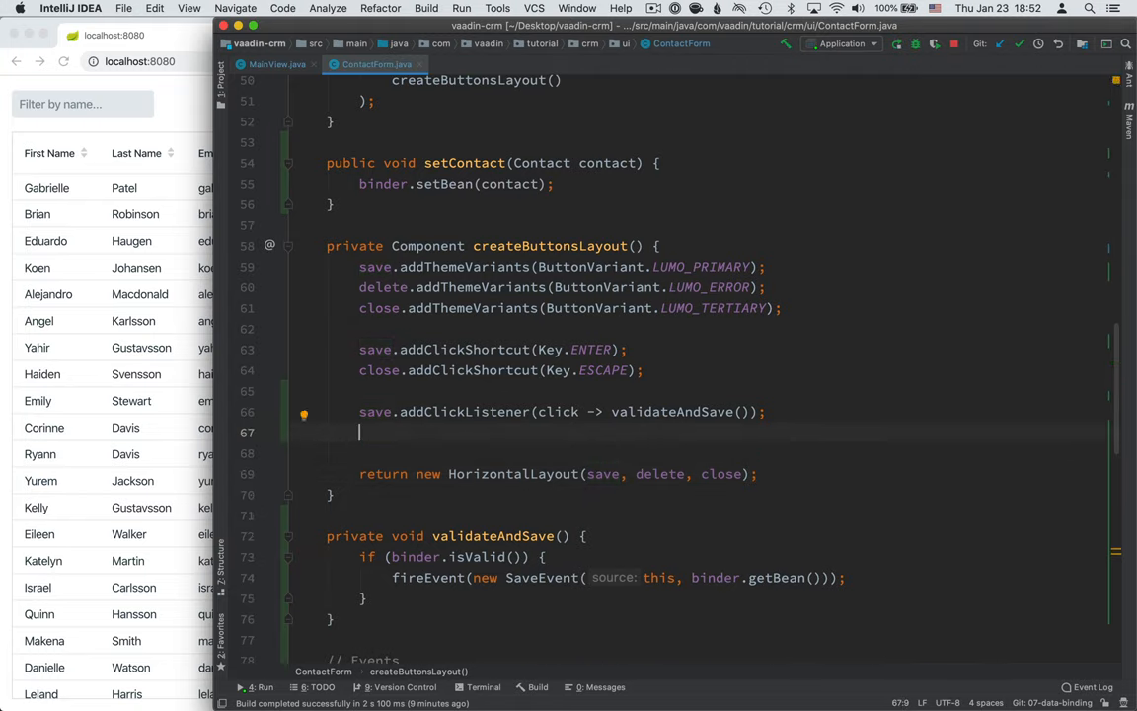
# - Add delete.addClickListener(click -> fireEvent(new DeleteEvent(this, binder.getBean())))
pyautogui.write('delete.addClickListener(e')
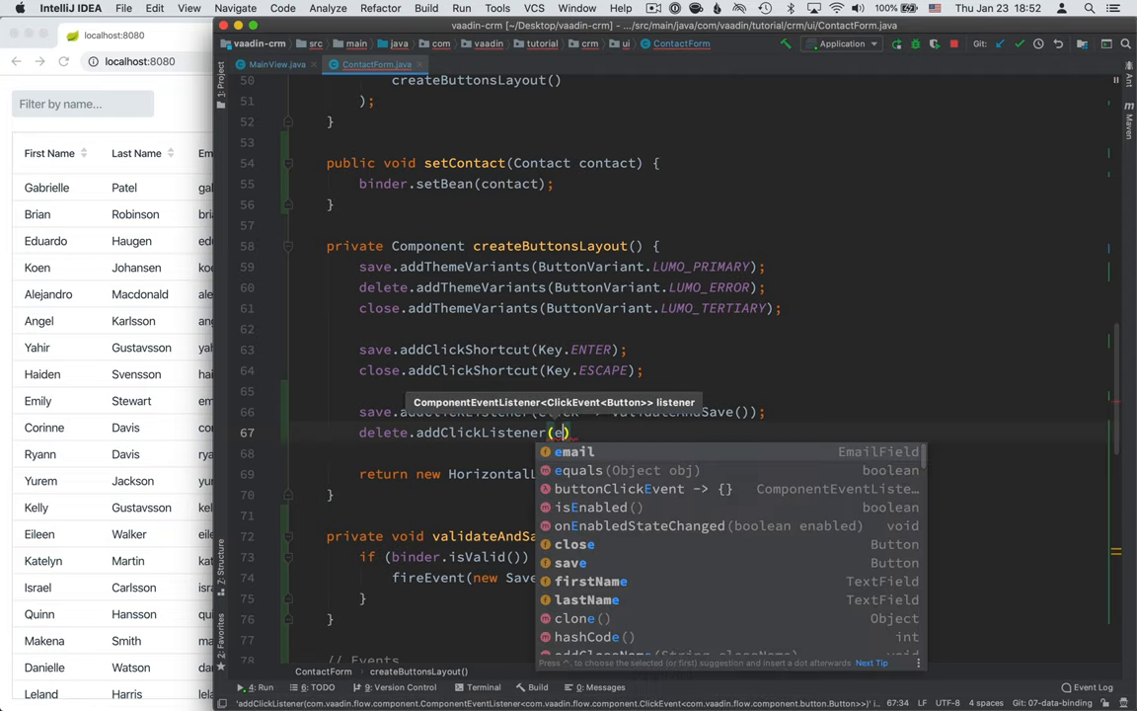
pyautogui.write('click ->')
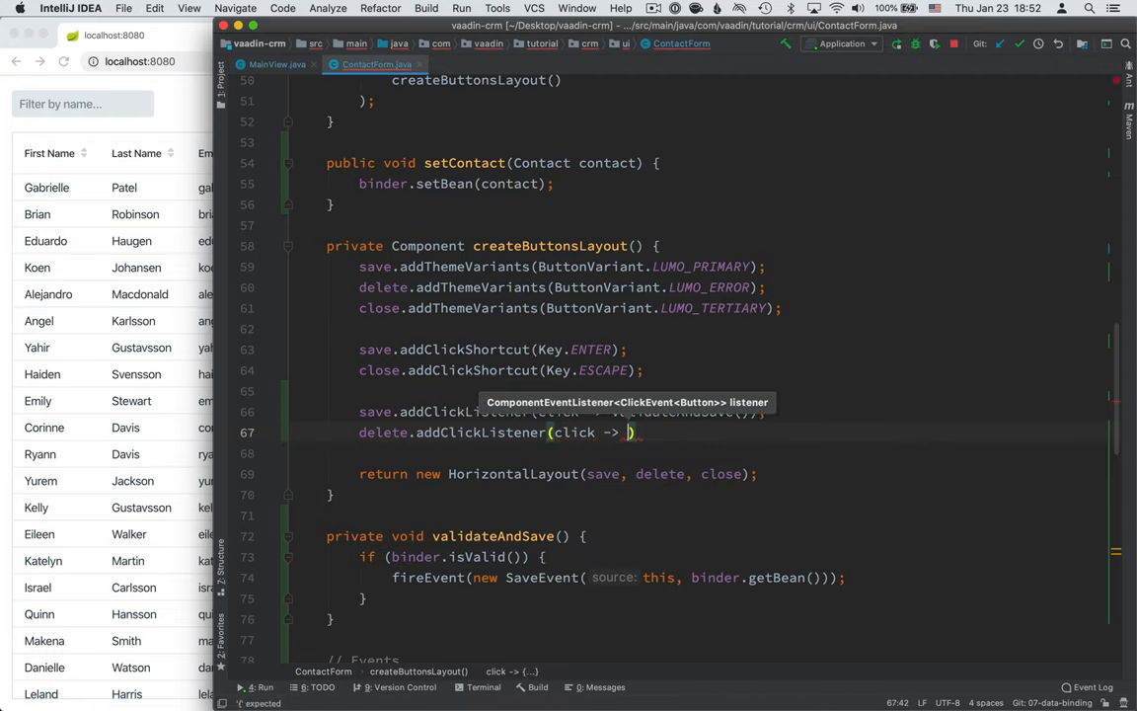
pyautogui.write('fireEvent()')
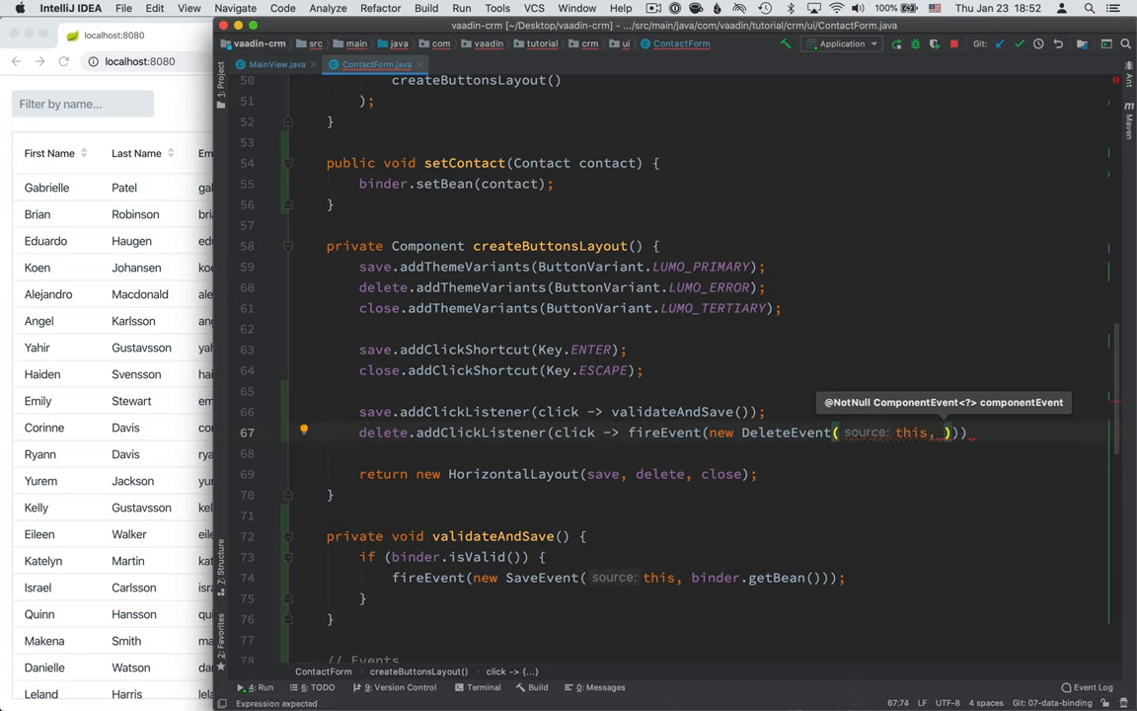
pyautogui.write('.getBean(')
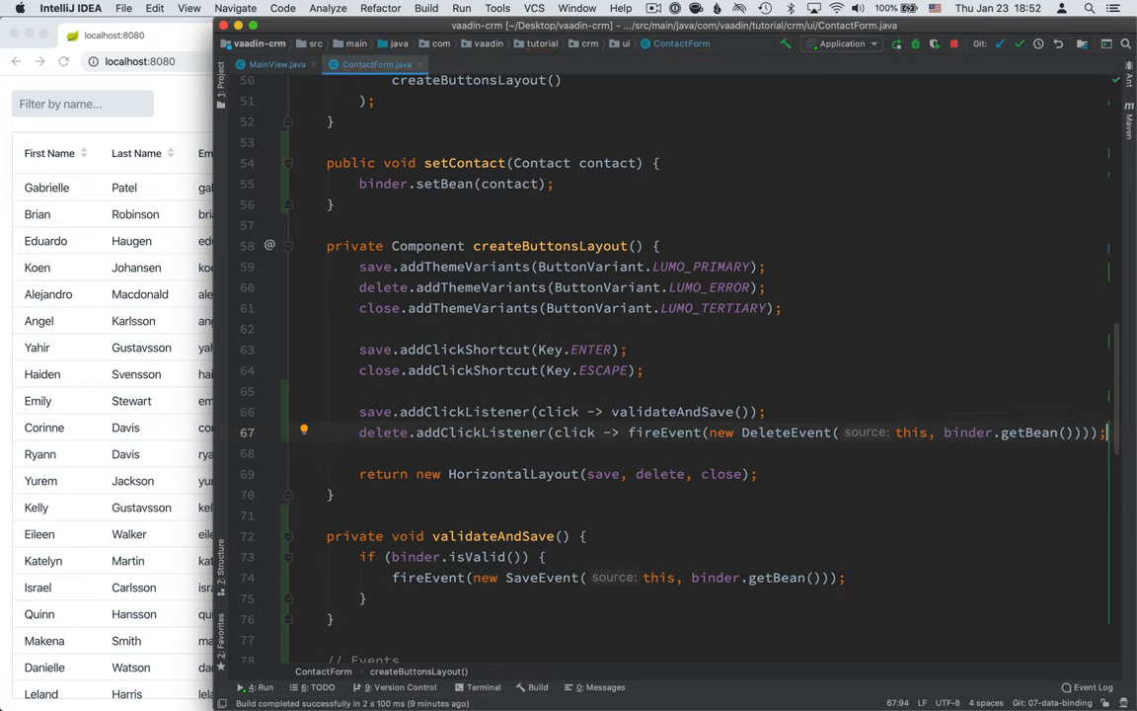
# - Add close.addClickListener(click -> fireEvent(new CloseEvent(this))) and start a fresh line
pyautogui.write('close.addClickListener(')
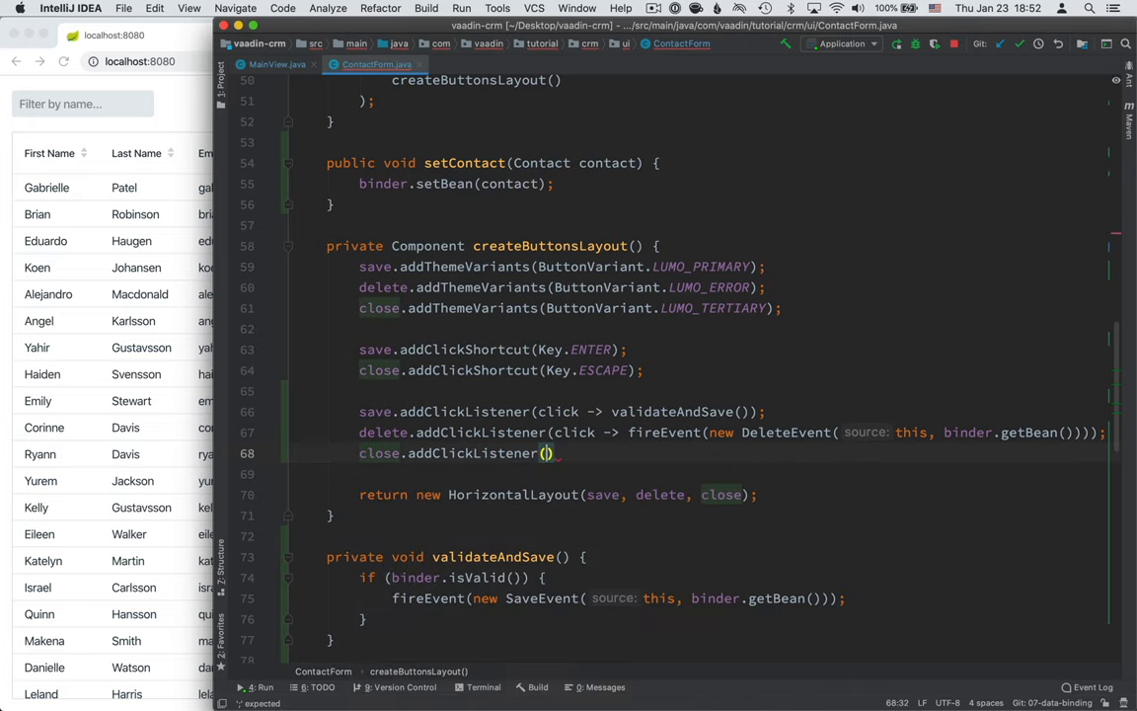
pyautogui.write('click -> fireEvent(')
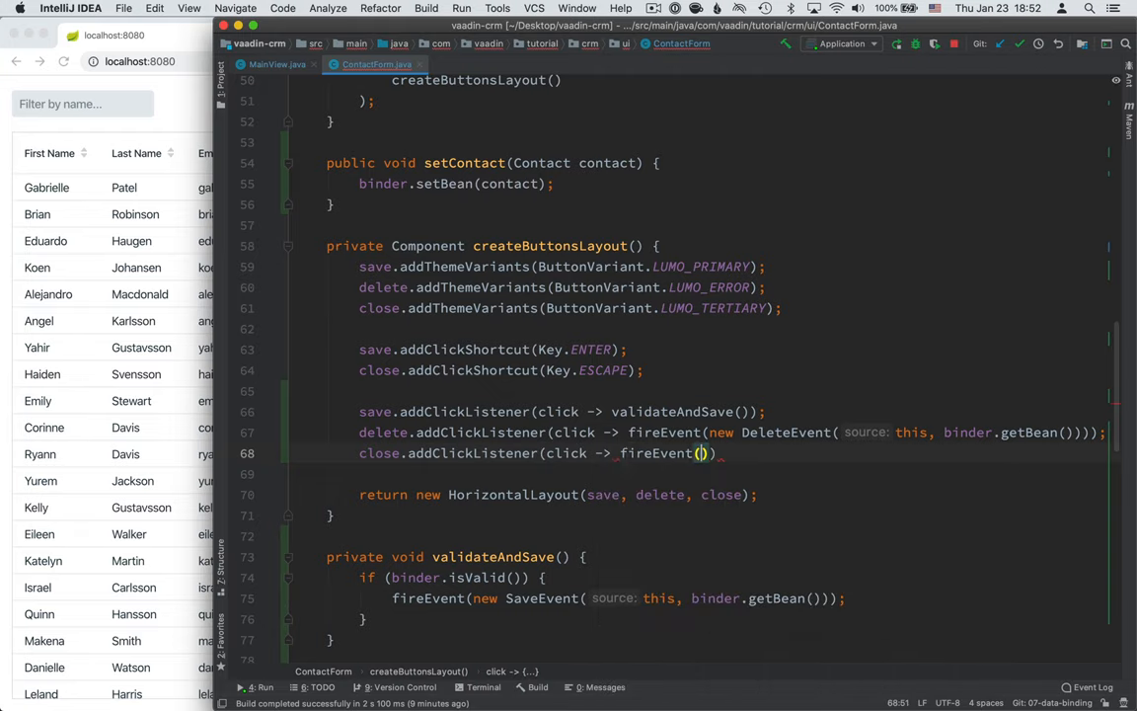
pyautogui.write('new')
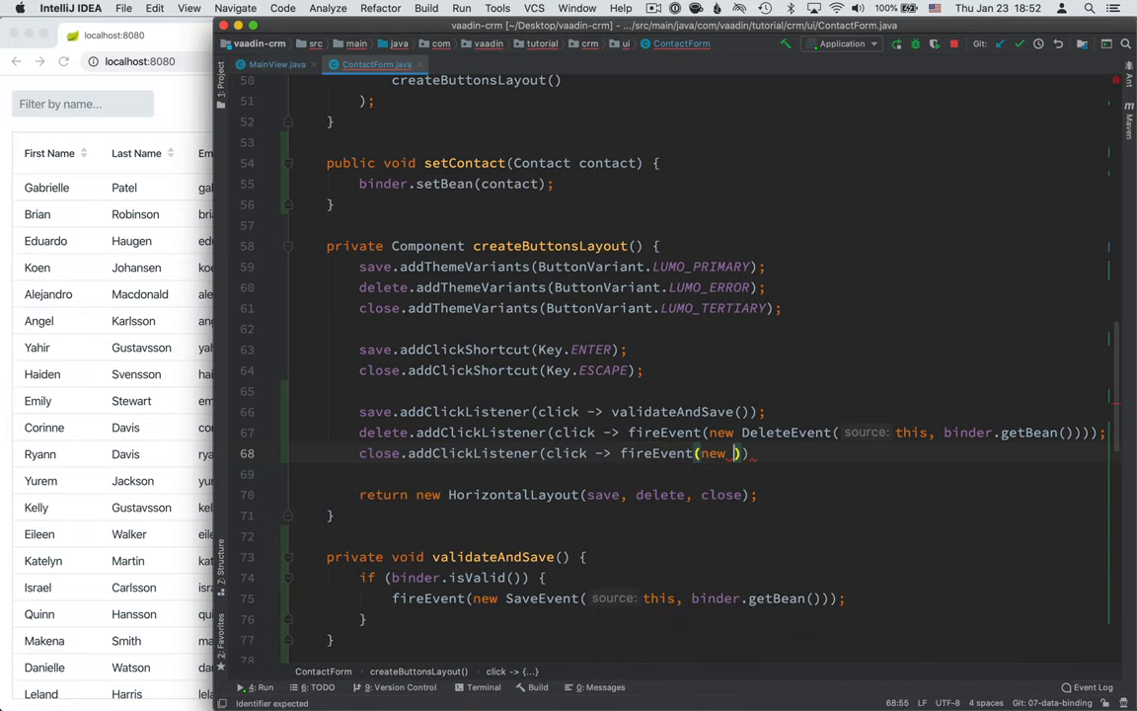
pyautogui.write('CloseEvent(this')
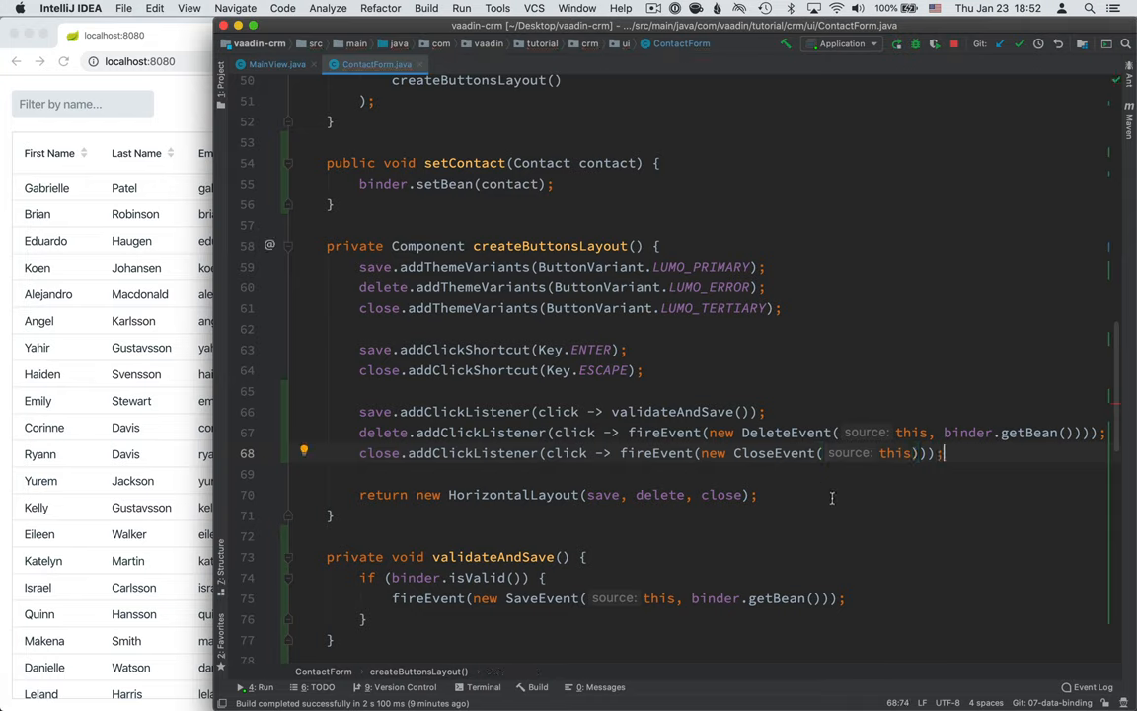
pyautogui.press('enter')
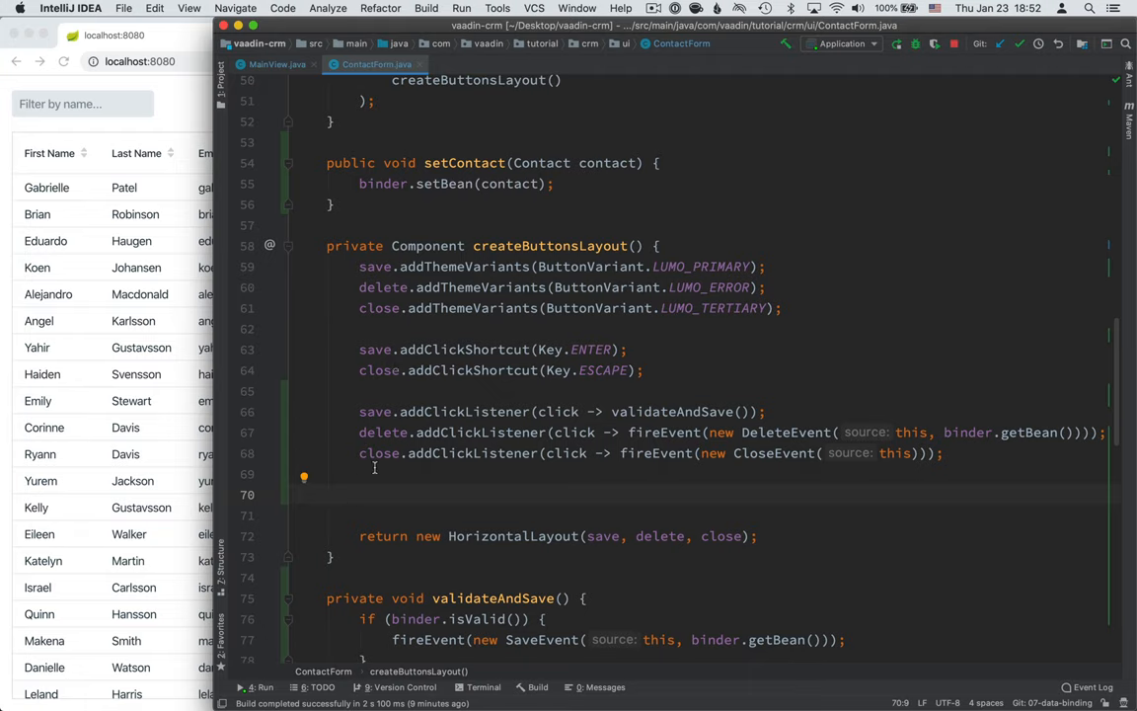
# - Type binder.addStatusChangeListener(evt -> save.setEnabled(binder.isValid())) in createButtonsLayout()
pyautogui.write('binder')
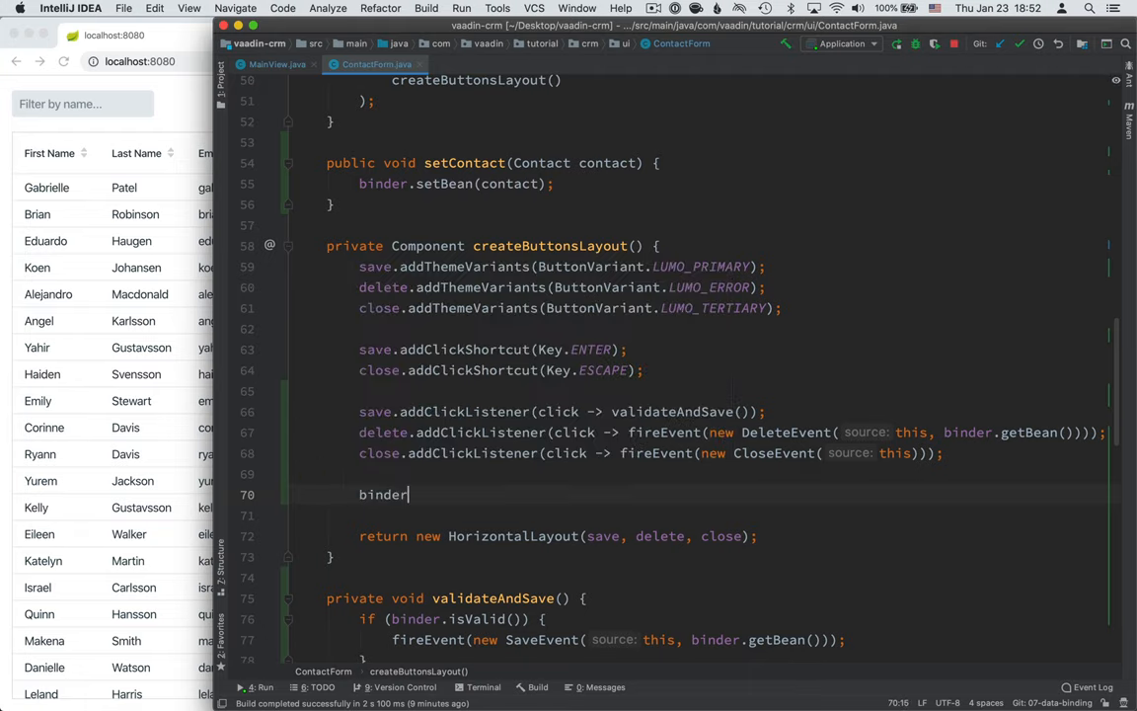
pyautogui.write('.addStatusChangeListener()')
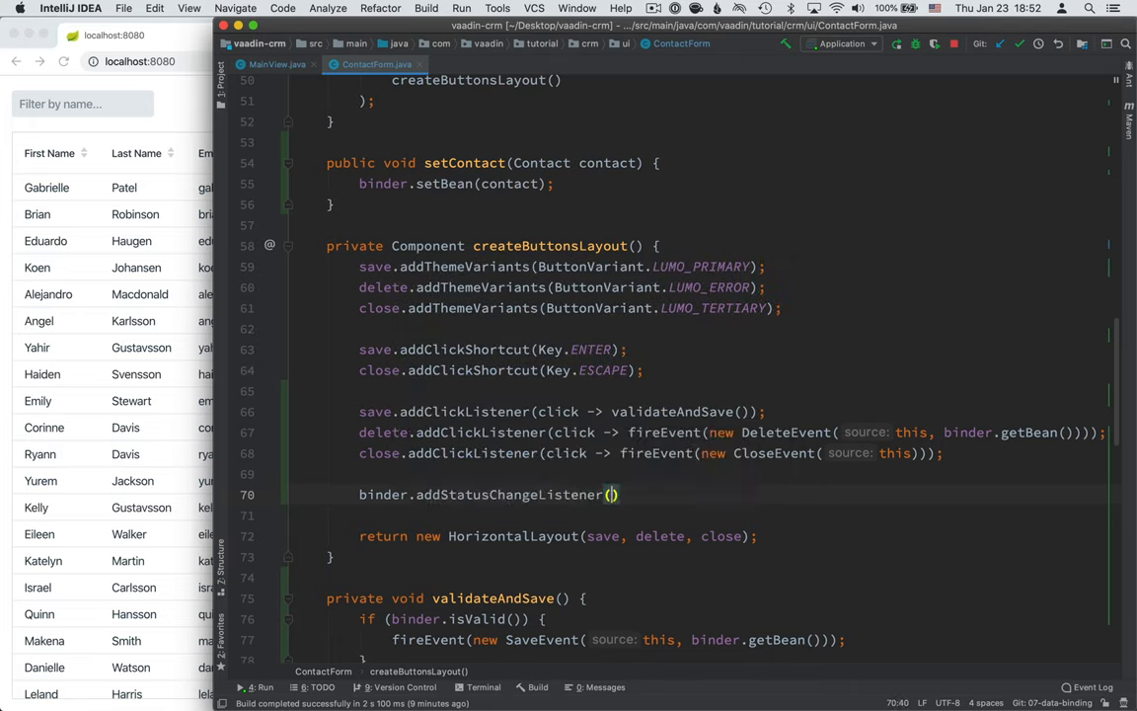
pyautogui.write('evt ->')
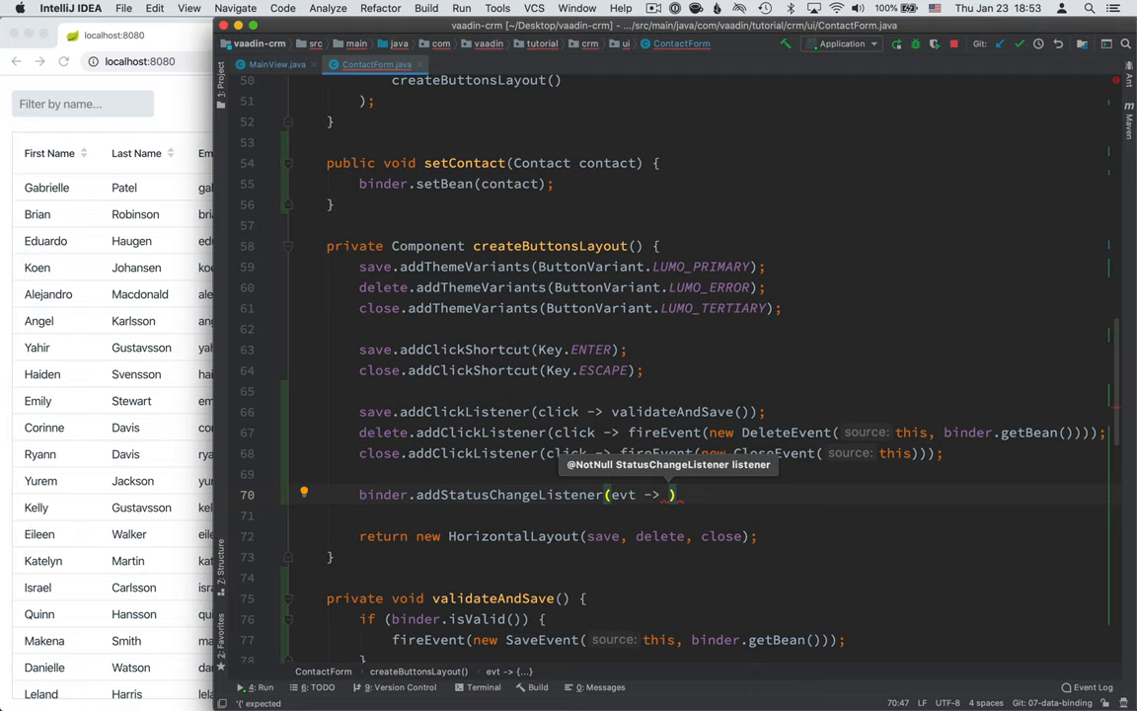
pyautogui.write('save.setEnabled(')
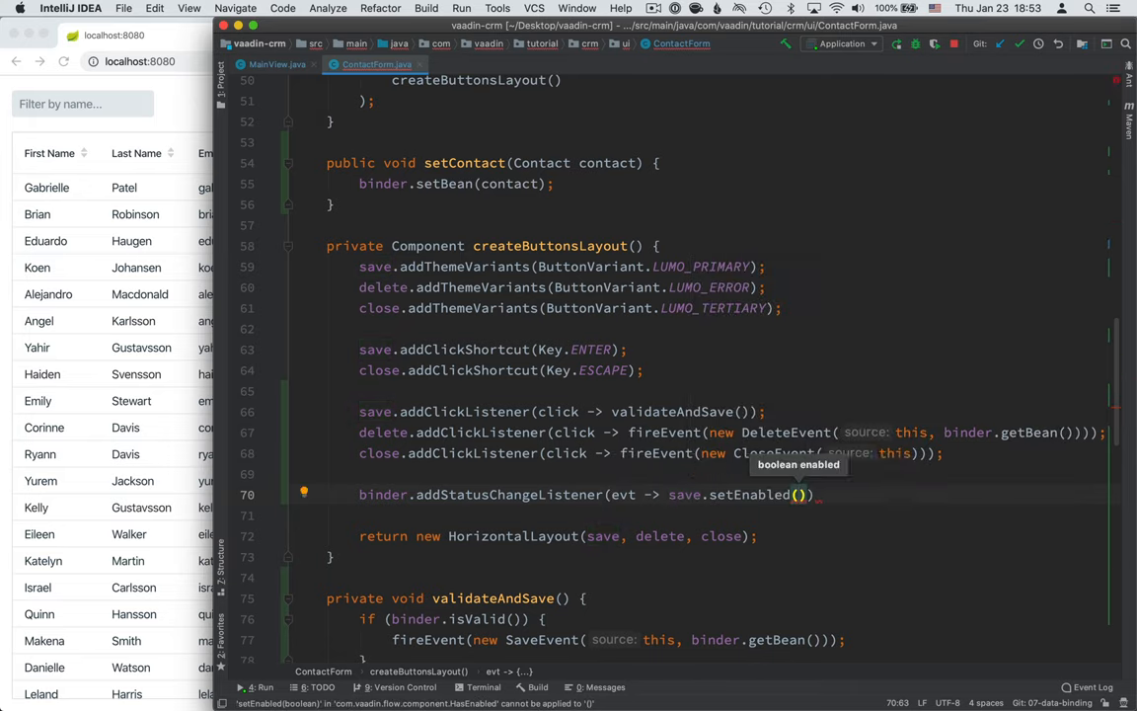
pyautogui.write('binder.isValid(')
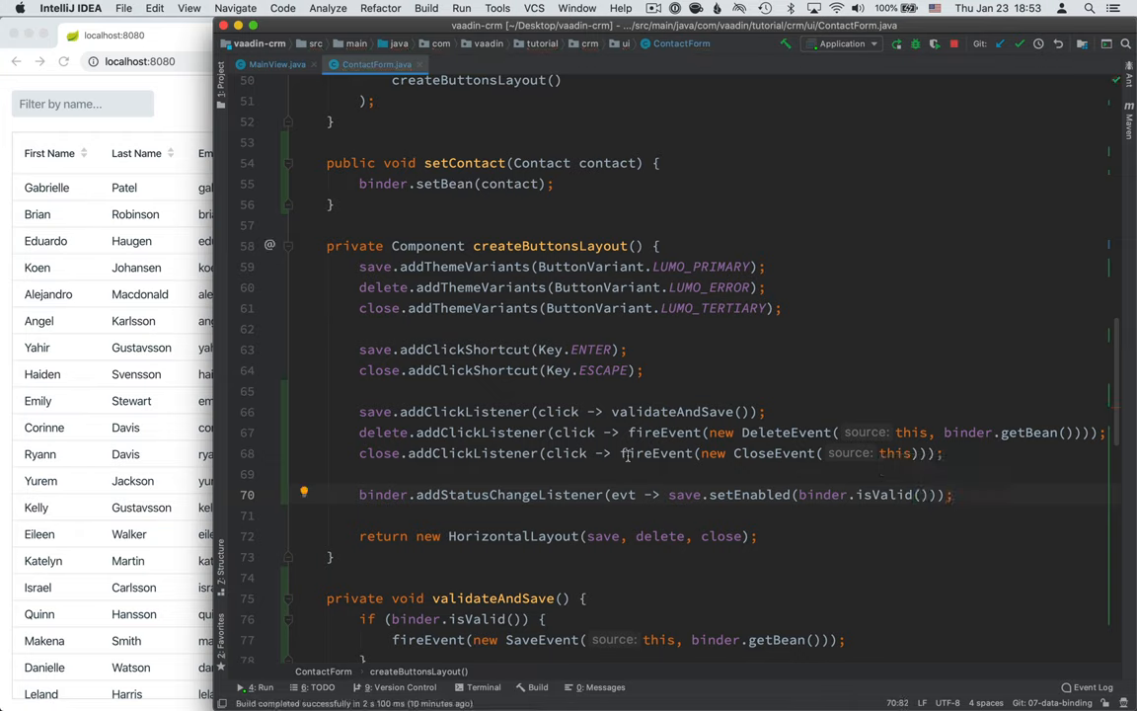
pyautogui.moveTo(694, 371)
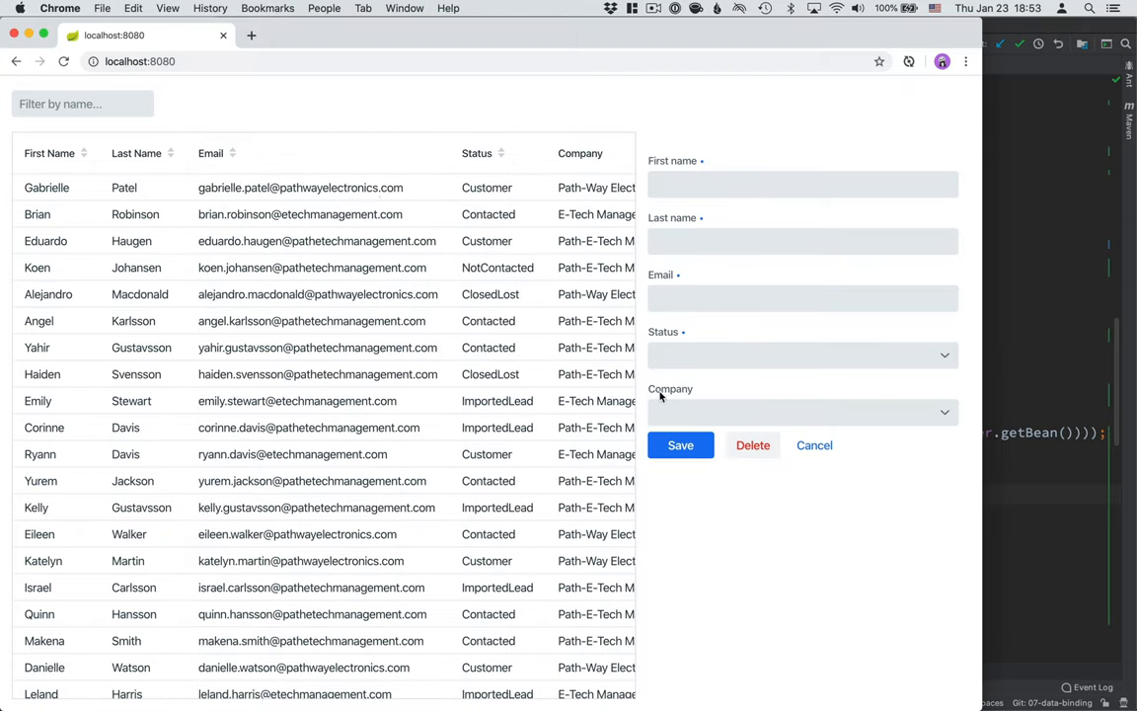
# - In Chrome, view the localhost:8080 app and try selecting a contact grid row
pyautogui.click(801, 355)
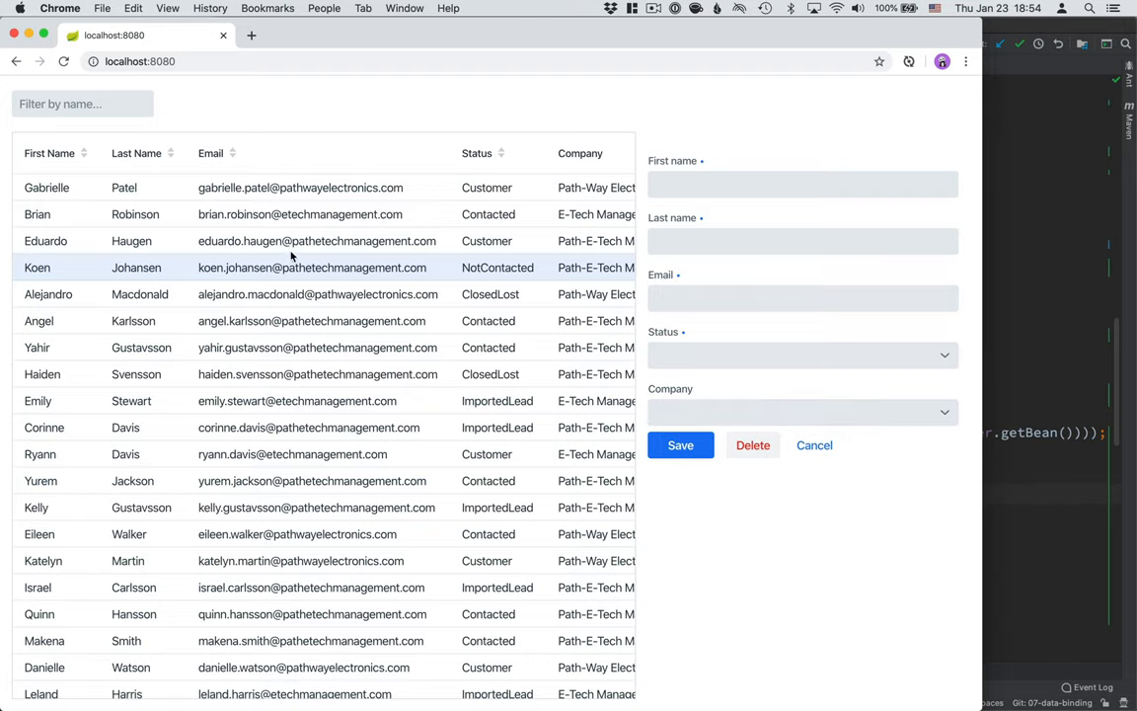
pyautogui.click(318, 293)
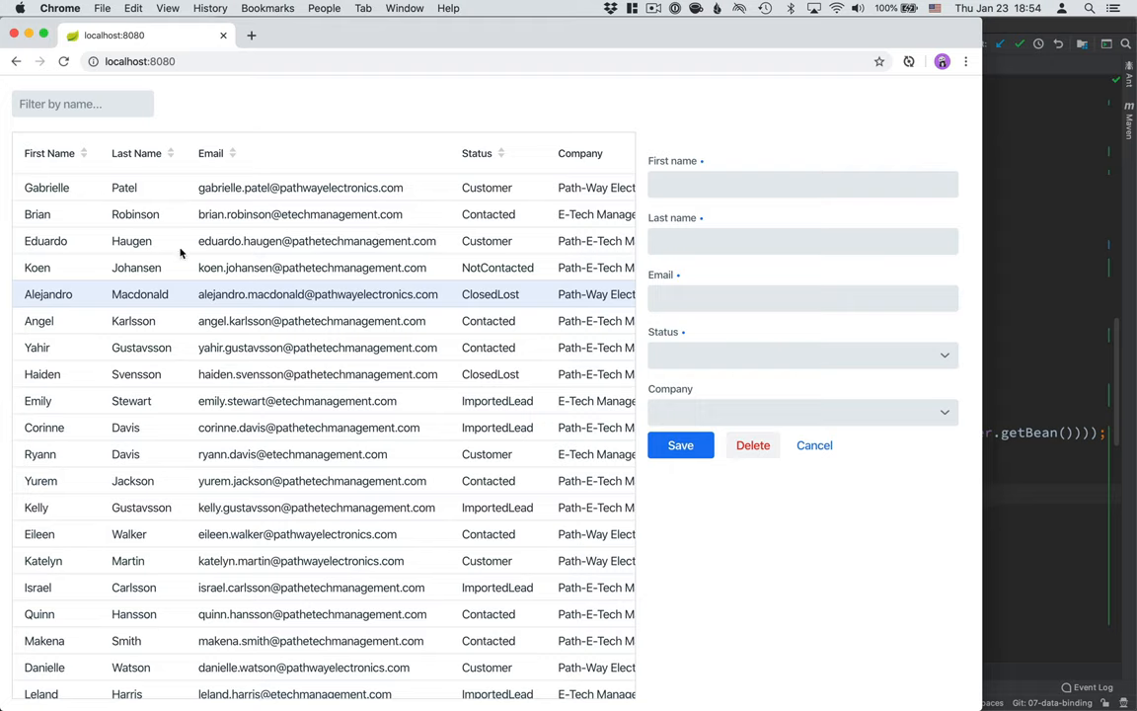
pyautogui.moveTo(210, 355)
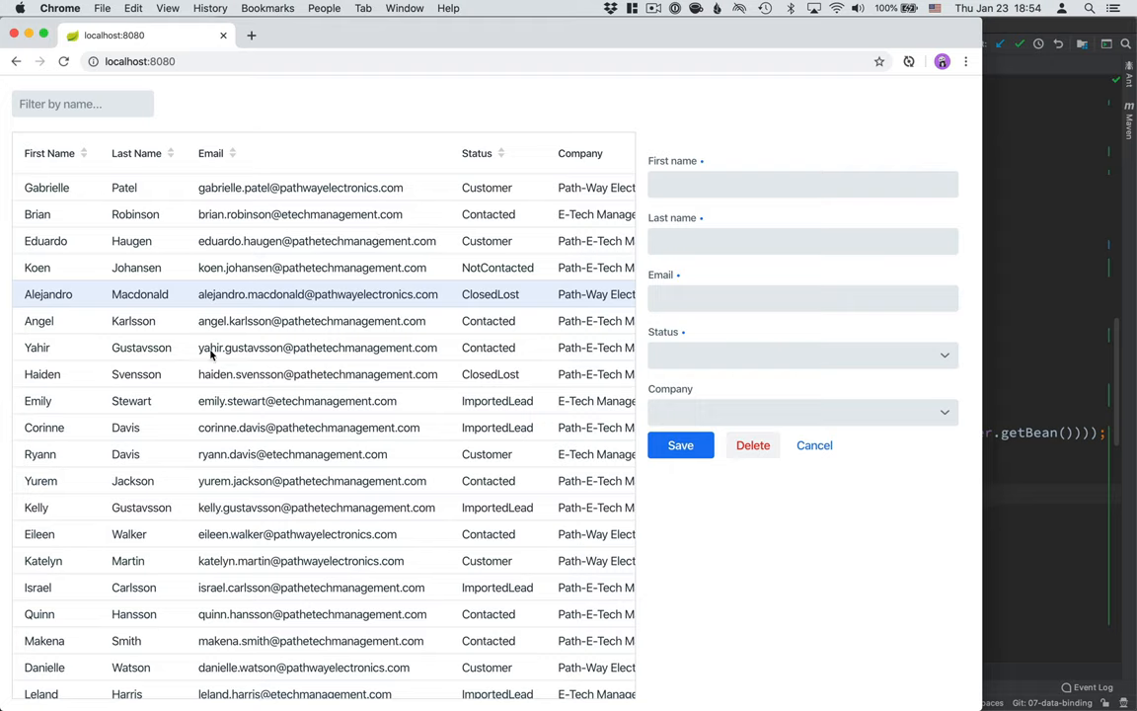